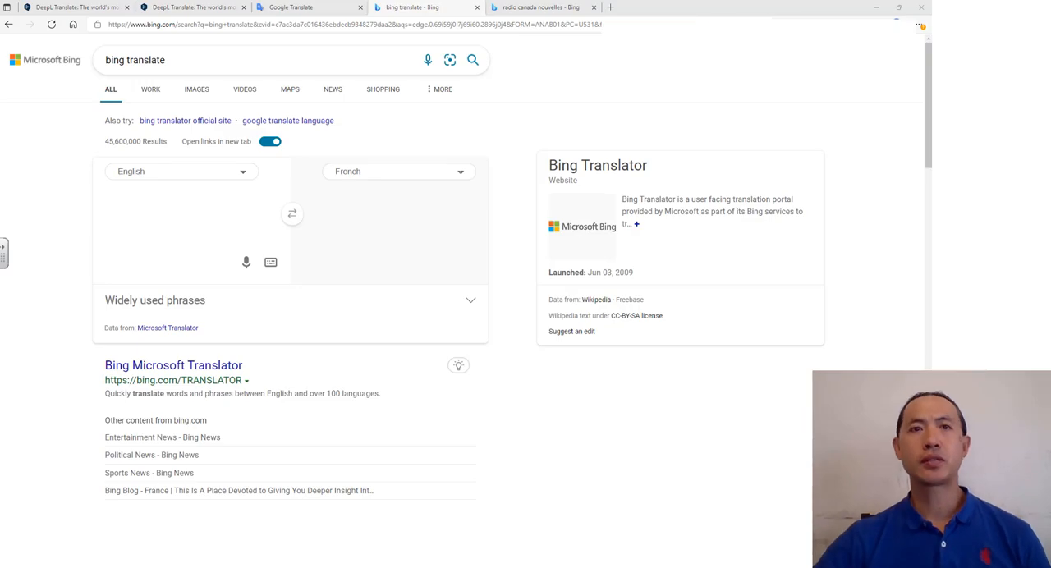
{"action": "mouse_move", "coordinate": [48, 112]}
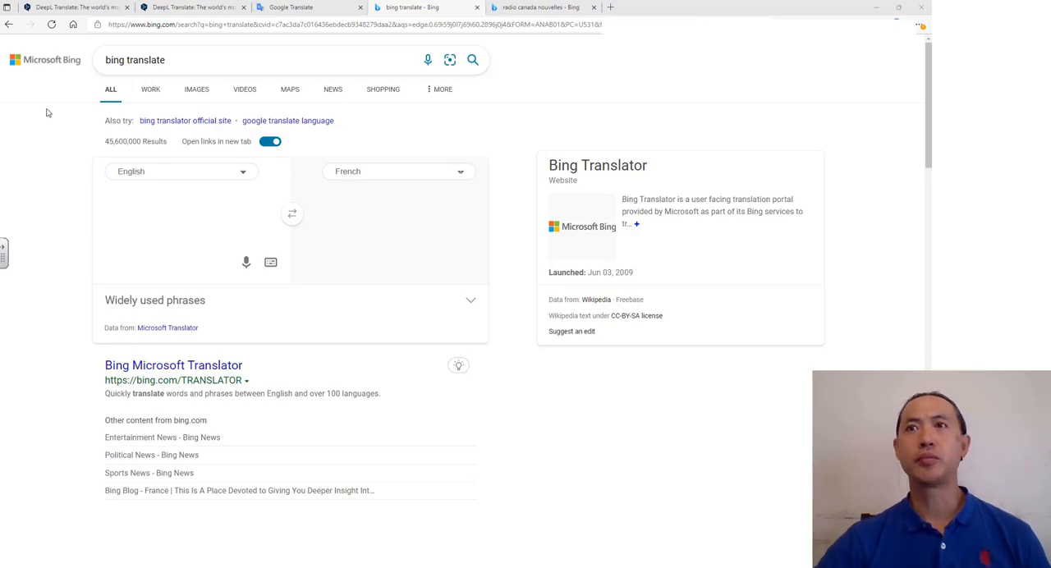
Step: Enter the French word 'bonjour' in Google Translate to get its Simplified Chinese rendering 你好
{"action": "left_click", "coordinate": [296, 6]}
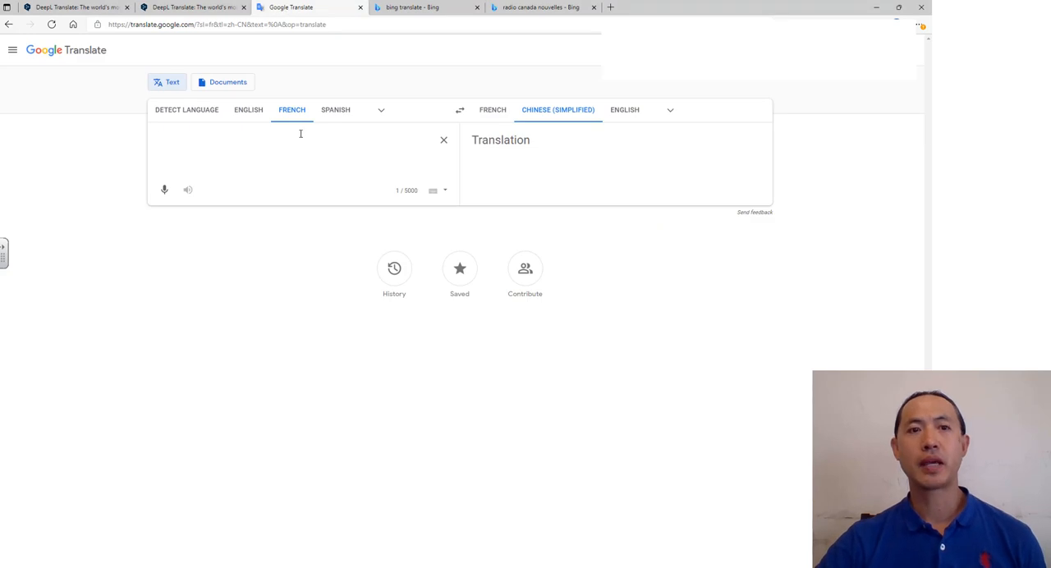
{"action": "left_click", "coordinate": [381, 109]}
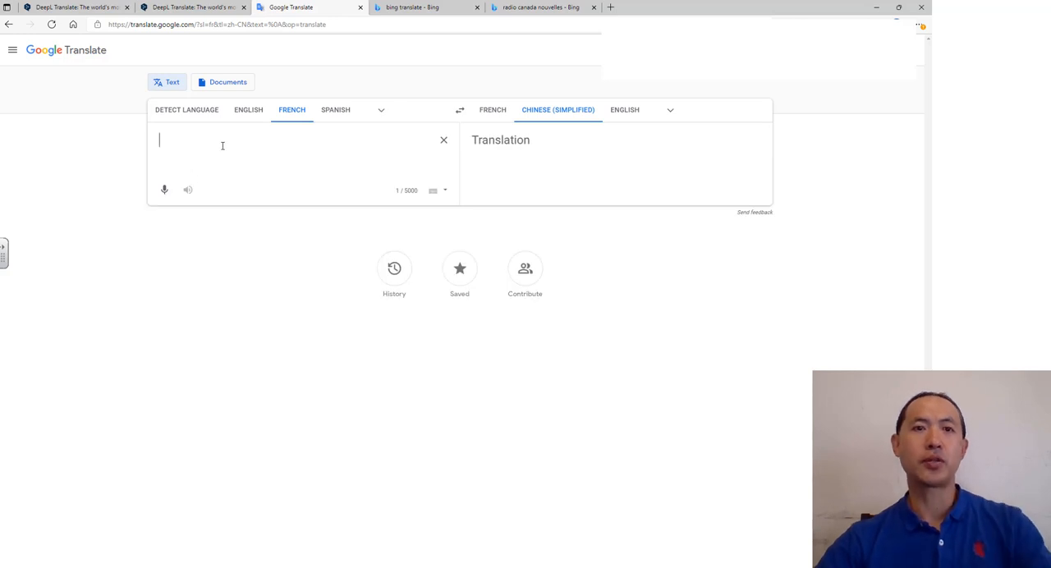
{"action": "type", "text": "bonjour"}
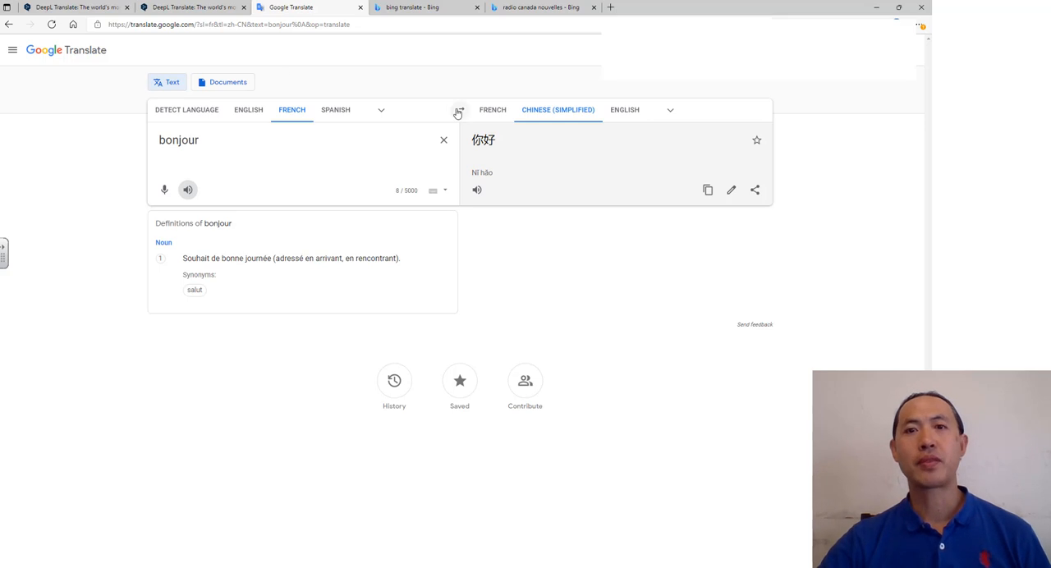
{"action": "mouse_move", "coordinate": [460, 109]}
{"action": "type", "text": "How are yo"}
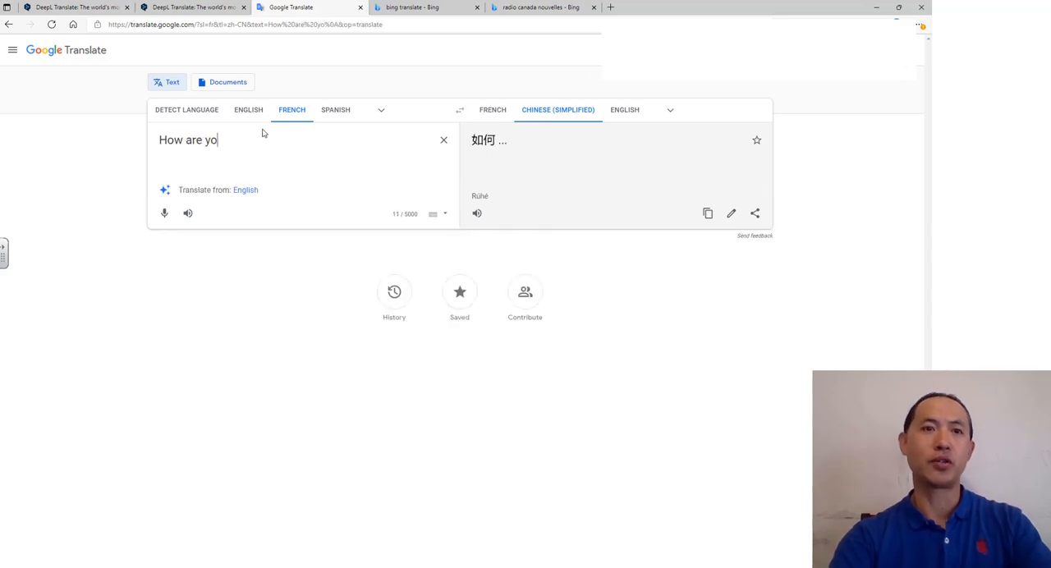
Step: Finish 'How are you?' and set the direction to English into French
{"action": "type", "text": "u?"}
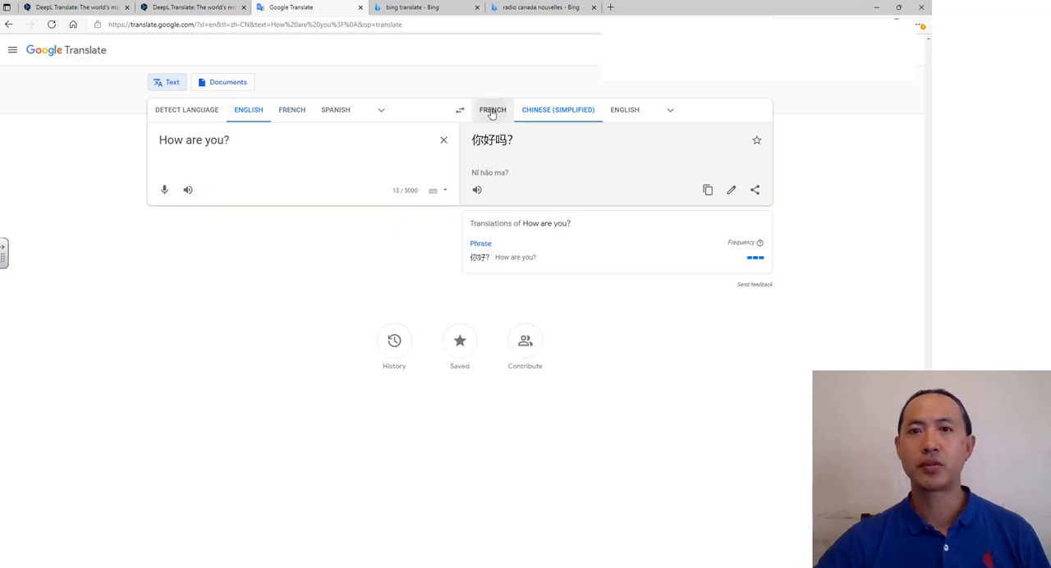
{"action": "left_click", "coordinate": [492, 108]}
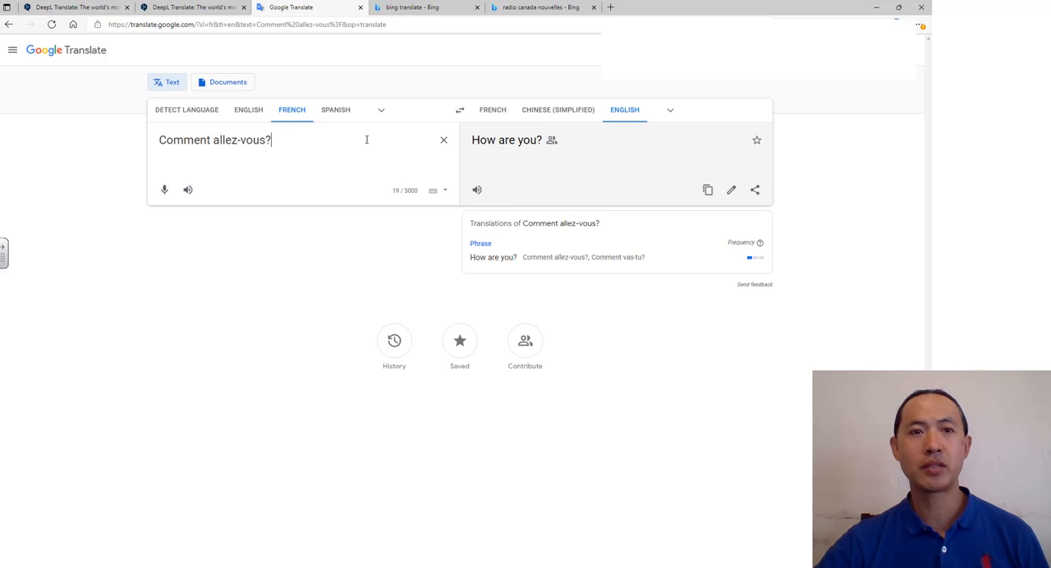
{"action": "left_click", "coordinate": [460, 108]}
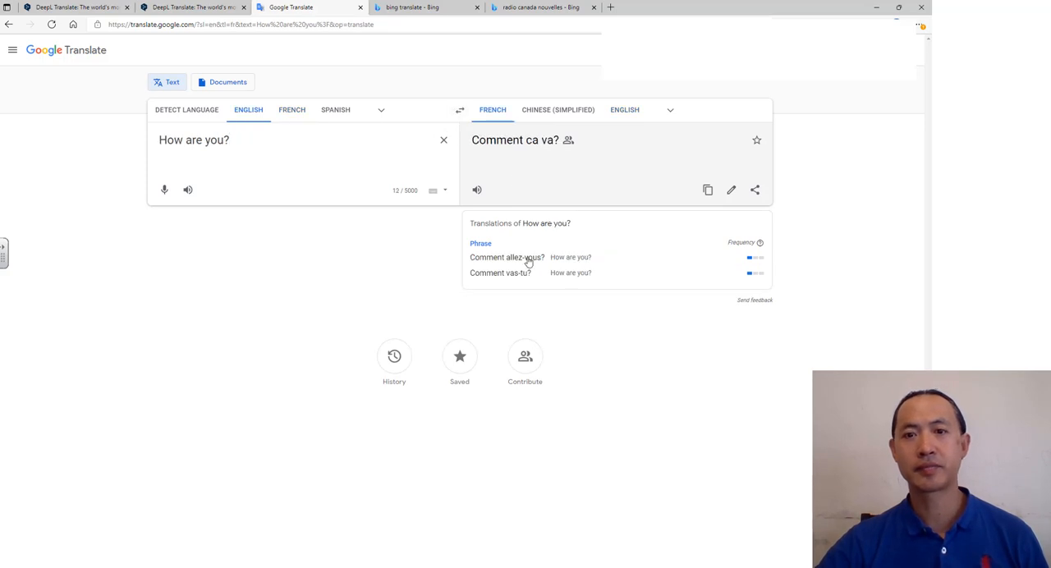
Step: From the French alternatives, try 'Comment allez-vous?' then settle on 'Comment vas tu?'
{"action": "left_click", "coordinate": [516, 139]}
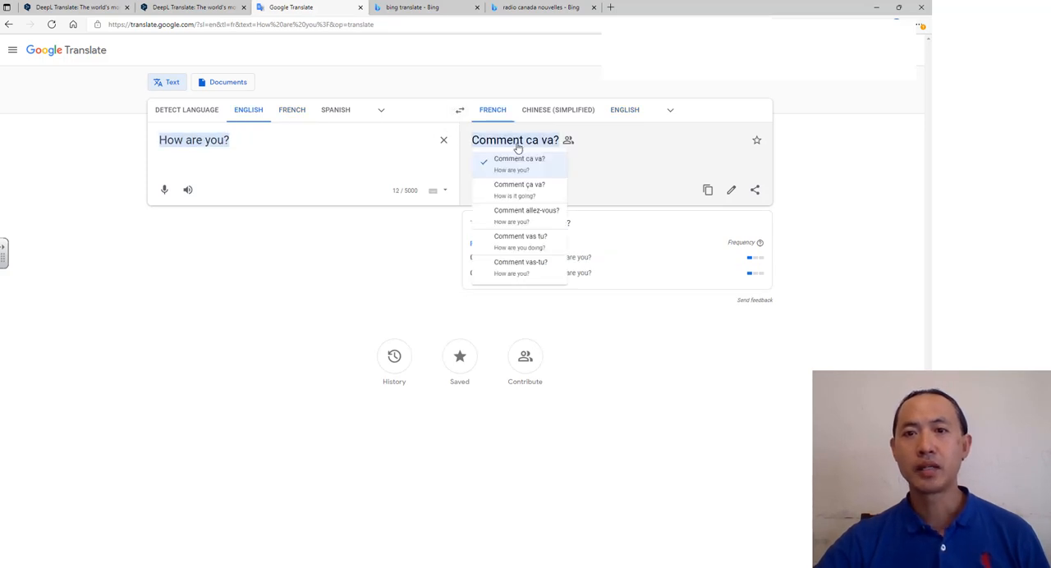
{"action": "left_click", "coordinate": [526, 210]}
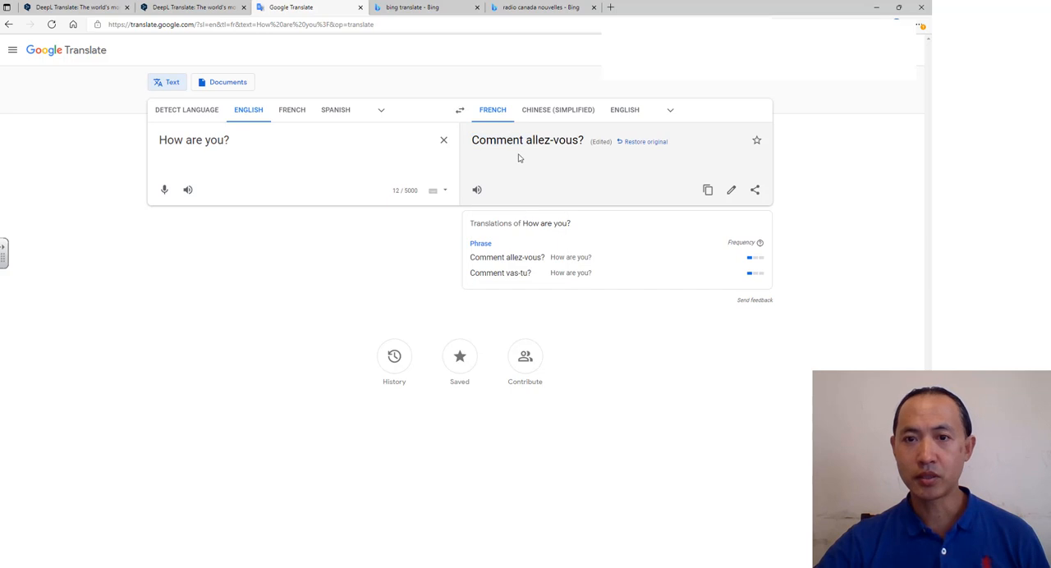
{"action": "left_click", "coordinate": [526, 140]}
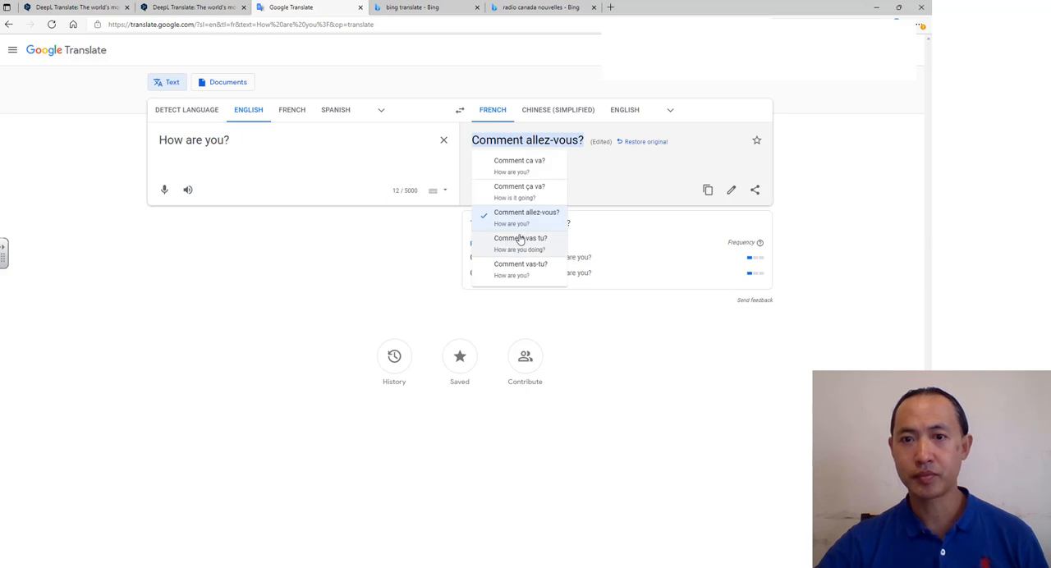
{"action": "left_click", "coordinate": [519, 238]}
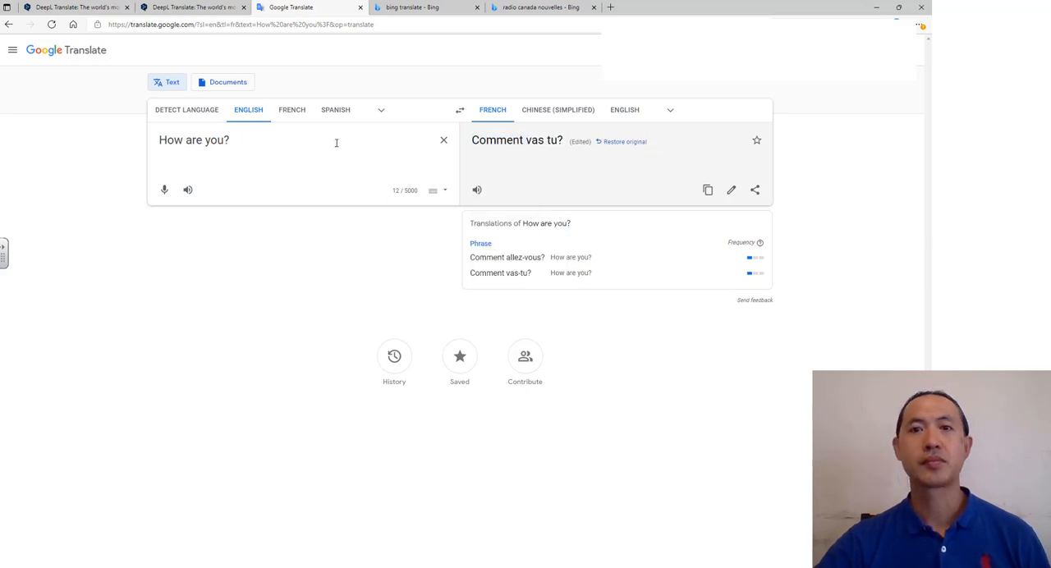
{"action": "mouse_move", "coordinate": [559, 89]}
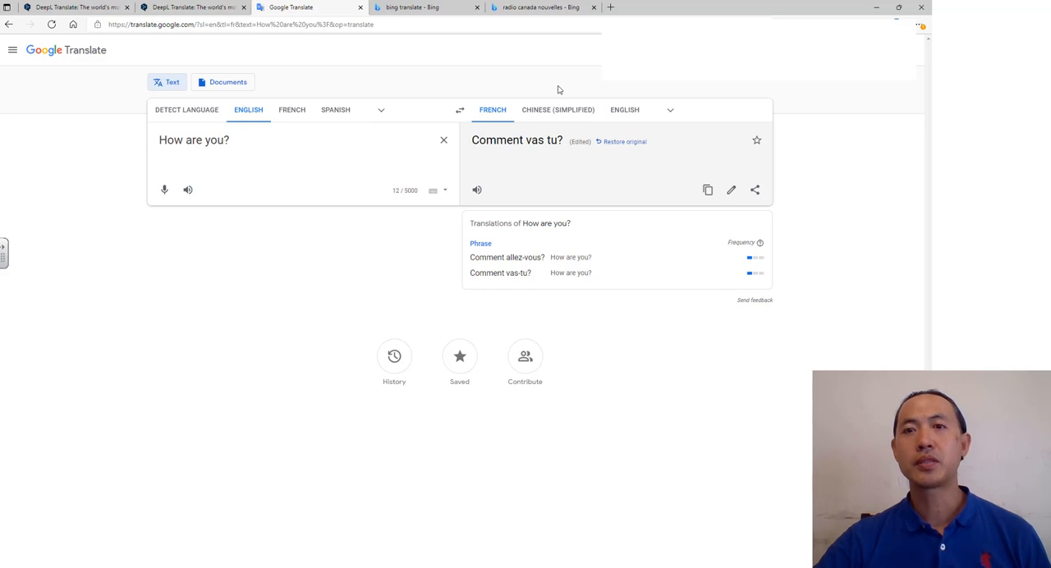
{"action": "mouse_move", "coordinate": [532, 98]}
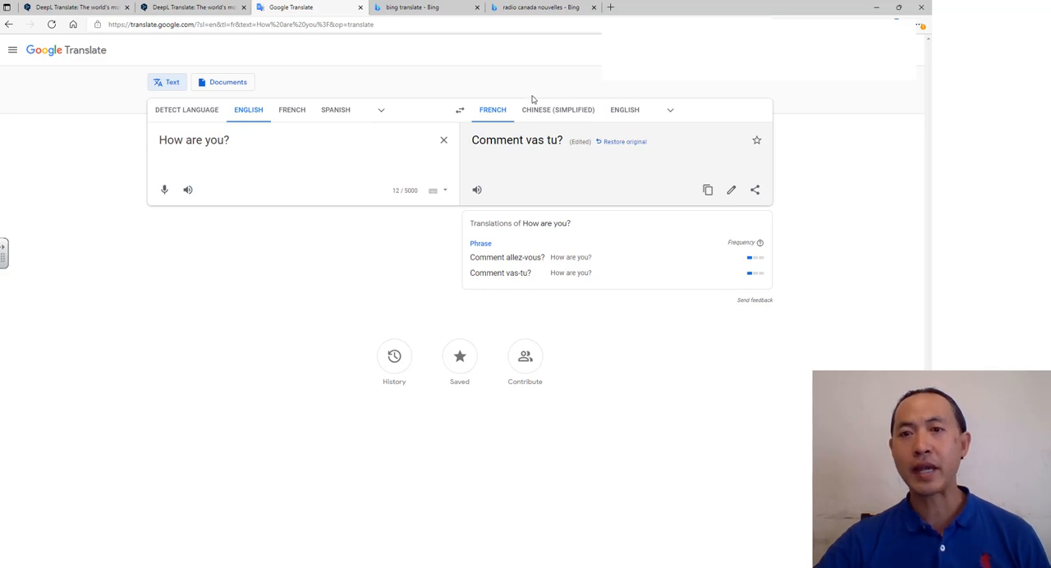
{"action": "mouse_move", "coordinate": [545, 91]}
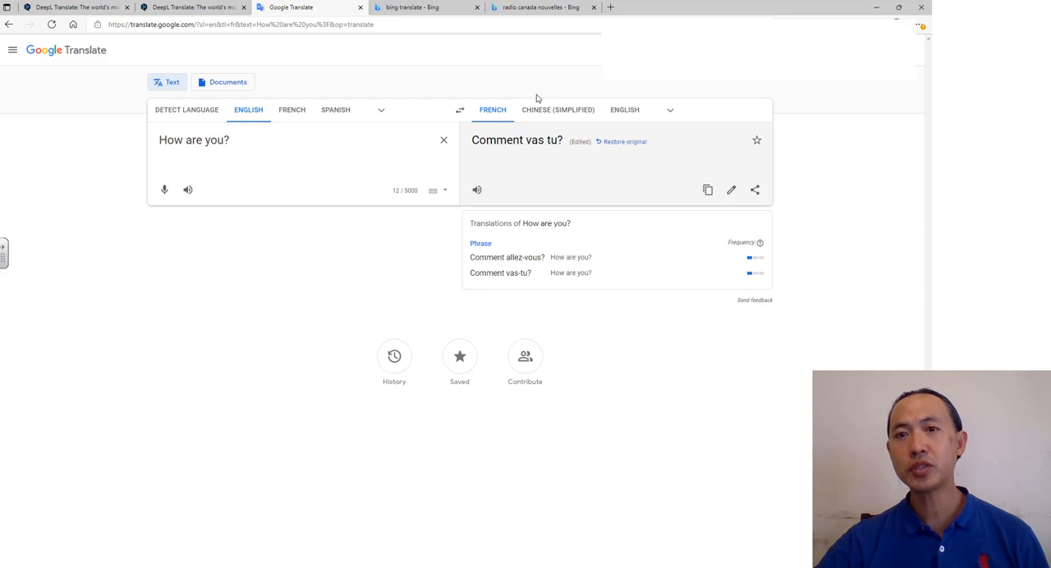
{"action": "mouse_move", "coordinate": [549, 188]}
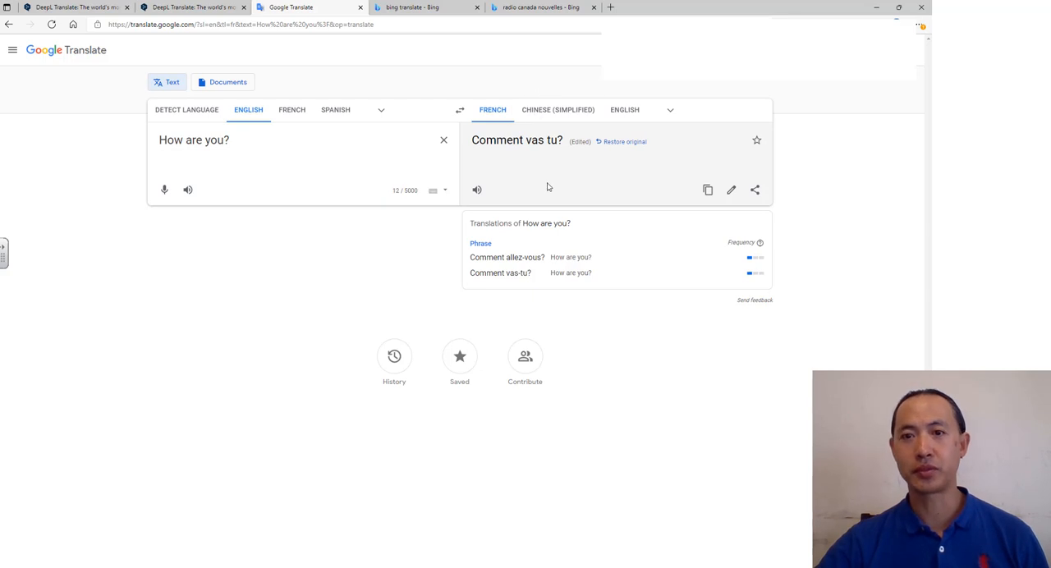
{"action": "mouse_move", "coordinate": [506, 256]}
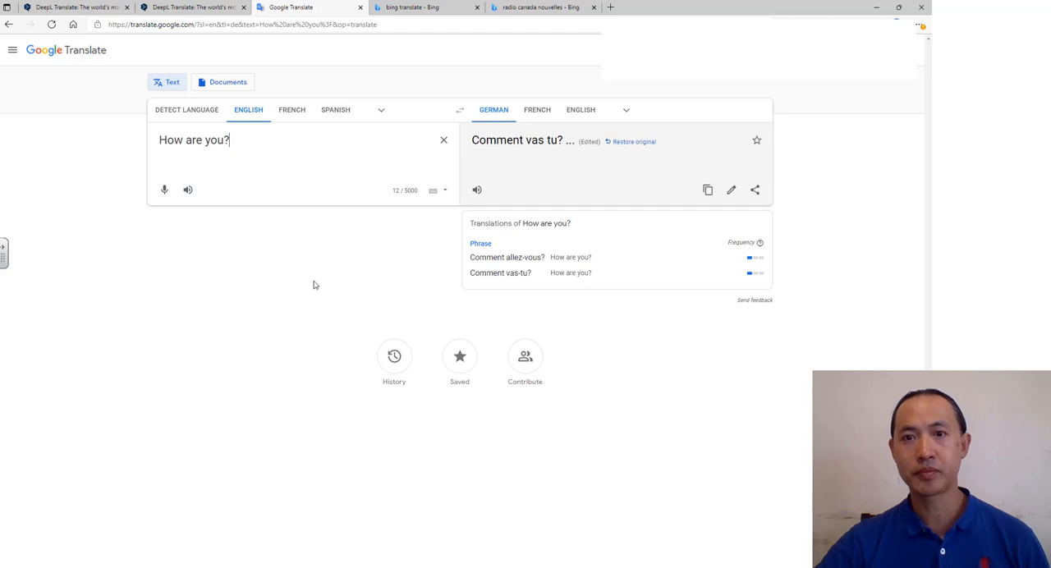
Step: Make German the target and flip to German-to-English and back to English-to-German
{"action": "left_click", "coordinate": [631, 141]}
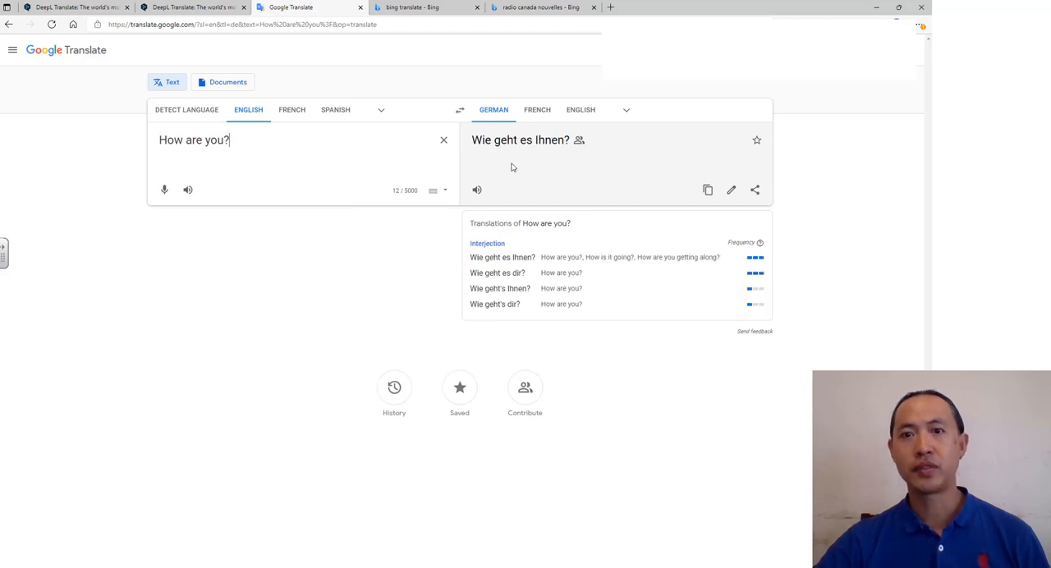
{"action": "mouse_move", "coordinate": [499, 272]}
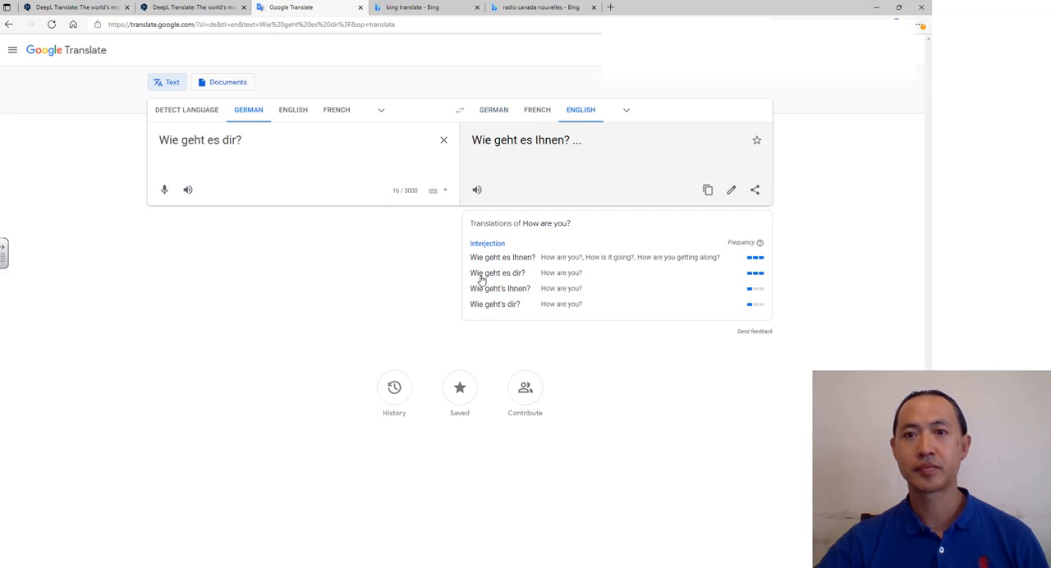
{"action": "left_click", "coordinate": [496, 272]}
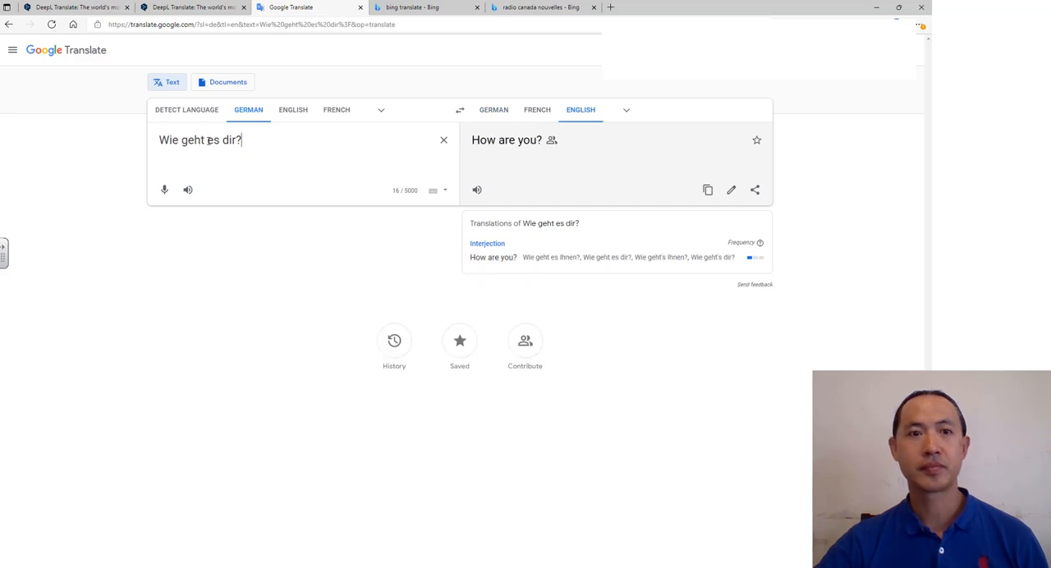
{"action": "left_click", "coordinate": [460, 108]}
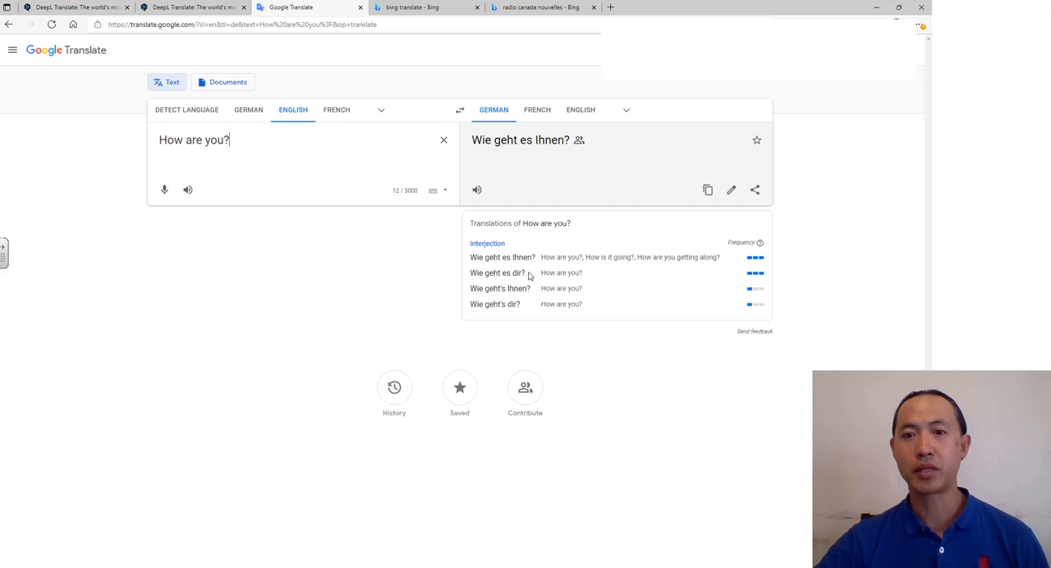
Step: Choose the informal 'Wie geht es dir?' and review the other German alternatives, keeping it
{"action": "left_click", "coordinate": [519, 140]}
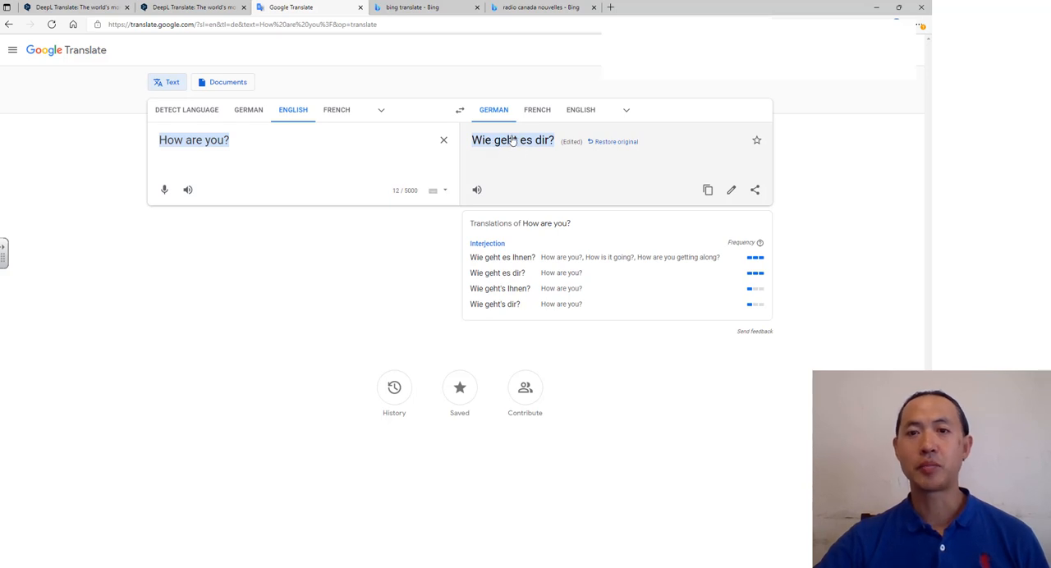
{"action": "left_click", "coordinate": [512, 140]}
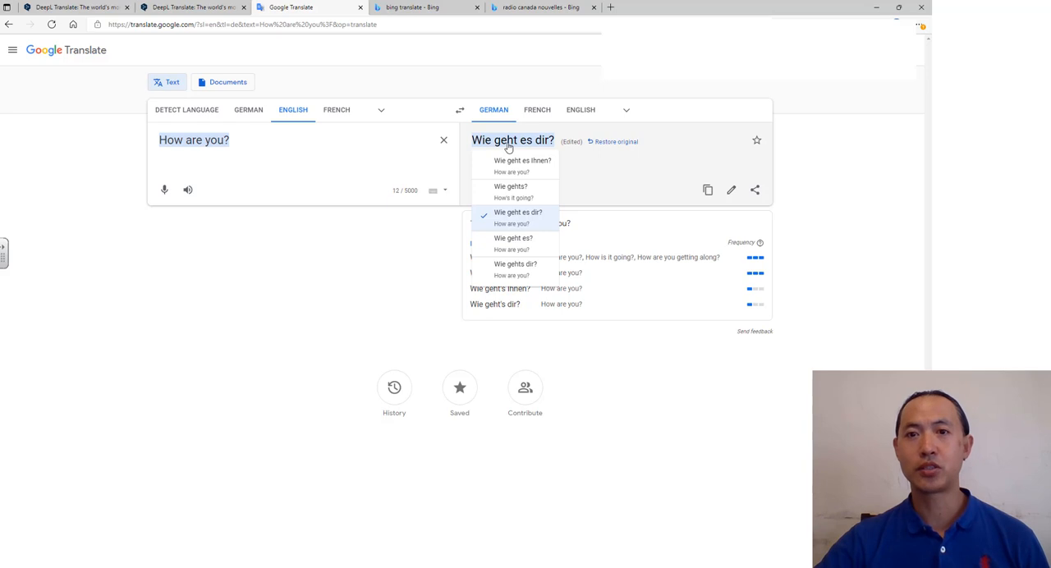
{"action": "mouse_move", "coordinate": [502, 144]}
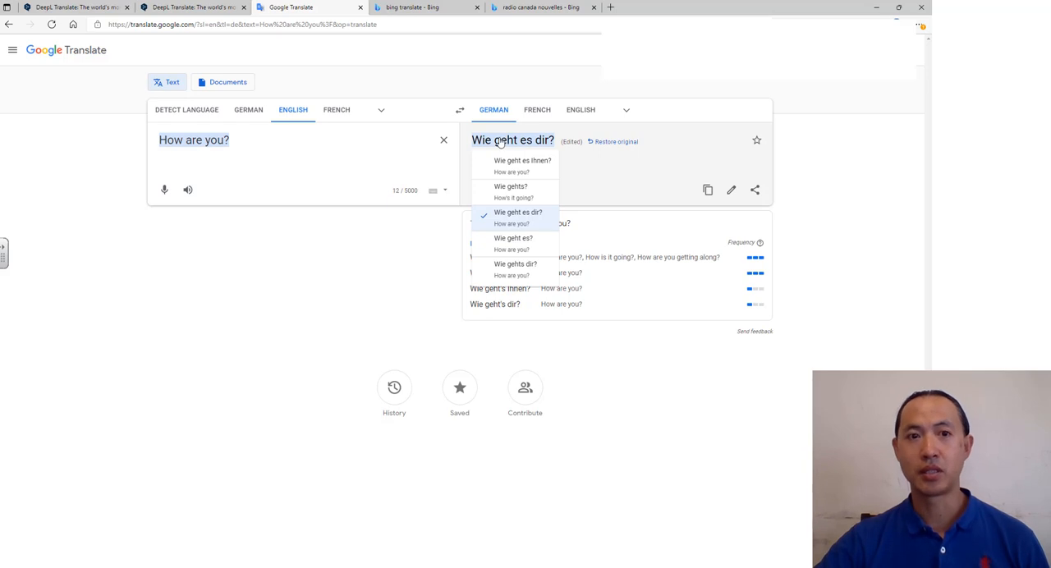
{"action": "left_click", "coordinate": [513, 139]}
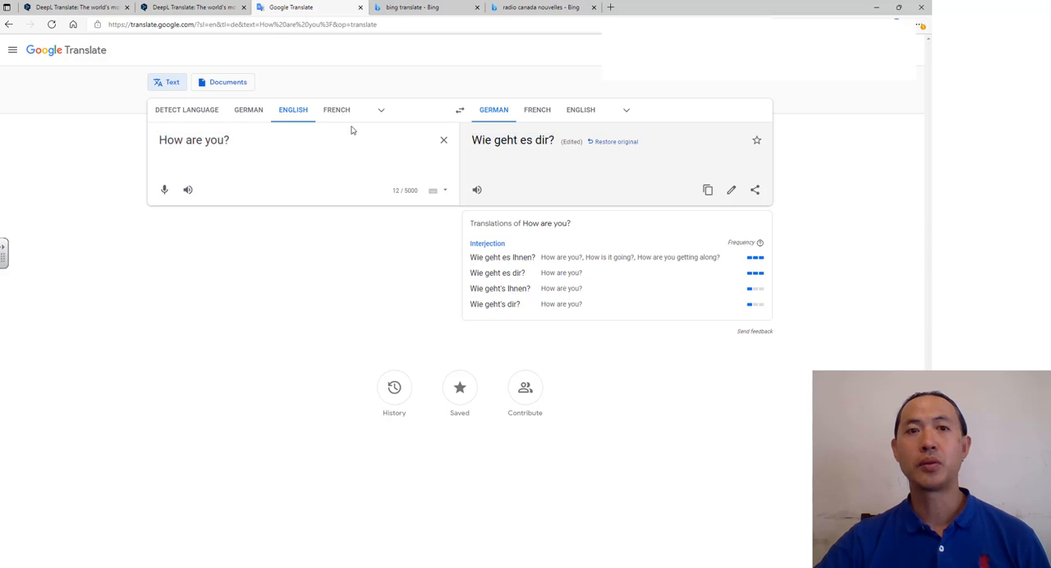
{"action": "left_click", "coordinate": [293, 109]}
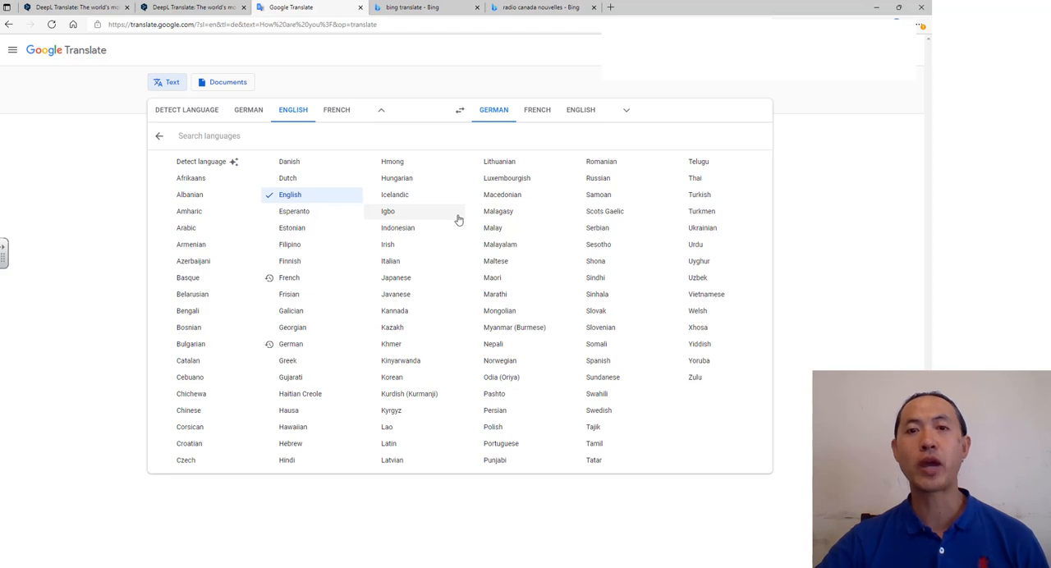
{"action": "mouse_move", "coordinate": [437, 227]}
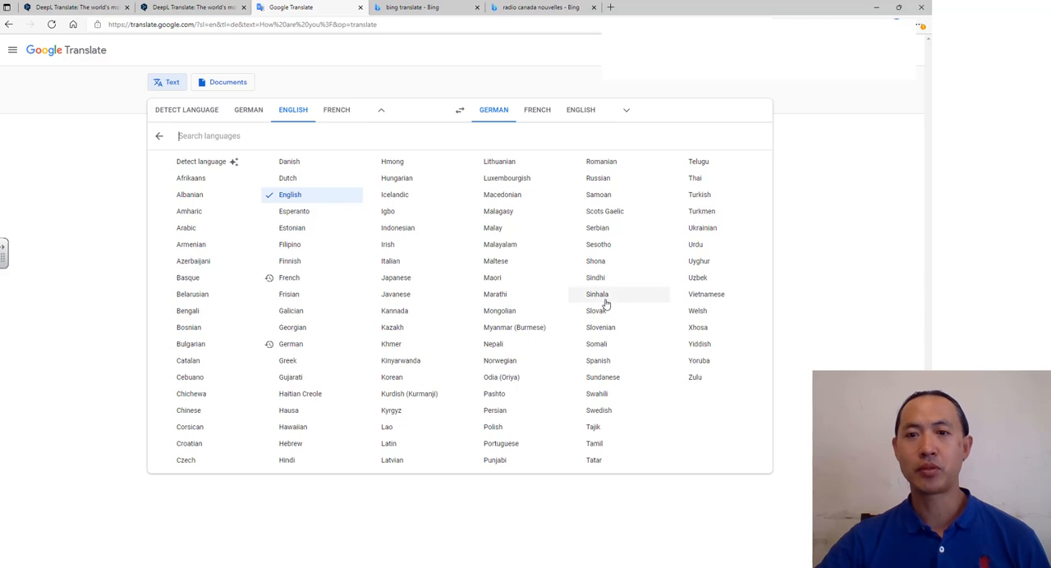
{"action": "mouse_move", "coordinate": [391, 161]}
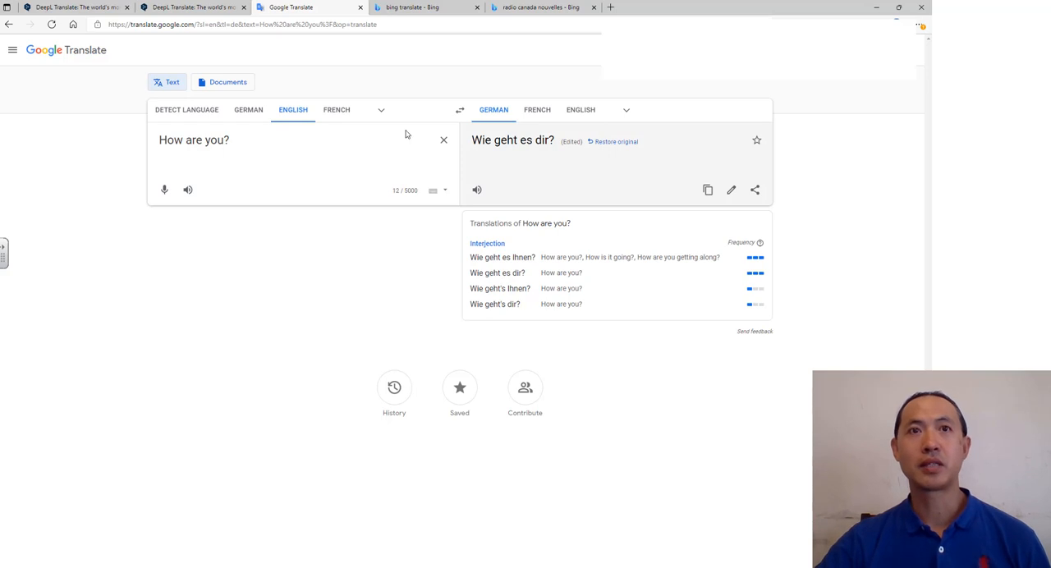
Step: In Bing Translator, translate 'email' from English into French (Canada), giving 'courriel'
{"action": "left_click", "coordinate": [424, 7]}
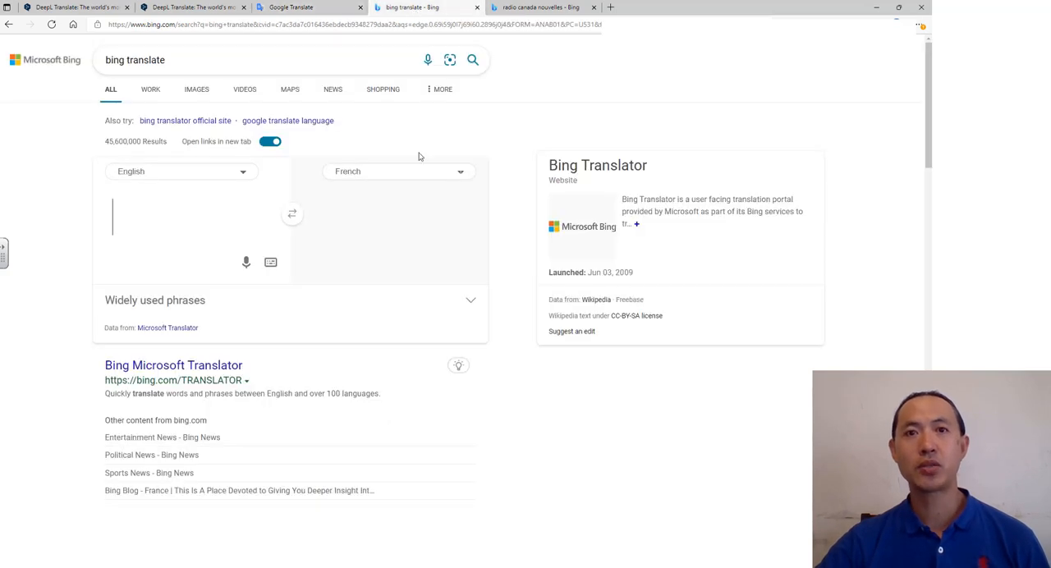
{"action": "mouse_move", "coordinate": [245, 184]}
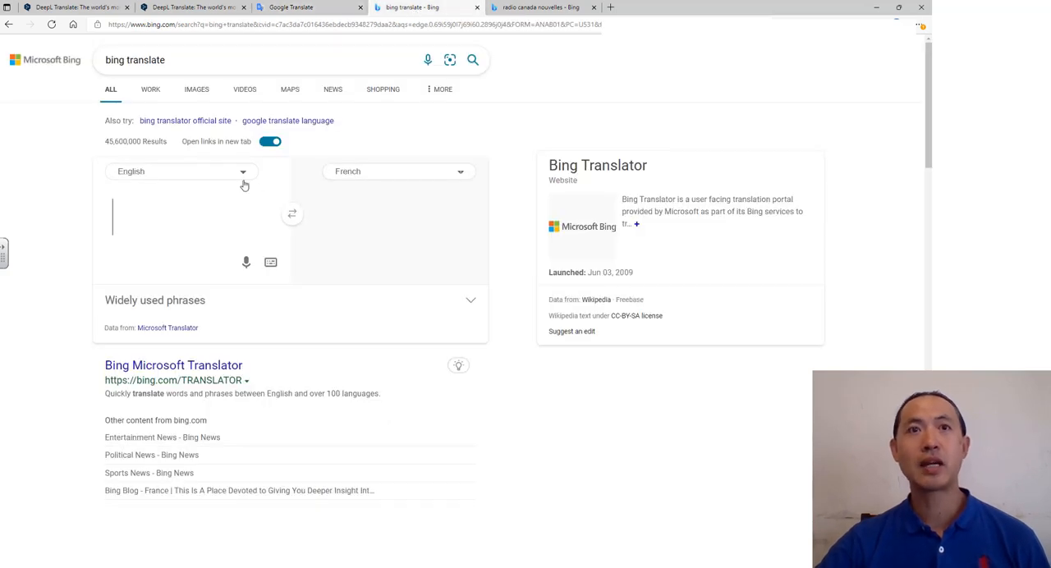
{"action": "mouse_move", "coordinate": [320, 168]}
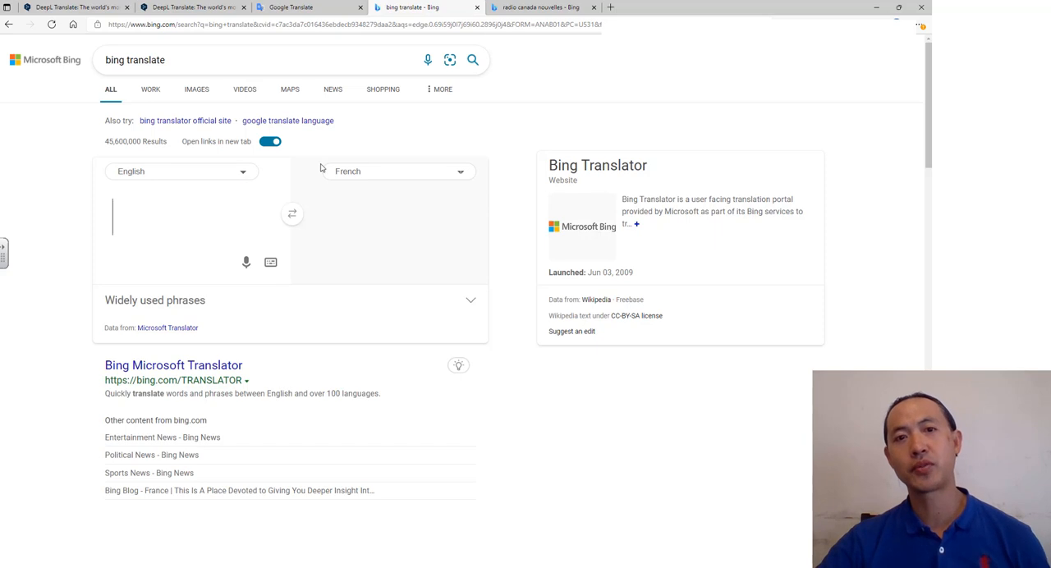
{"action": "left_click", "coordinate": [397, 171]}
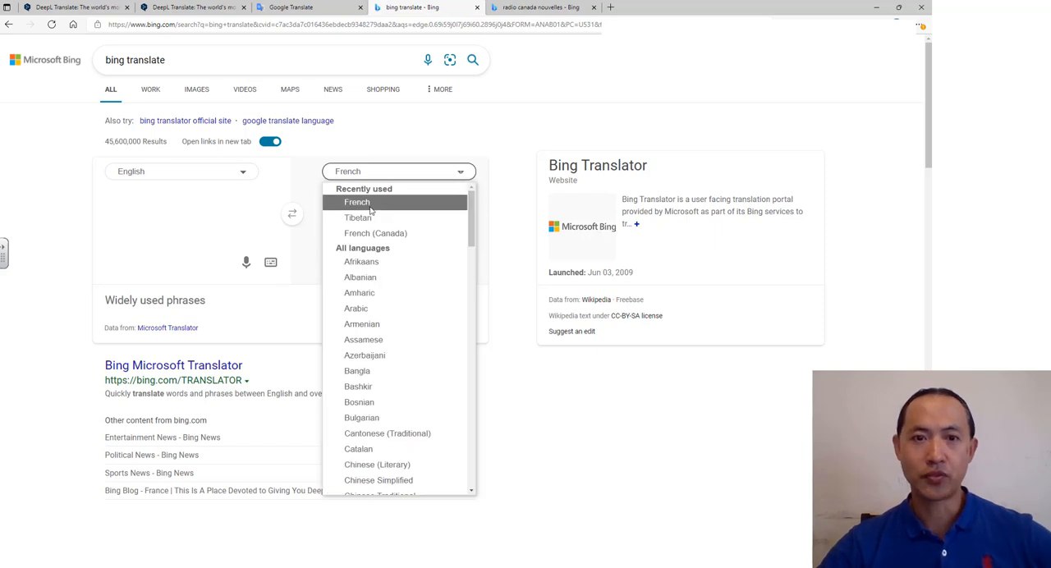
{"action": "mouse_move", "coordinate": [375, 234]}
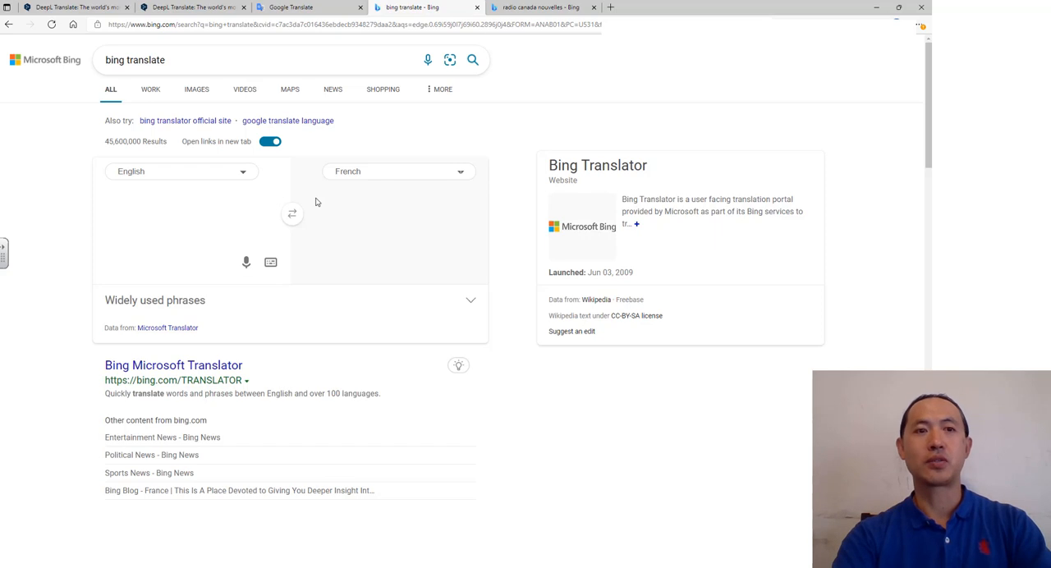
{"action": "type", "text": "email"}
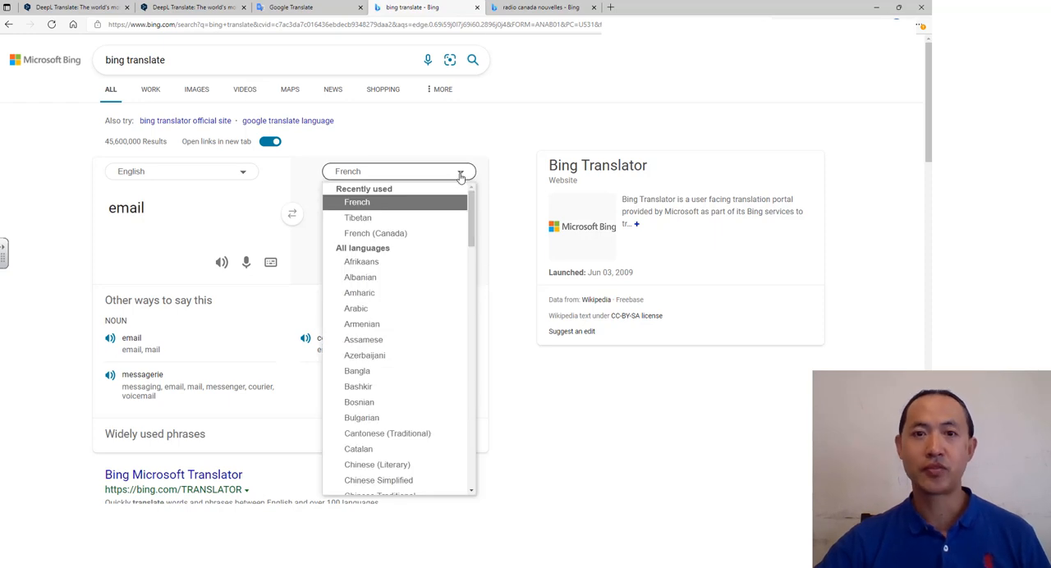
{"action": "left_click", "coordinate": [374, 233]}
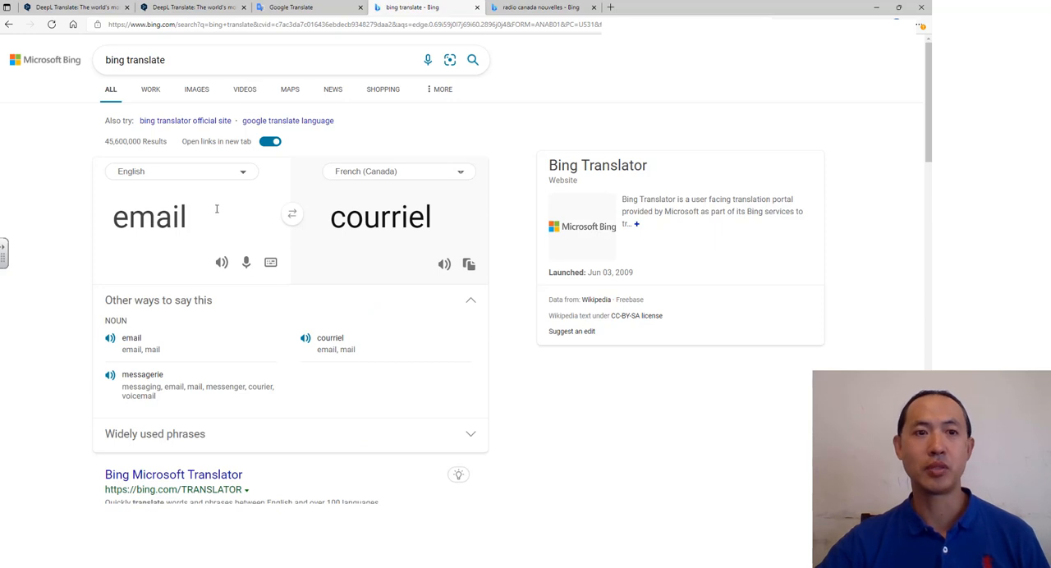
Step: Replace 'email' with the start of 'parking' as the new source word
{"action": "double_click", "coordinate": [148, 217]}
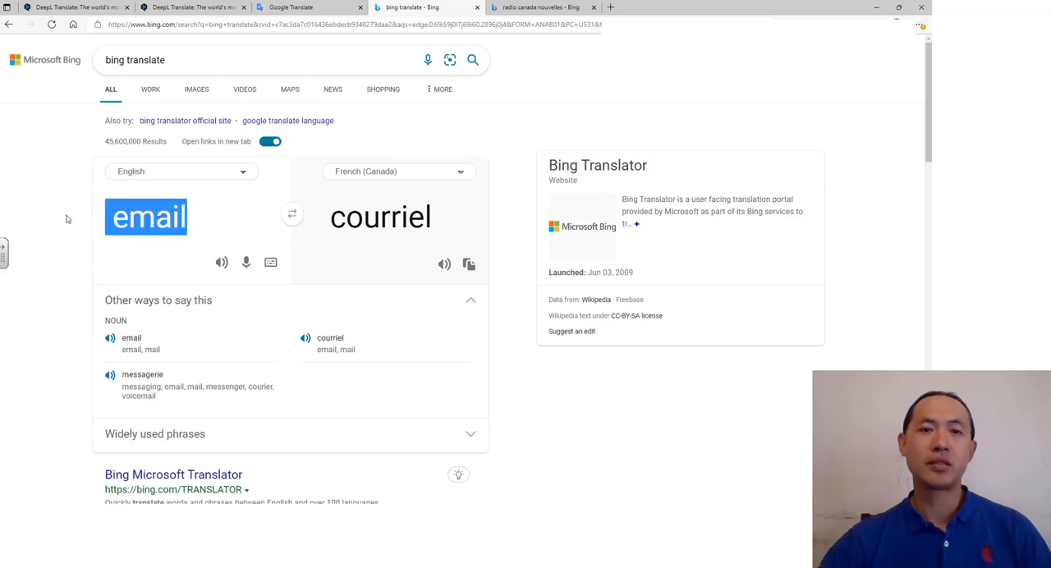
{"action": "type", "text": "parking"}
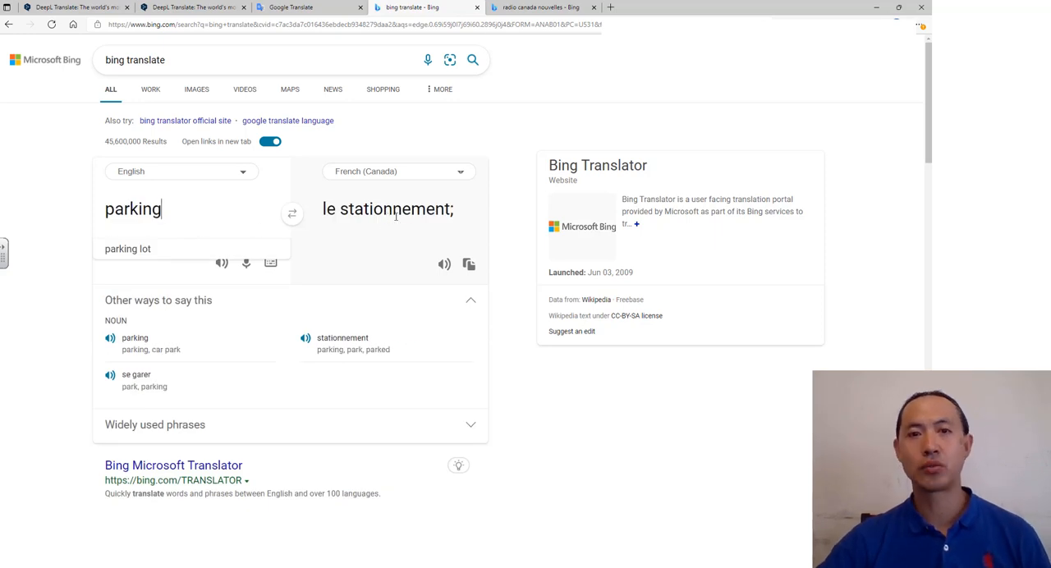
Step: Switch the target to standard French, where 'parking' stays 'parking', and select the word for replacing
{"action": "left_click", "coordinate": [397, 171]}
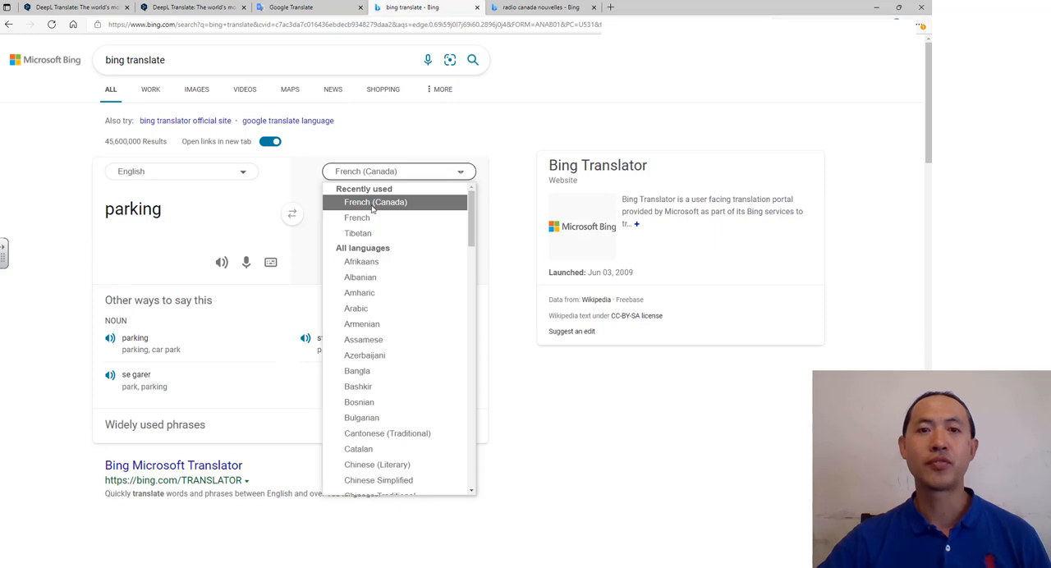
{"action": "left_click", "coordinate": [356, 217]}
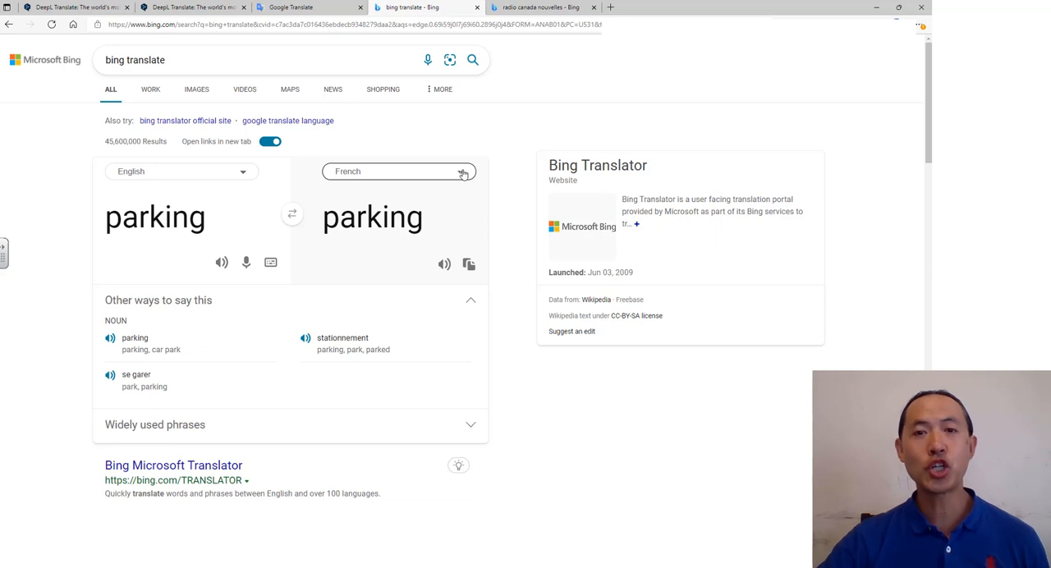
{"action": "left_click", "coordinate": [399, 171]}
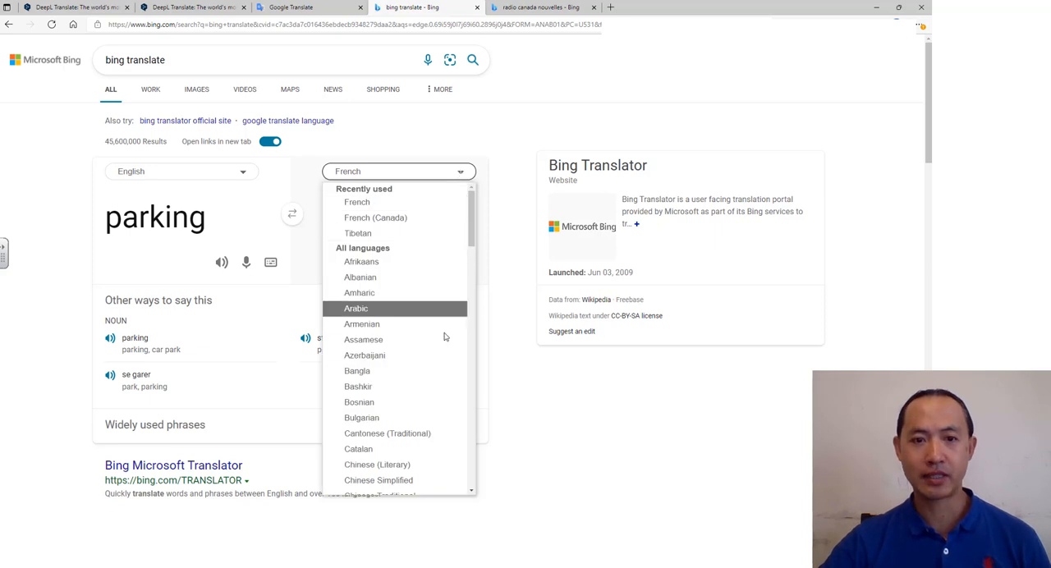
{"action": "scroll", "scroll_direction": "down", "scroll_amount": 3}
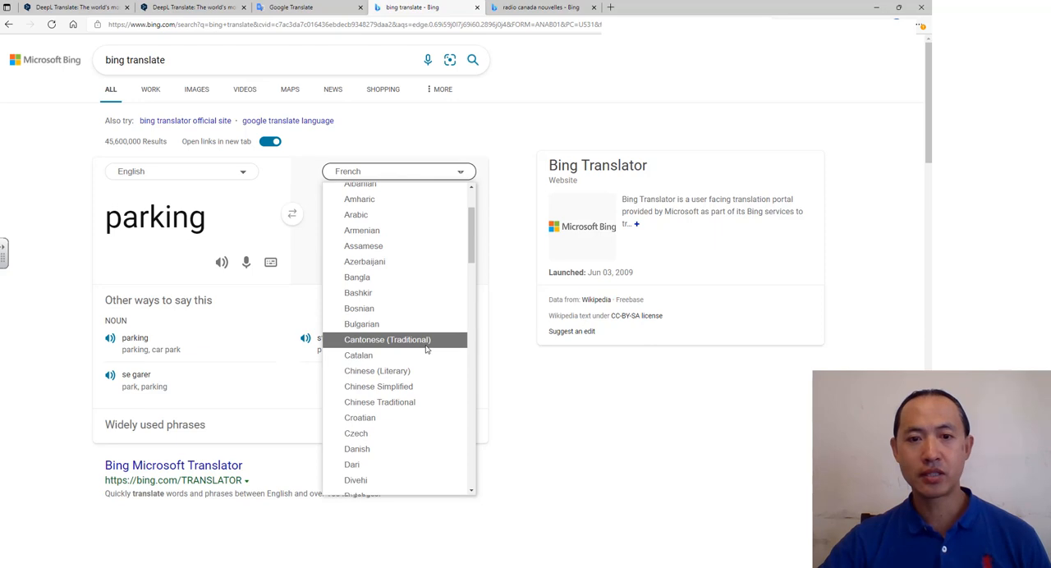
{"action": "mouse_move", "coordinate": [377, 371]}
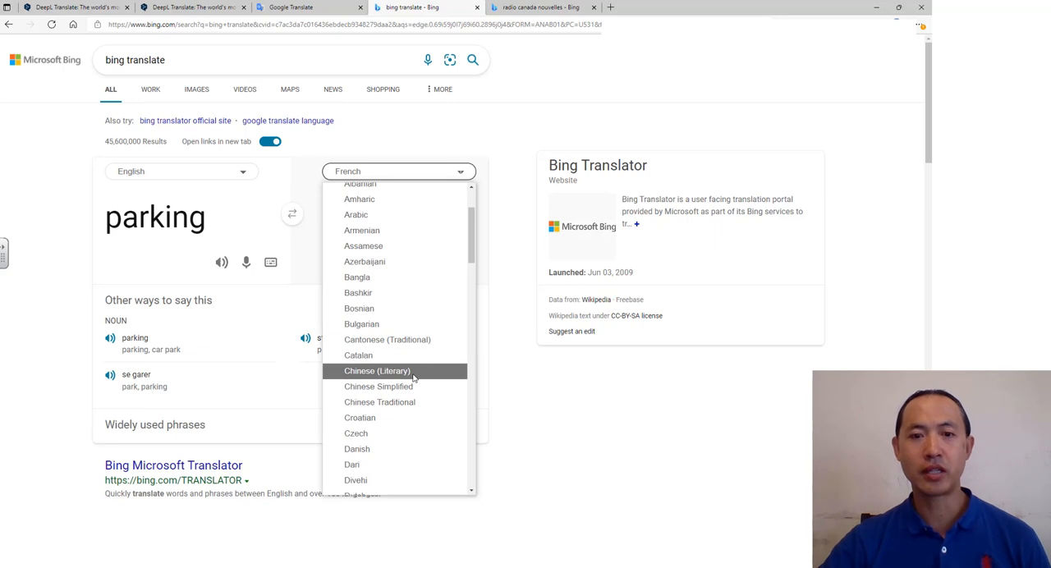
{"action": "mouse_move", "coordinate": [378, 386]}
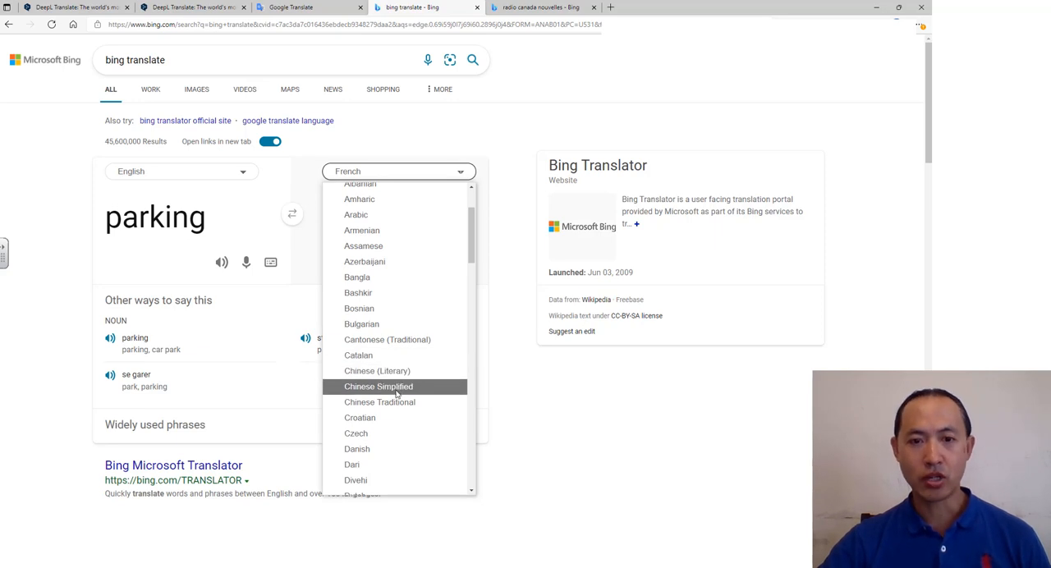
{"action": "mouse_move", "coordinate": [379, 402]}
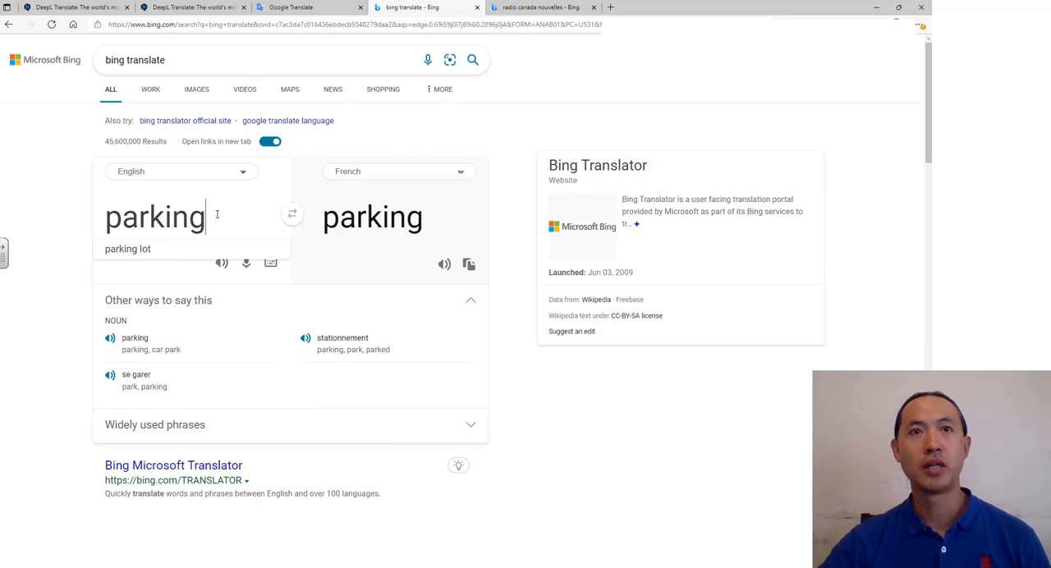
{"action": "double_click", "coordinate": [155, 217]}
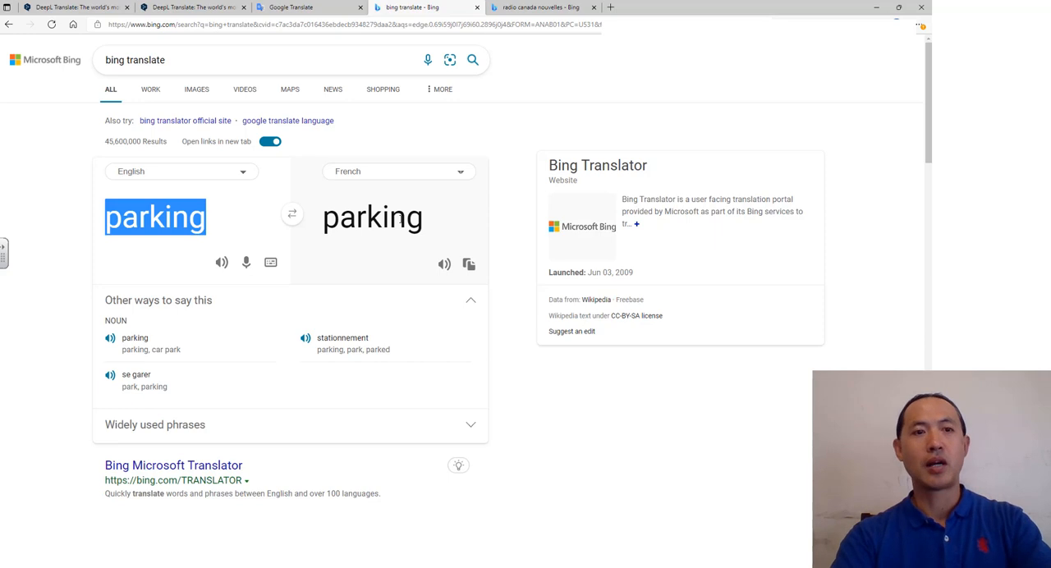
Step: Enter 'how are you' via the suggestion, giving French 'Comment vas-tu'
{"action": "type", "text": "Ho"}
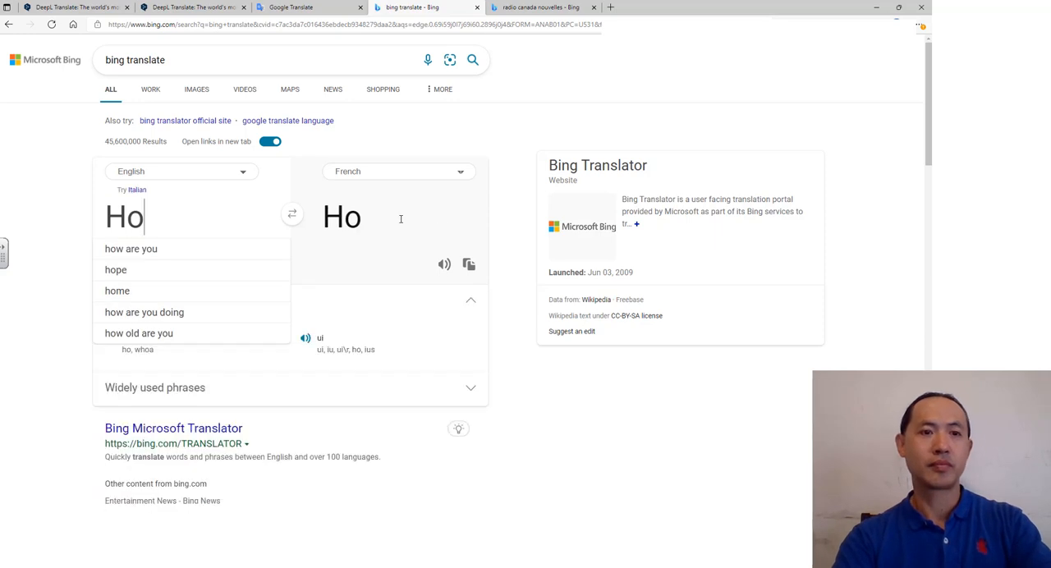
{"action": "left_click", "coordinate": [132, 249]}
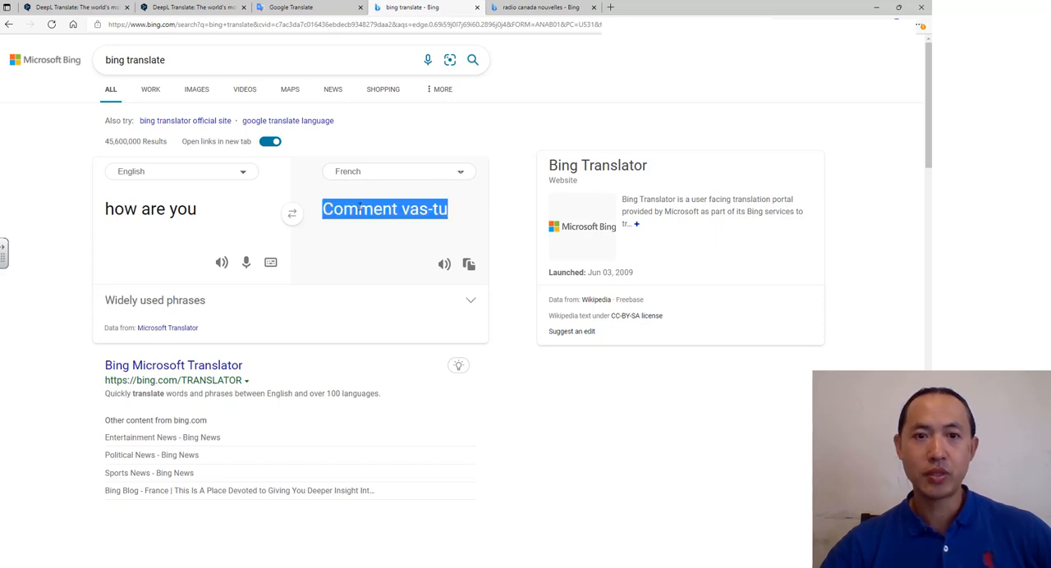
{"action": "double_click", "coordinate": [360, 208]}
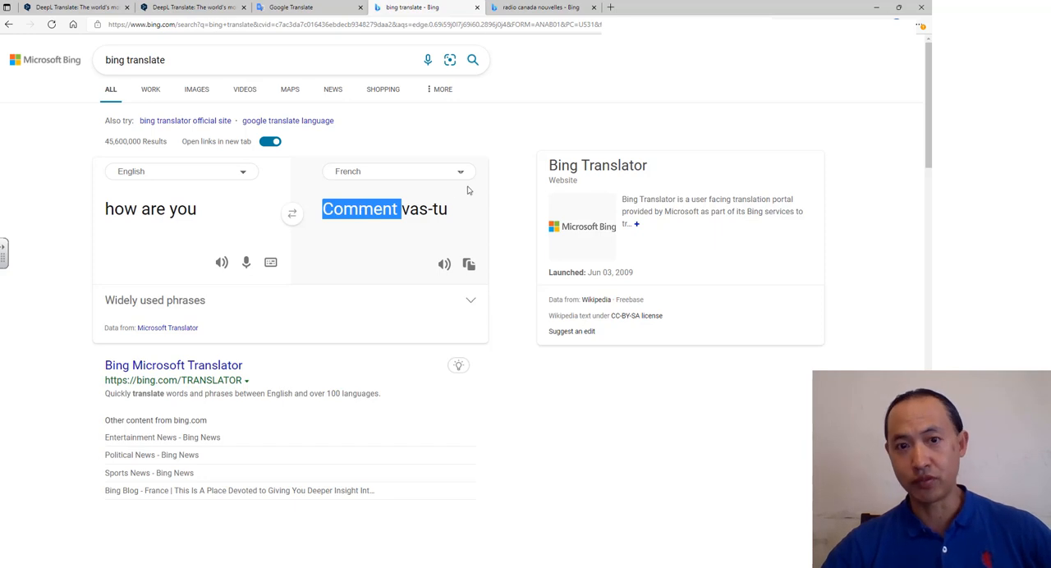
Step: Make Cantonese (Traditional) the target, rendering it as 你好嗎
{"action": "left_click", "coordinate": [398, 170]}
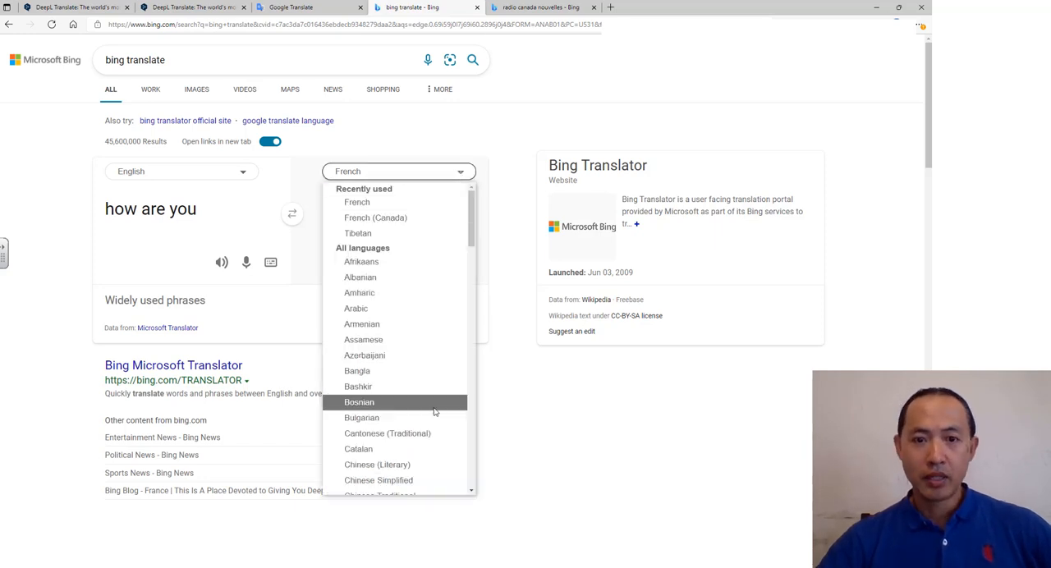
{"action": "left_click", "coordinate": [388, 434]}
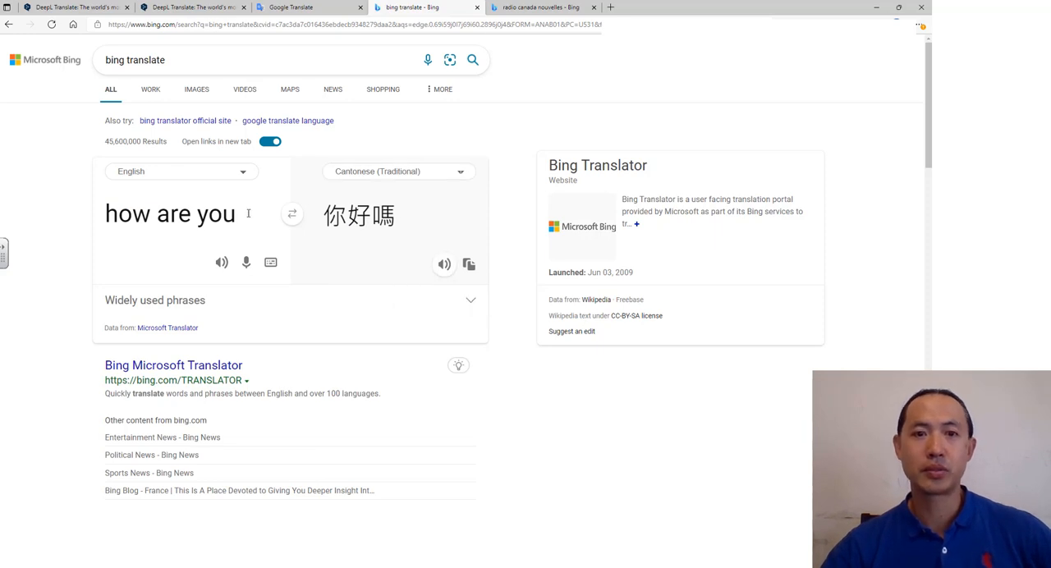
Step: Translate 'how are you' into Chinese Simplified, Chinese Traditional, then Chinese (Literary) as 你好么
{"action": "left_click", "coordinate": [397, 171]}
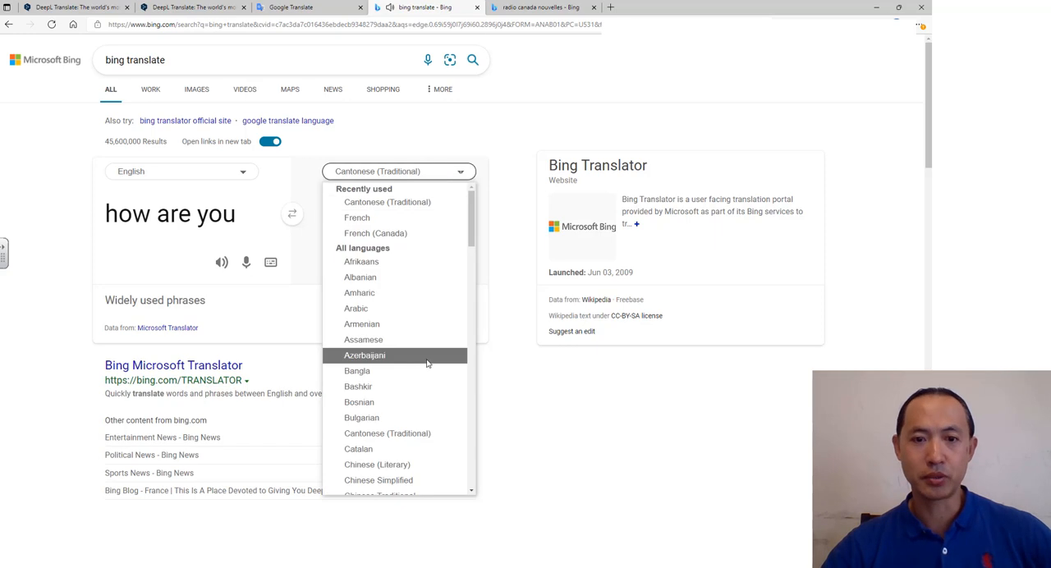
{"action": "mouse_move", "coordinate": [378, 480]}
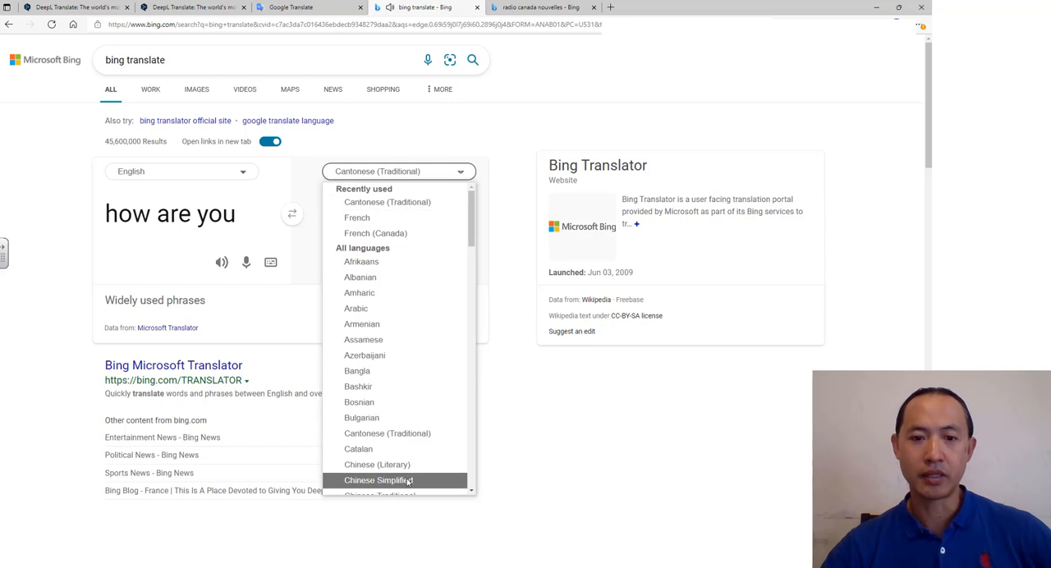
{"action": "left_click", "coordinate": [377, 480]}
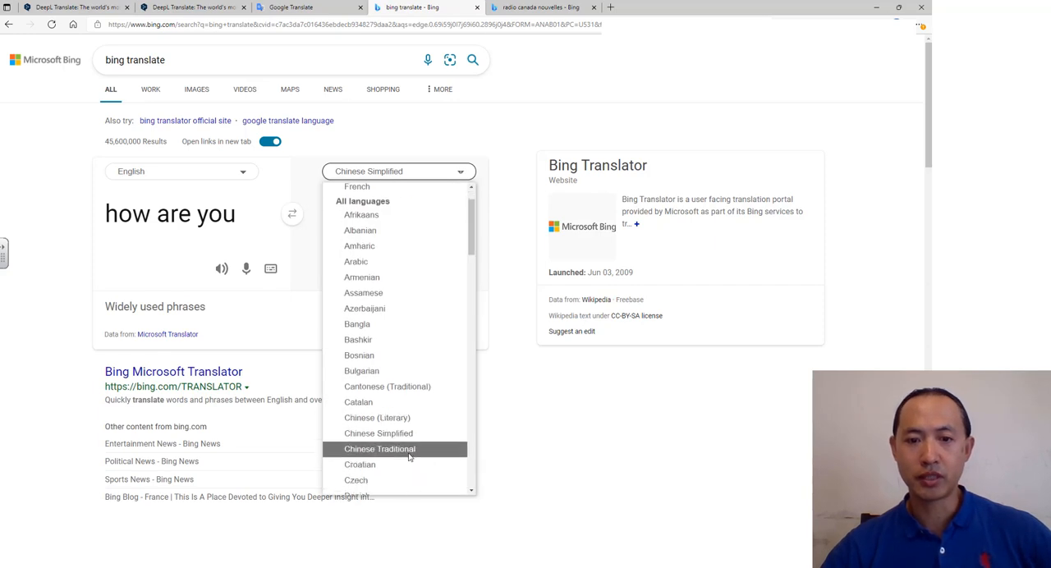
{"action": "left_click", "coordinate": [380, 449]}
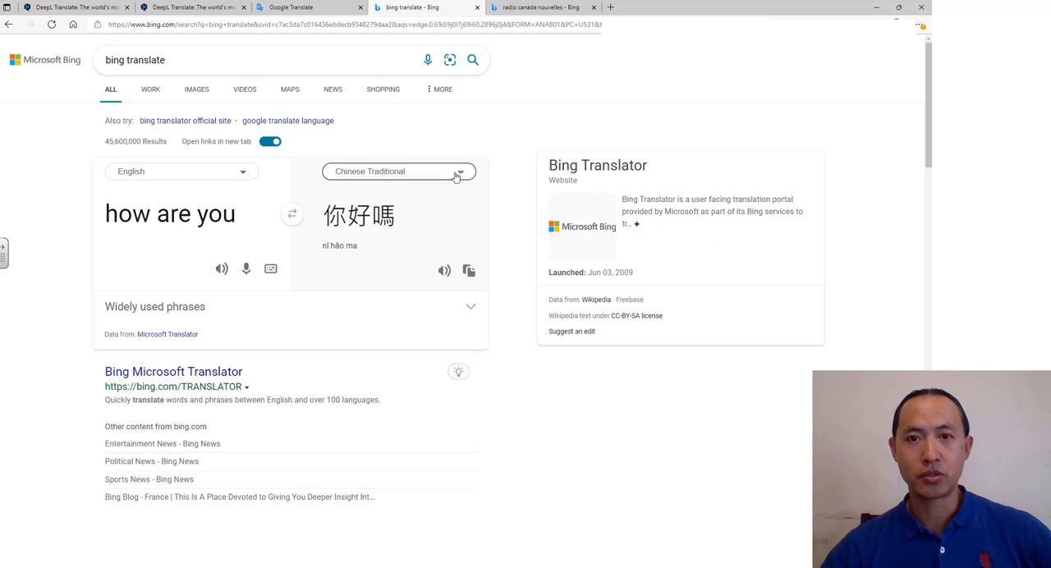
{"action": "left_click", "coordinate": [398, 171]}
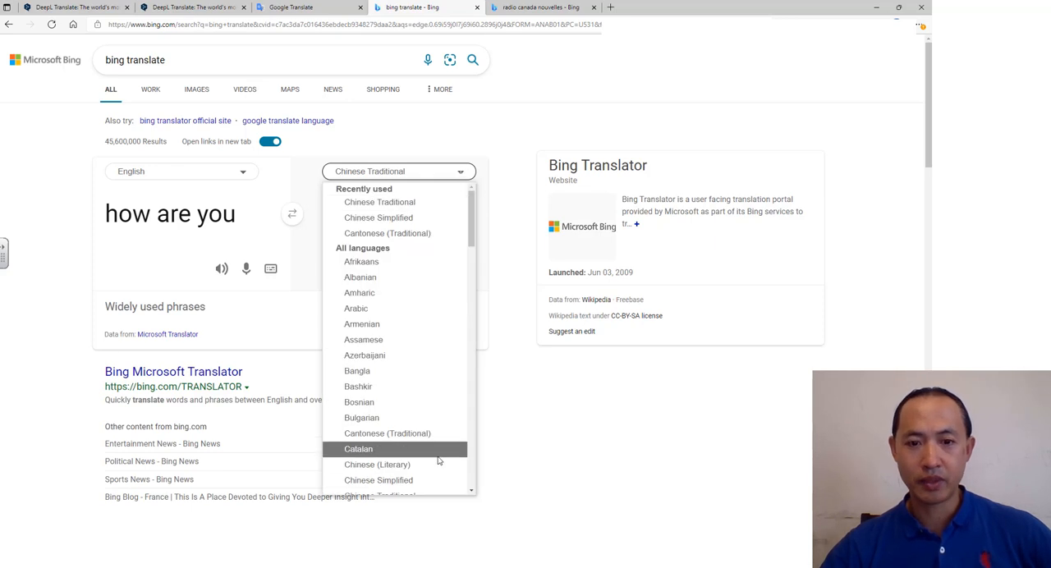
{"action": "left_click", "coordinate": [378, 464]}
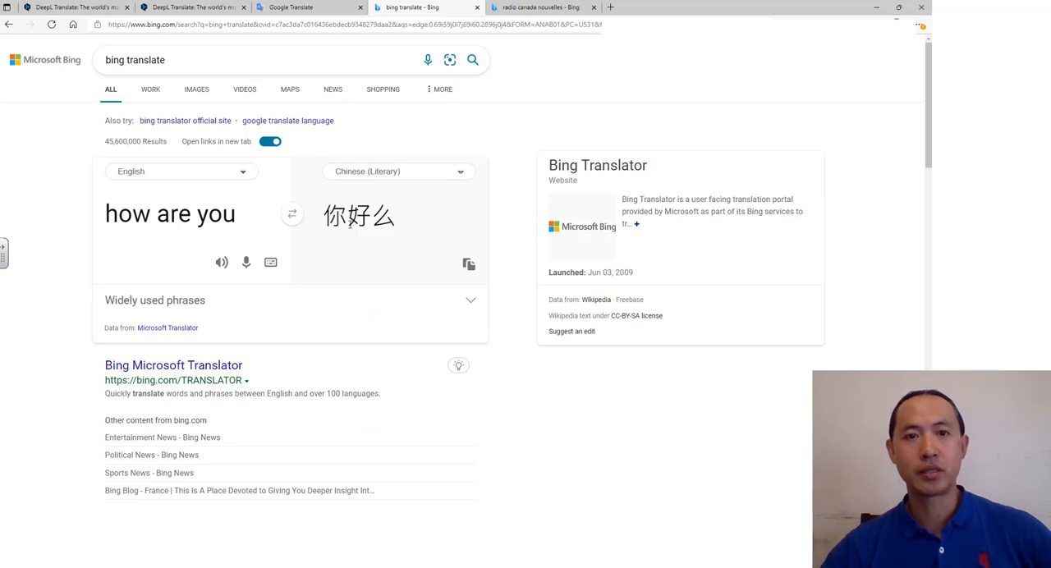
Step: Change the source to 'Where are you going to?', rendered in Chinese (Literary) as 你要去那里?
{"action": "double_click", "coordinate": [216, 214]}
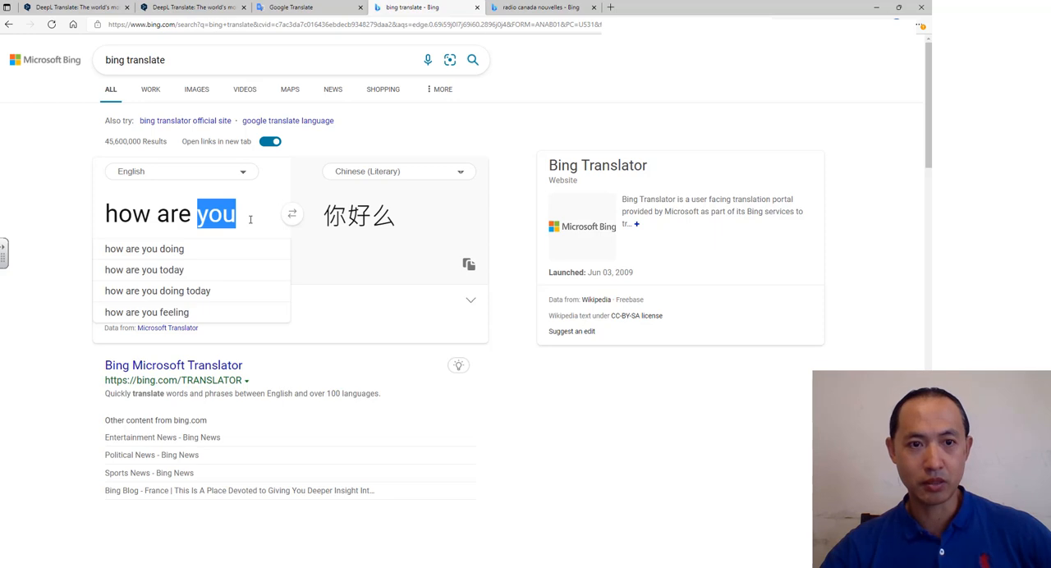
{"action": "mouse_move", "coordinate": [292, 213]}
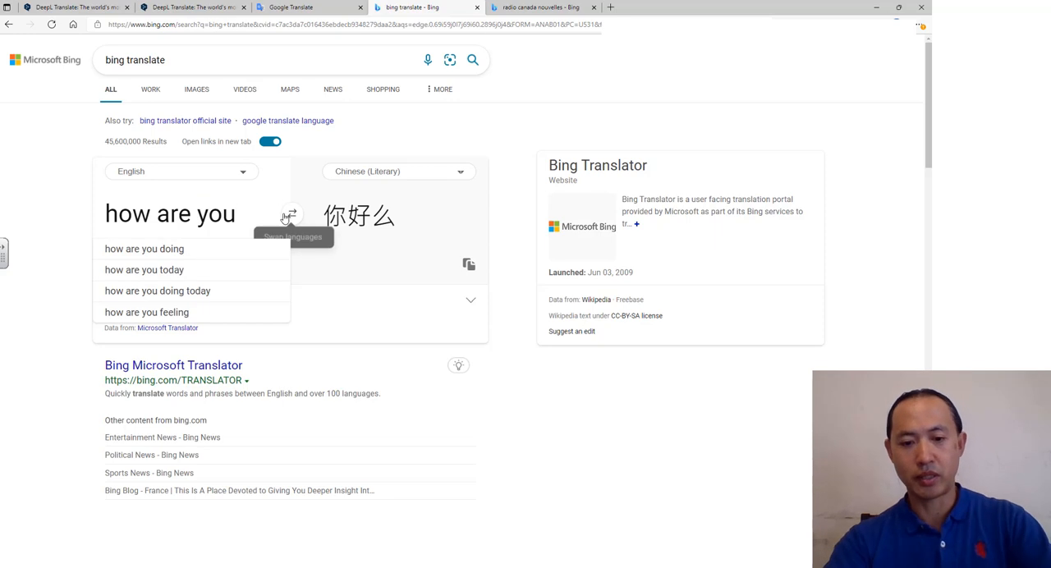
{"action": "type", "text": "?"}
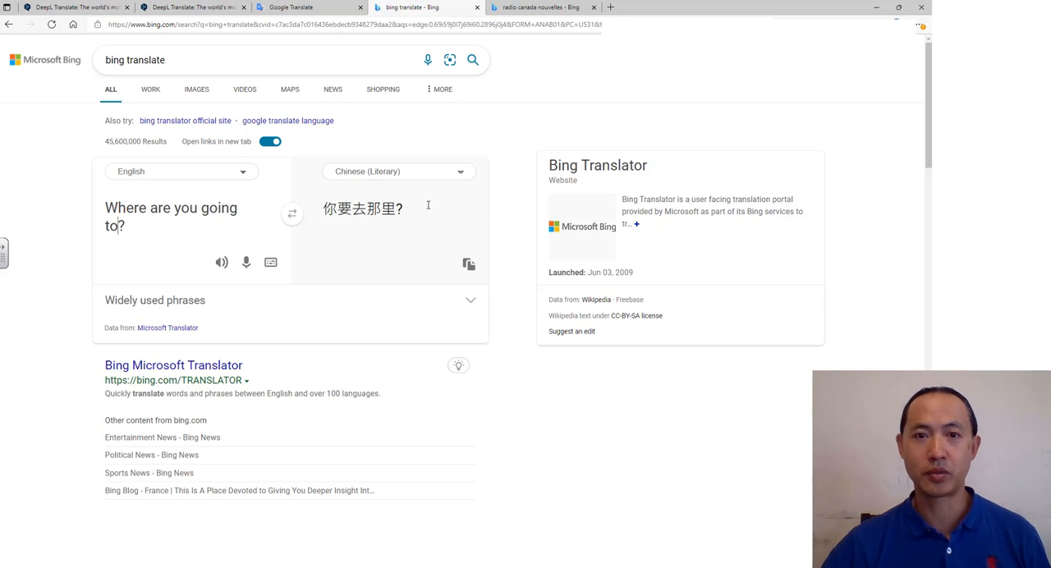
Step: Set the target to Chinese Simplified, giving 你要去哪里? with pinyin nǐ yào qù nǎ lǐ
{"action": "left_click", "coordinate": [397, 170]}
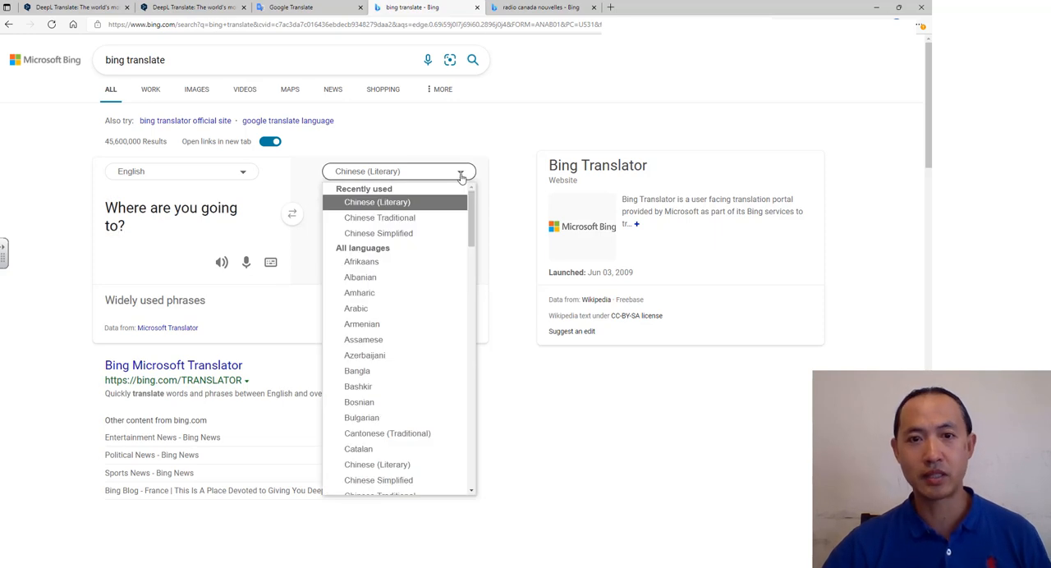
{"action": "left_click", "coordinate": [378, 233]}
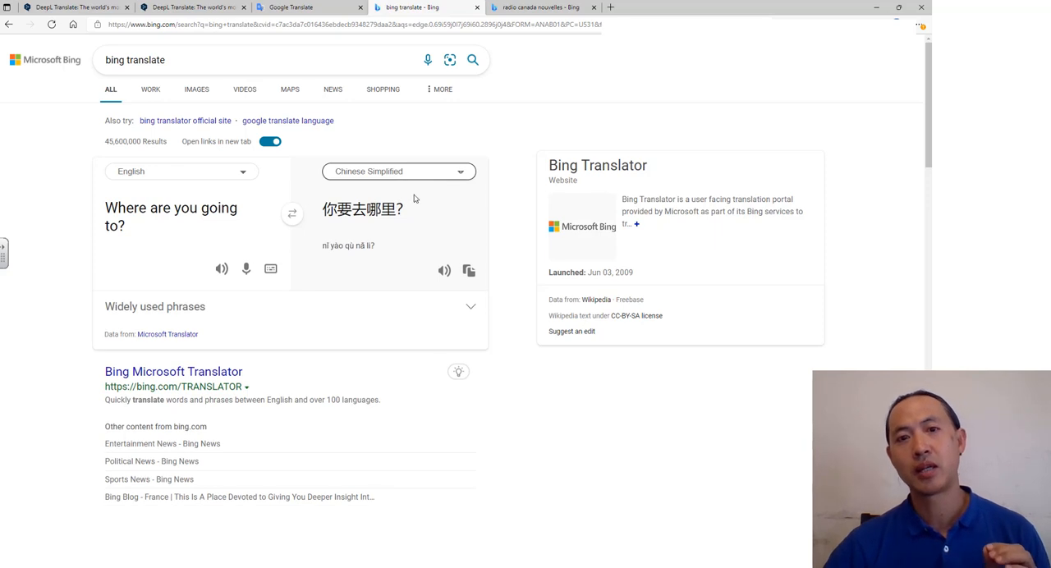
{"action": "mouse_move", "coordinate": [411, 184]}
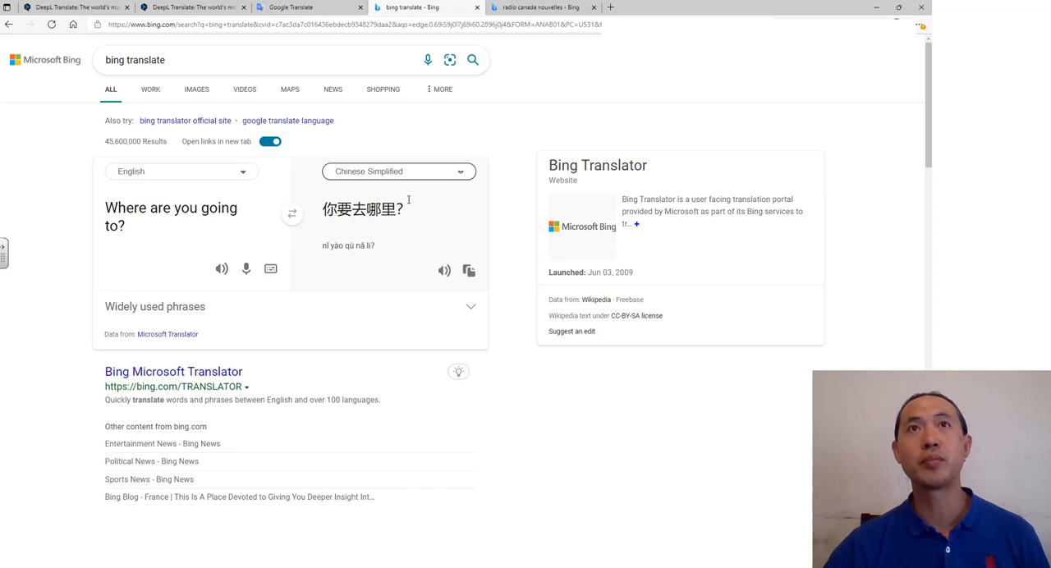
{"action": "mouse_move", "coordinate": [406, 202]}
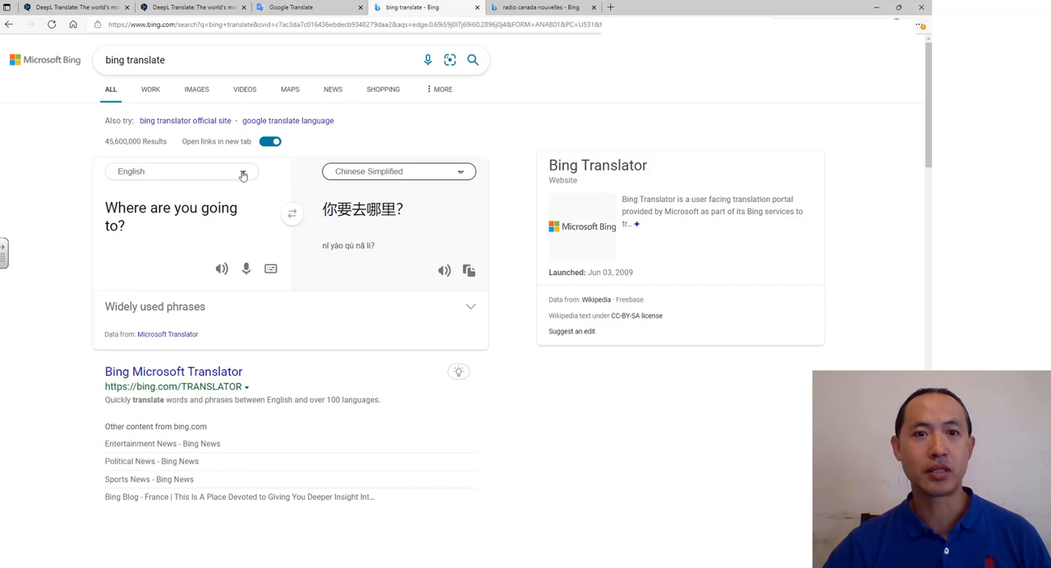
Step: Set source to Chinese Simplified and target to Cantonese (Traditional), then select the whole English question
{"action": "left_click", "coordinate": [181, 171]}
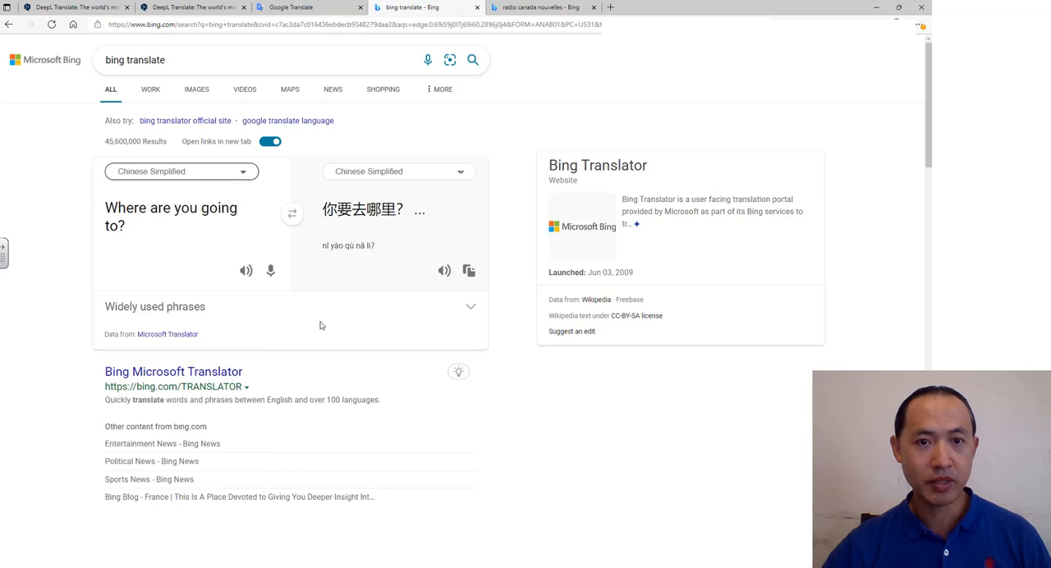
{"action": "left_click", "coordinate": [397, 171]}
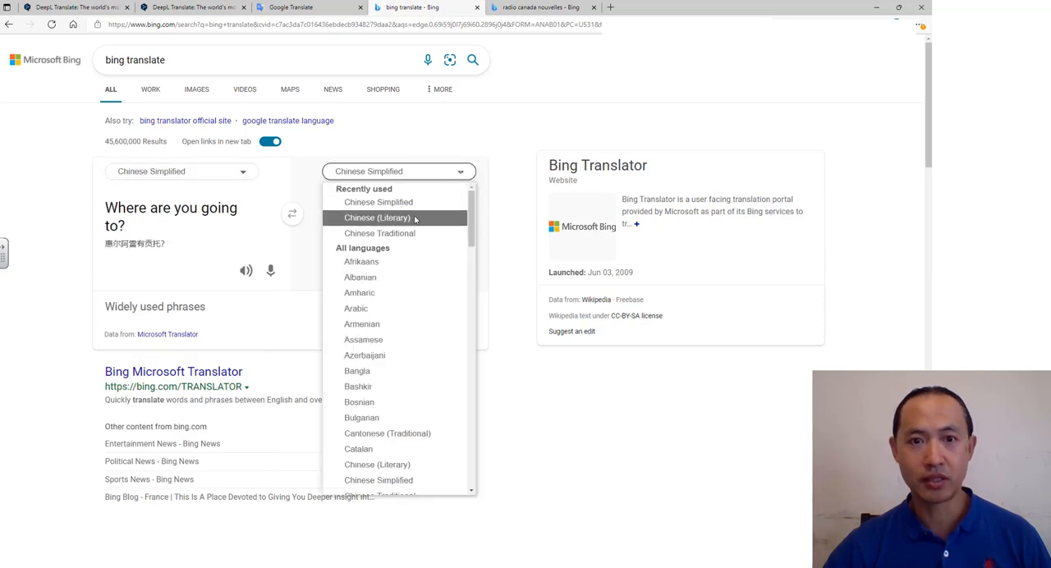
{"action": "mouse_move", "coordinate": [361, 261]}
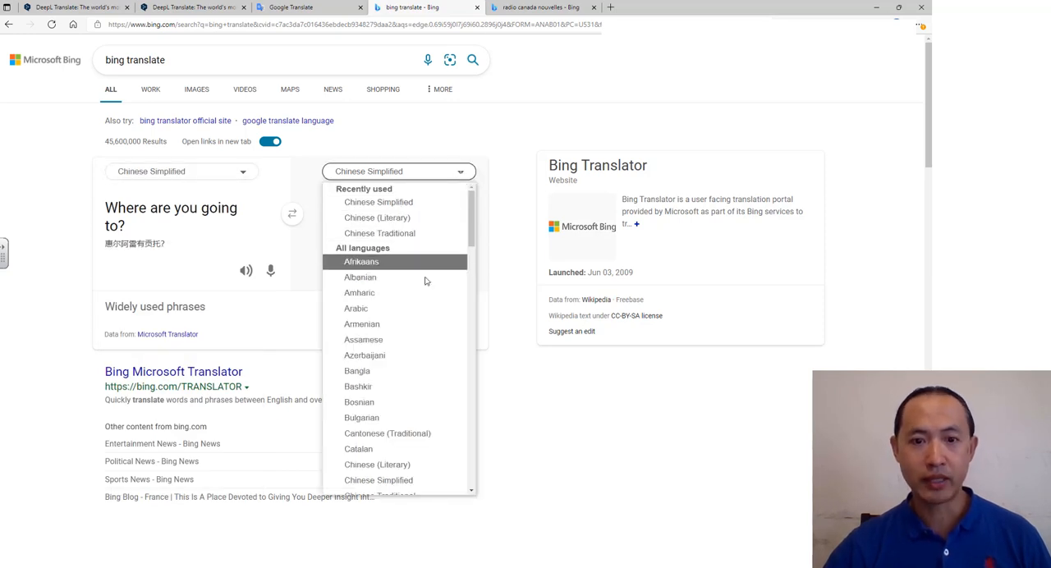
{"action": "scroll", "scroll_direction": "down", "scroll_amount": 3}
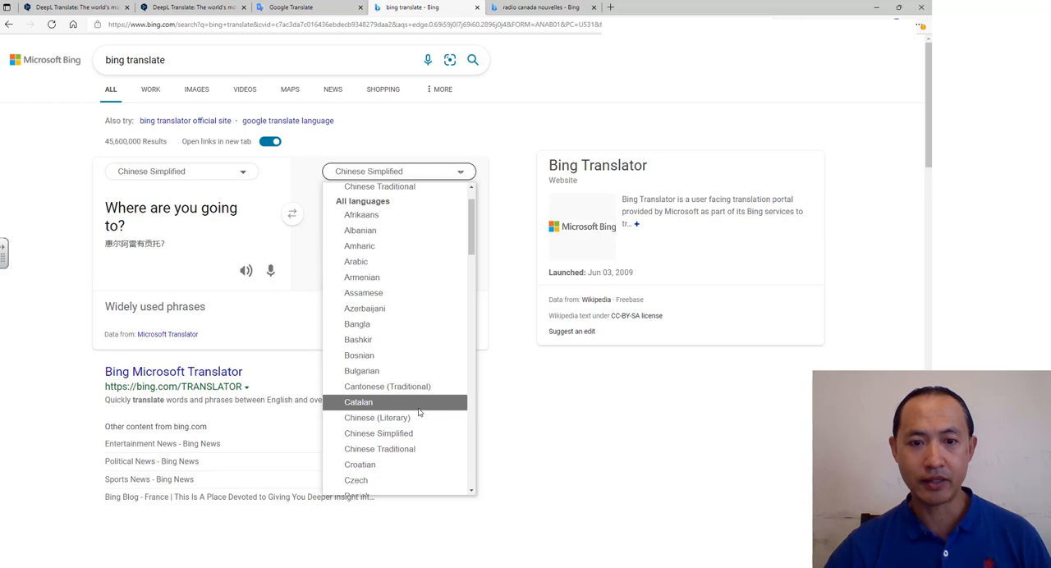
{"action": "left_click", "coordinate": [387, 386]}
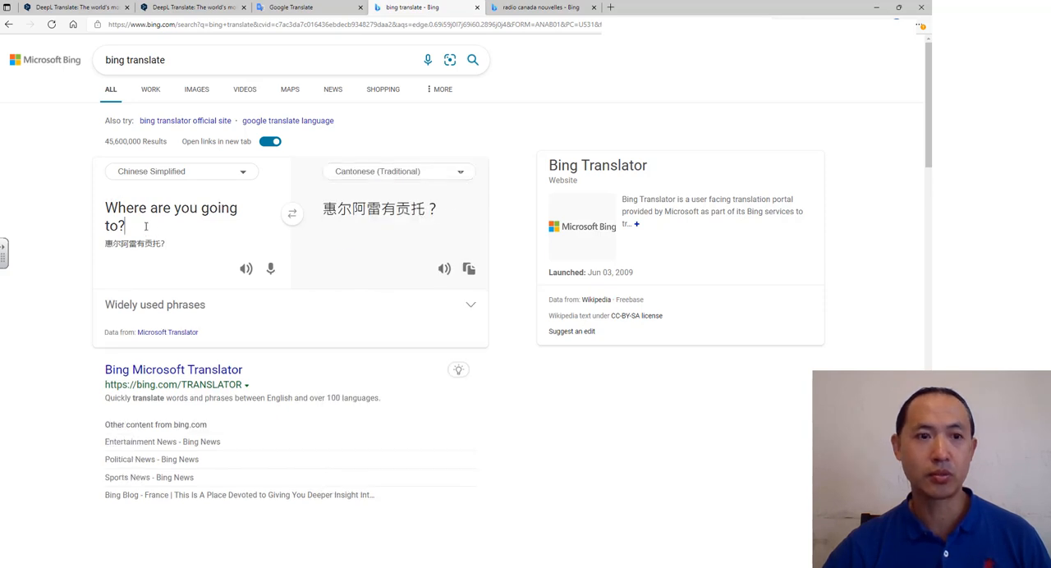
{"action": "triple_click", "coordinate": [165, 217]}
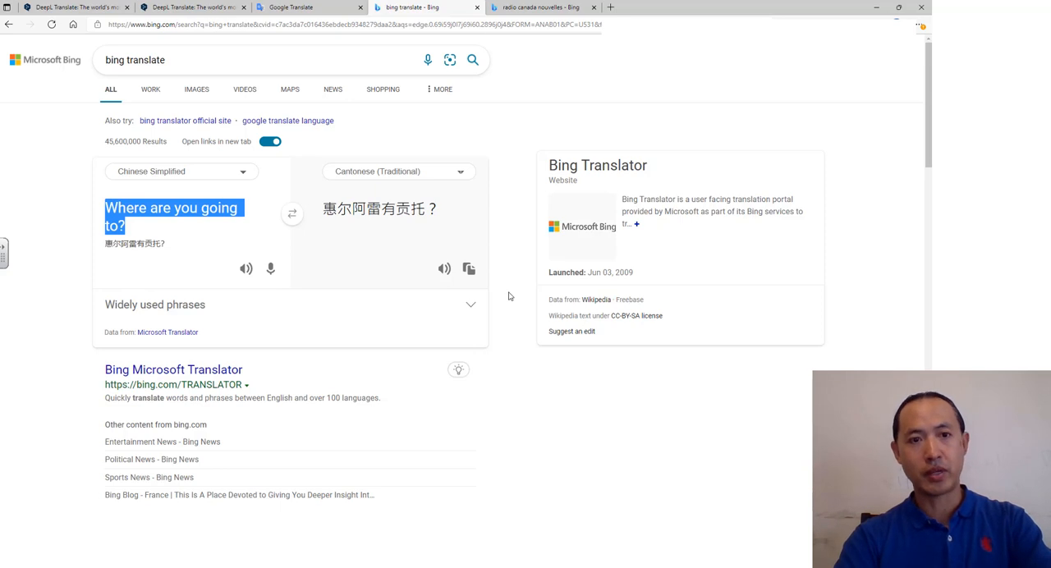
Step: Enter 'Good morning', then replace it with the Chinese 早晨 via the Chinese input method
{"action": "type", "text": "m"}
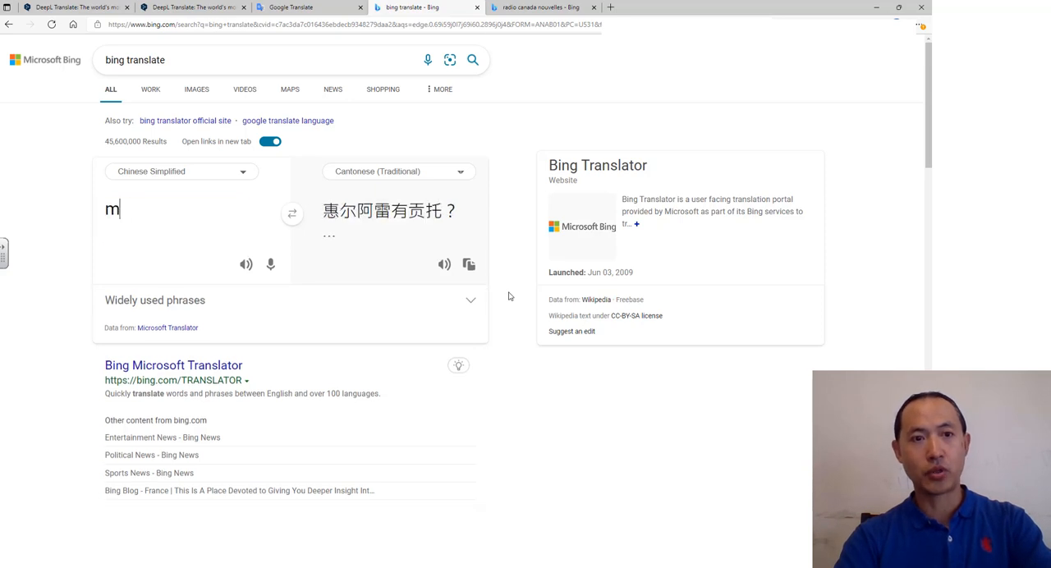
{"action": "type", "text": "orning"}
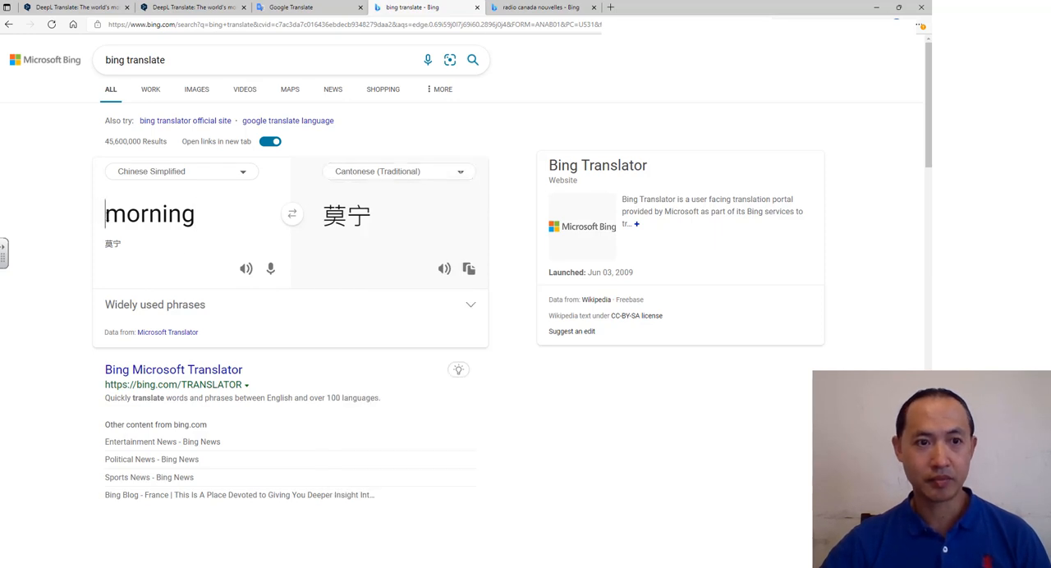
{"action": "type", "text": "Good"}
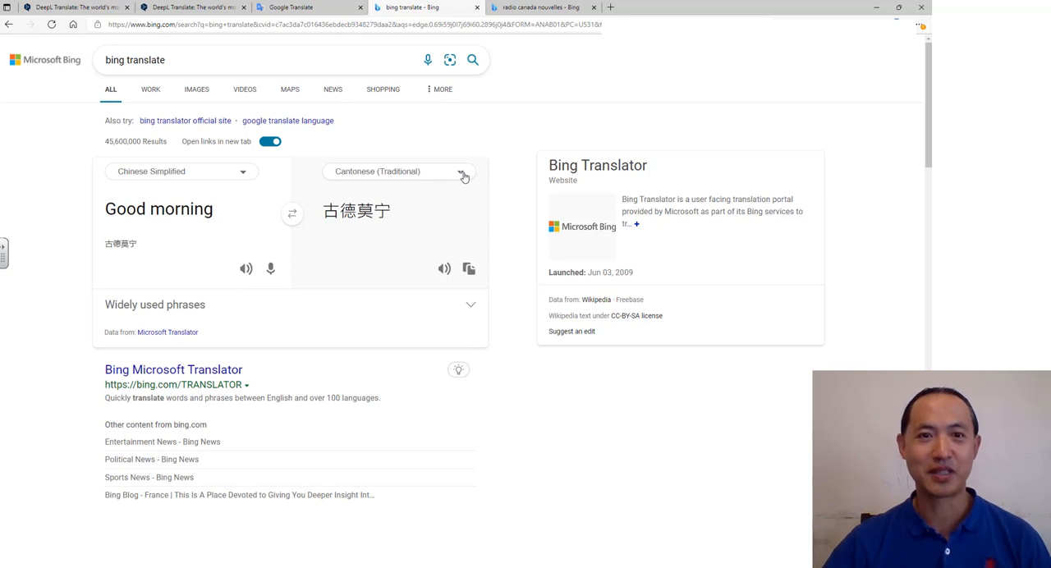
{"action": "double_click", "coordinate": [179, 208]}
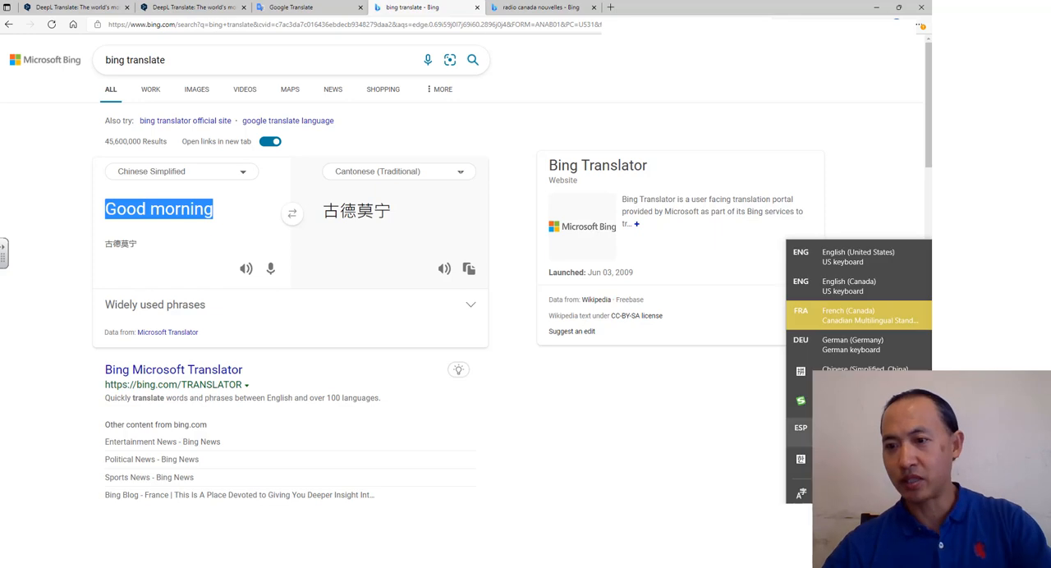
{"action": "type", "text": "jhj"}
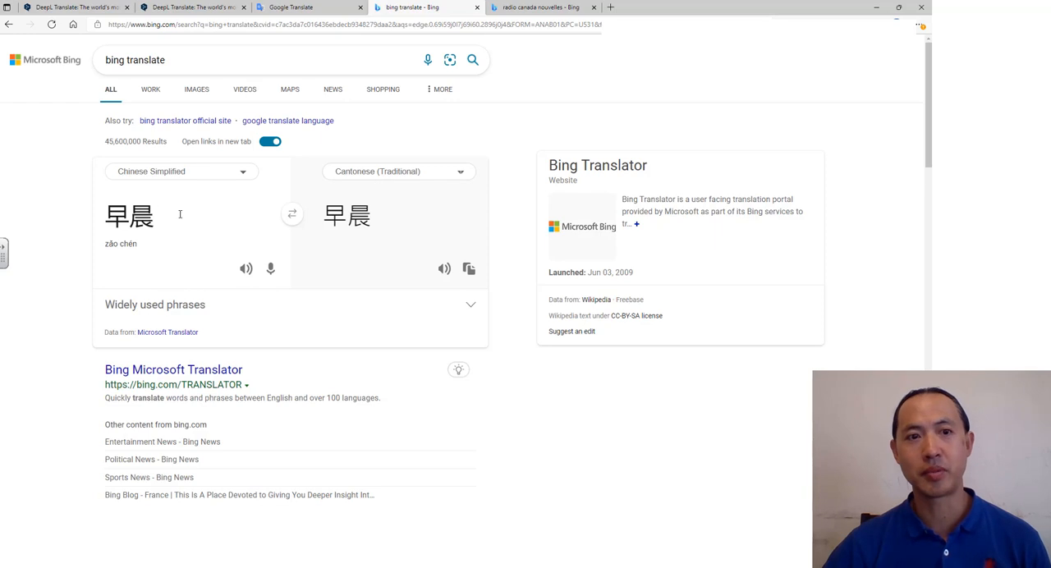
Step: Replace 早晨 with 东西, rendered in Cantonese (Traditional) as 嘢
{"action": "double_click", "coordinate": [128, 215]}
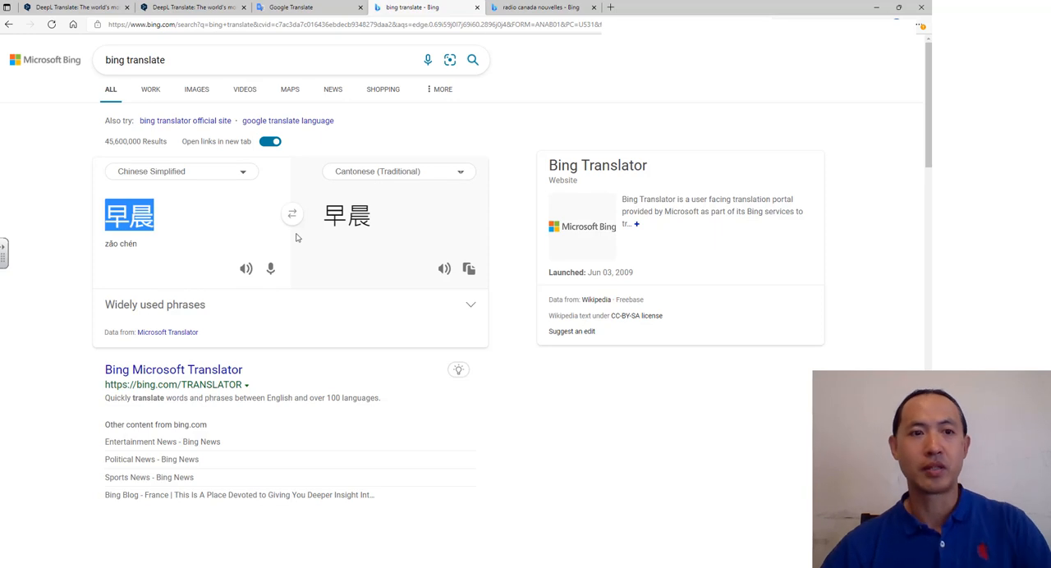
{"action": "type", "text": "aisg"}
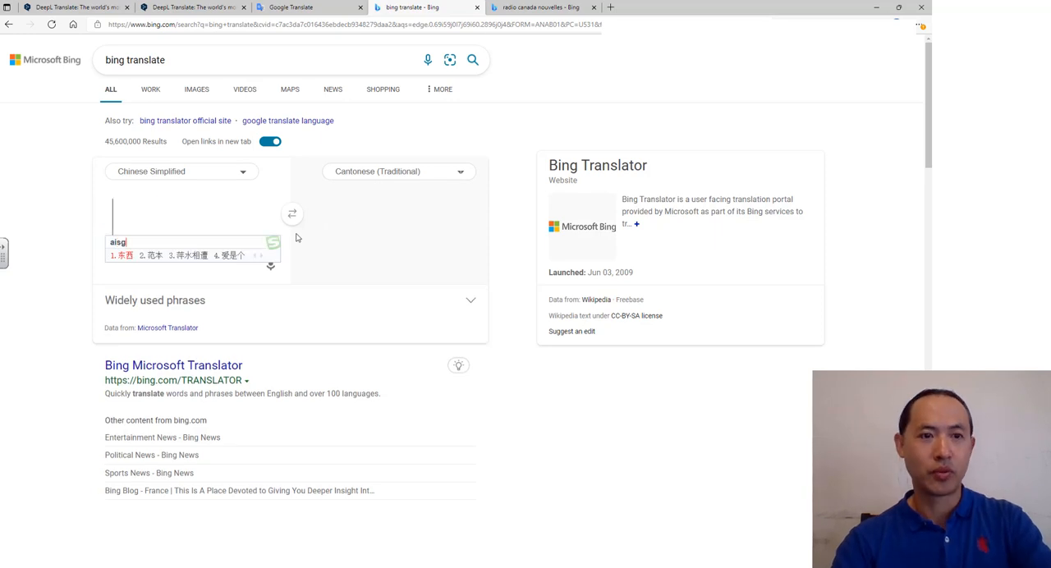
{"action": "left_click", "coordinate": [128, 256]}
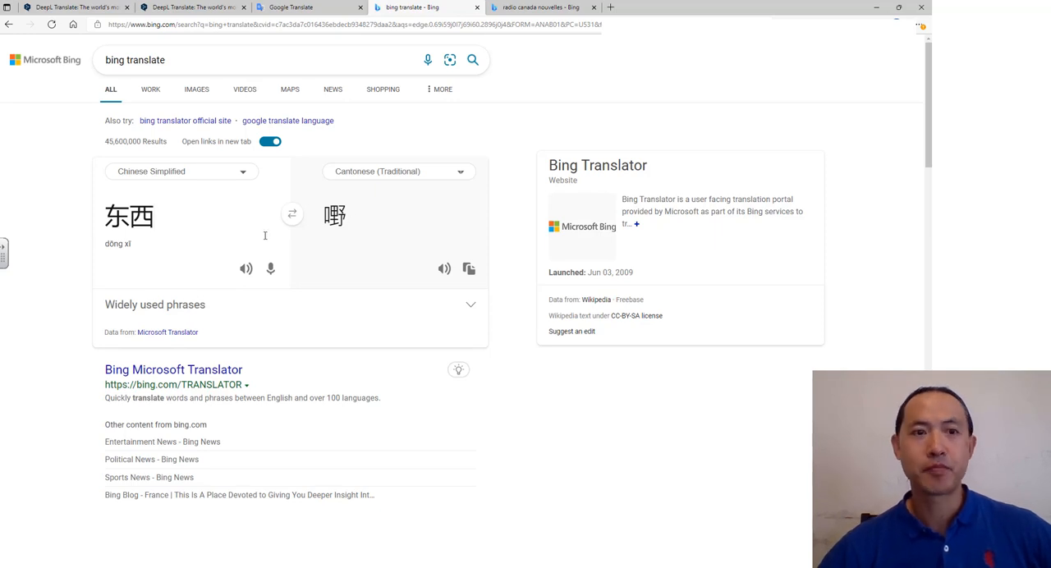
{"action": "mouse_move", "coordinate": [235, 220]}
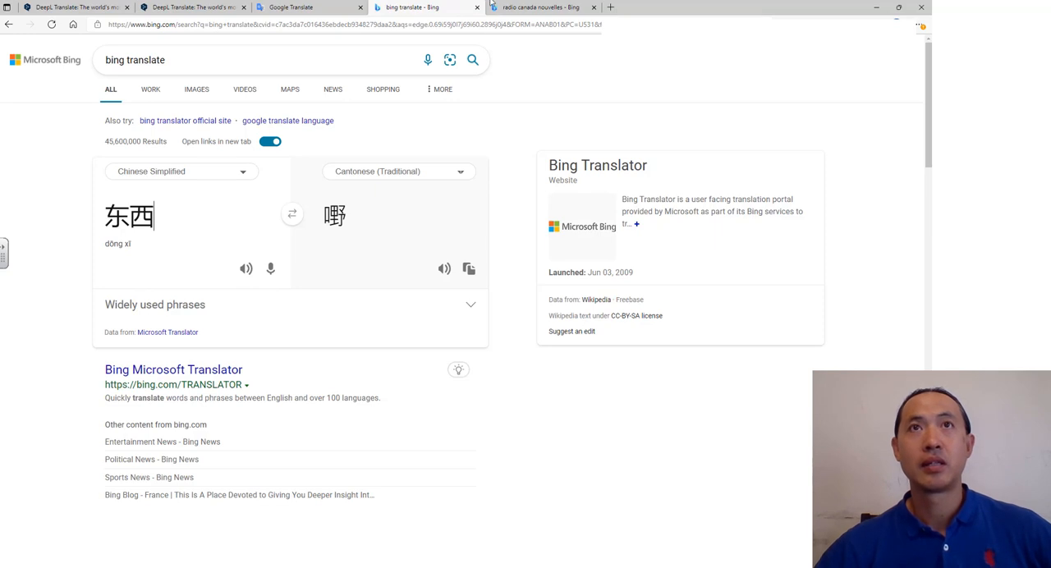
{"action": "mouse_move", "coordinate": [276, 284]}
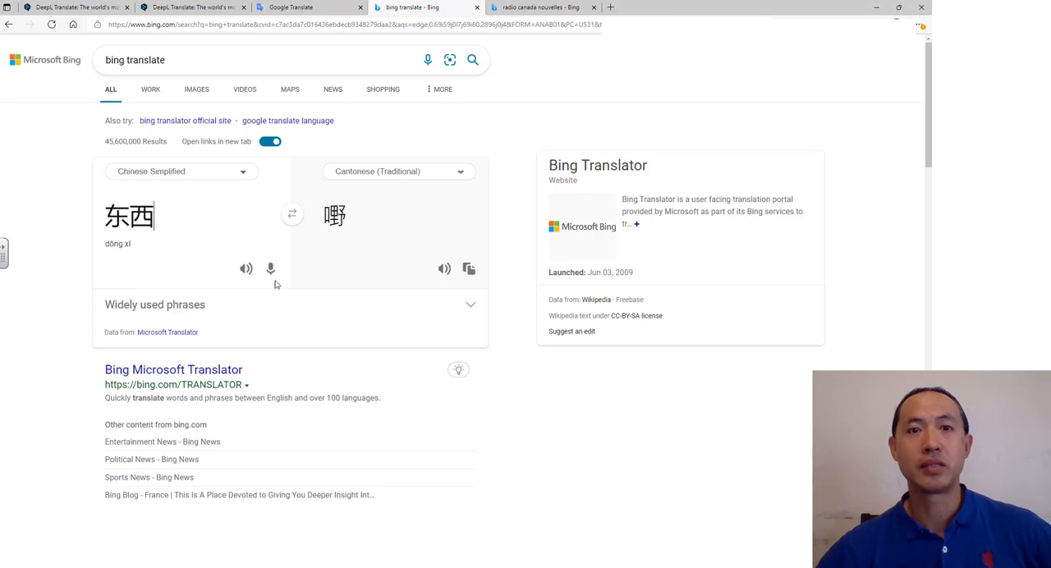
{"action": "mouse_move", "coordinate": [246, 181]}
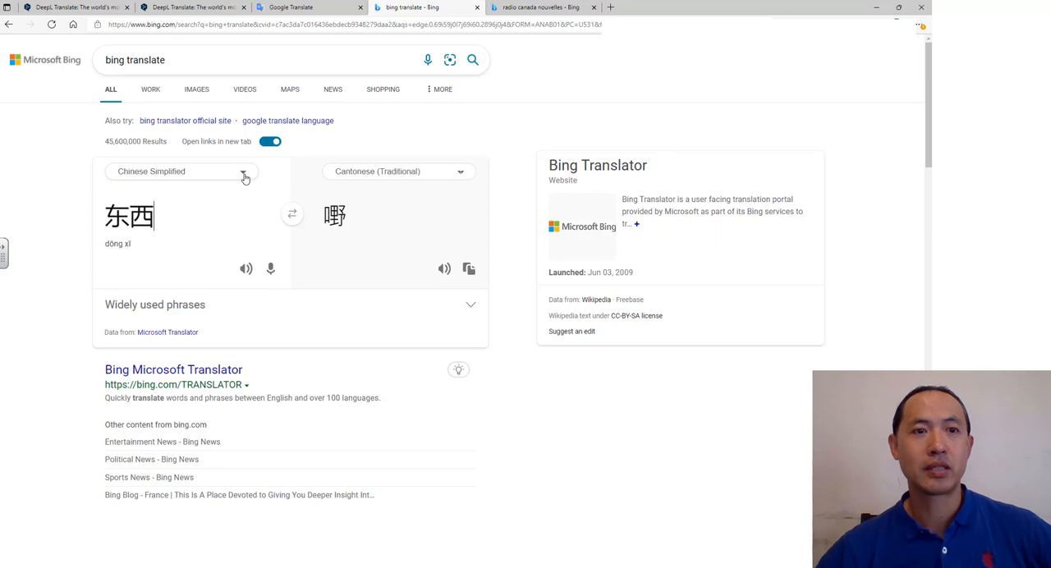
{"action": "mouse_move", "coordinate": [427, 158]}
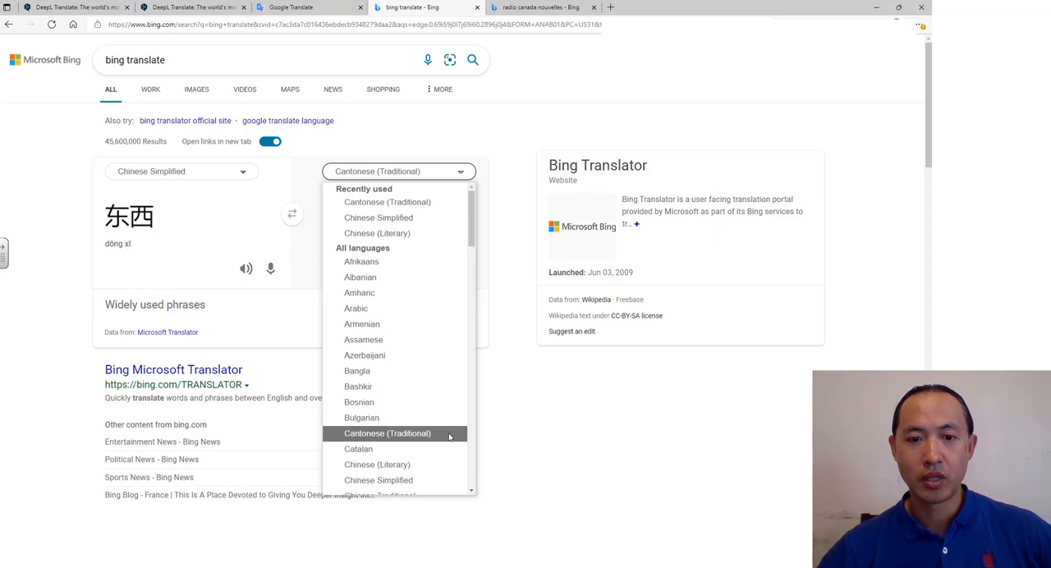
Step: Keep Cantonese (Traditional) as the target language, closing the list
{"action": "left_click", "coordinate": [387, 434]}
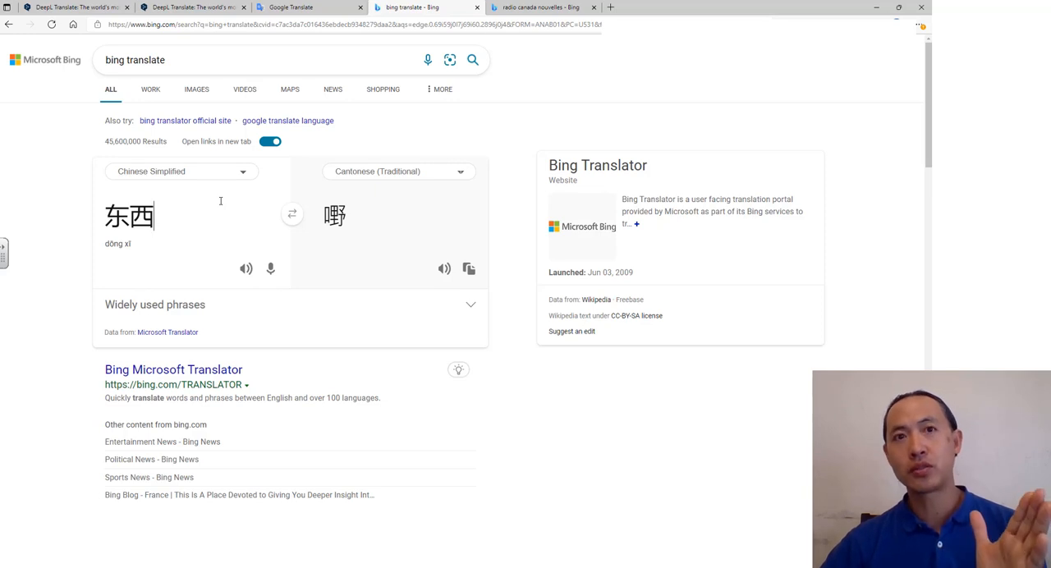
{"action": "mouse_move", "coordinate": [253, 158]}
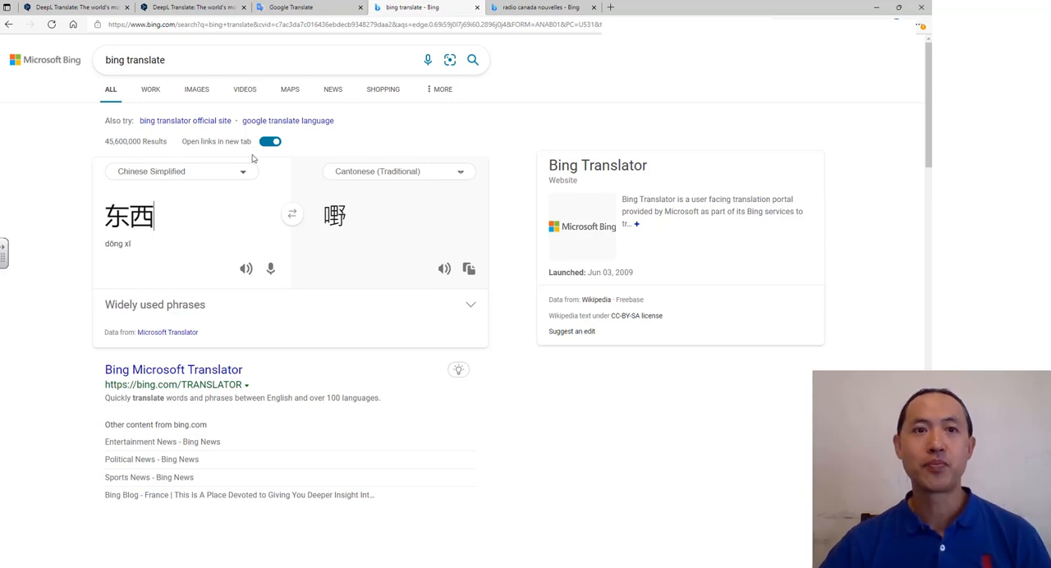
{"action": "mouse_move", "coordinate": [298, 114]}
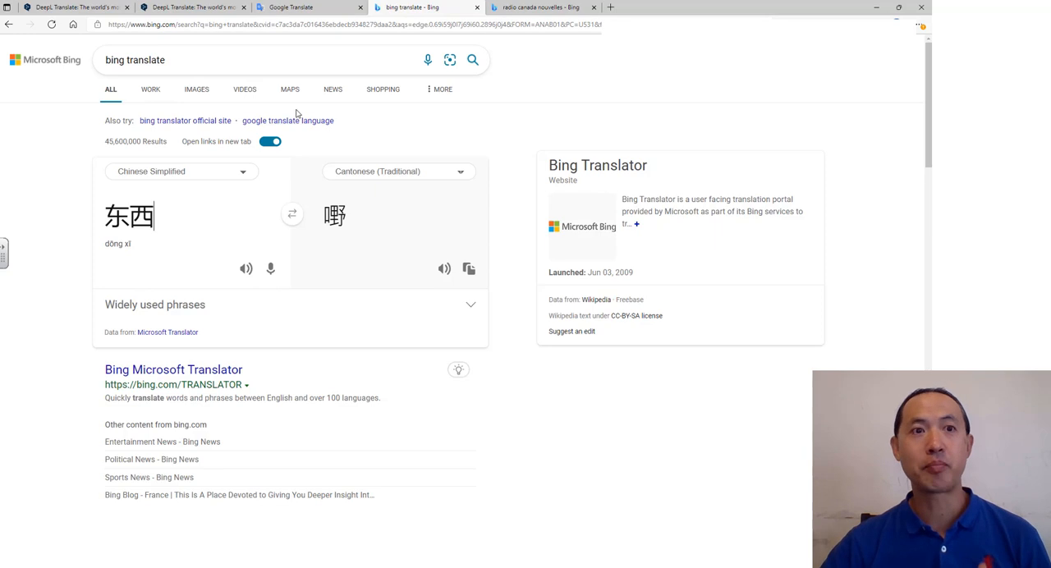
Step: Replace the source with 公里 里面, rendered in Cantonese (Traditional) as 公里裏面
{"action": "double_click", "coordinate": [128, 215]}
{"action": "type", "text": "面条"}
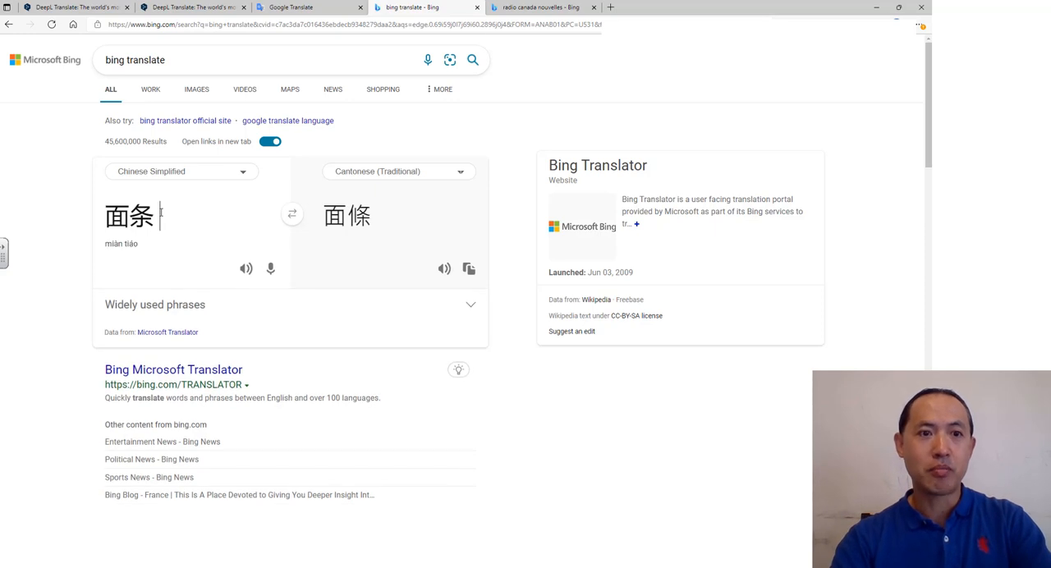
{"action": "type", "text": "面对"}
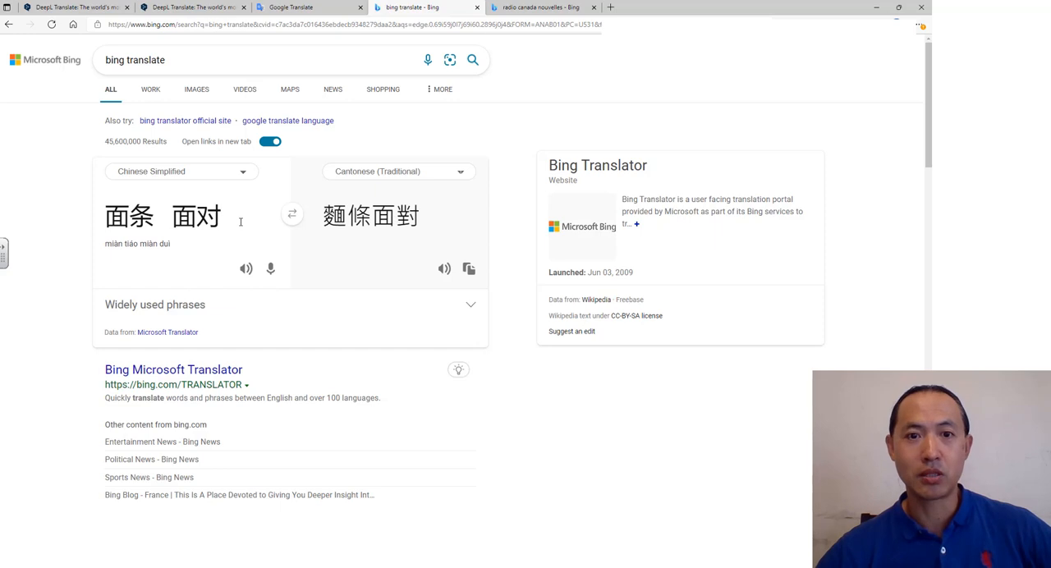
{"action": "triple_click", "coordinate": [160, 217]}
{"action": "type", "text": "公里"}
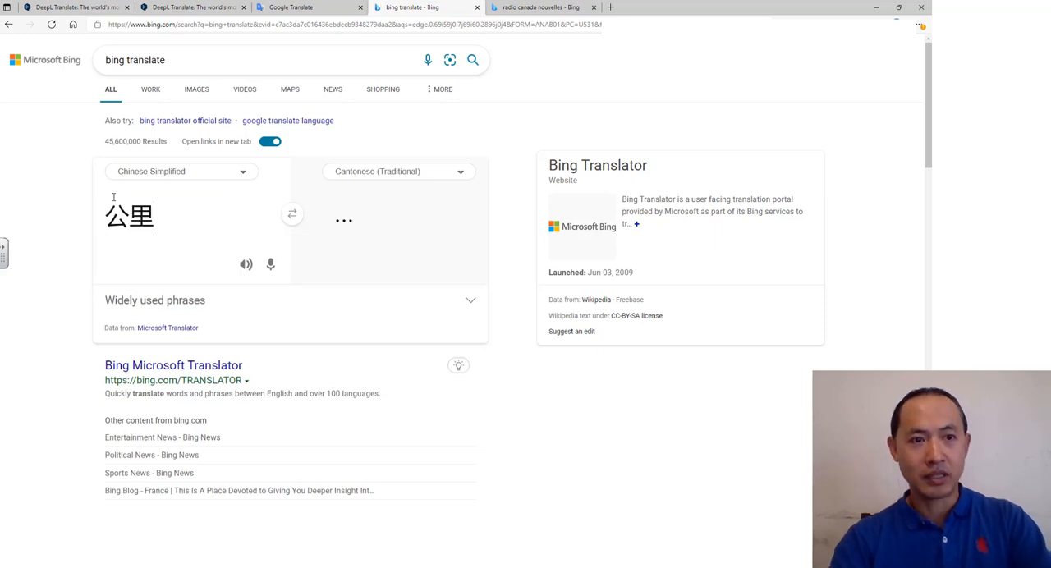
{"action": "type", "text": "jfdm"}
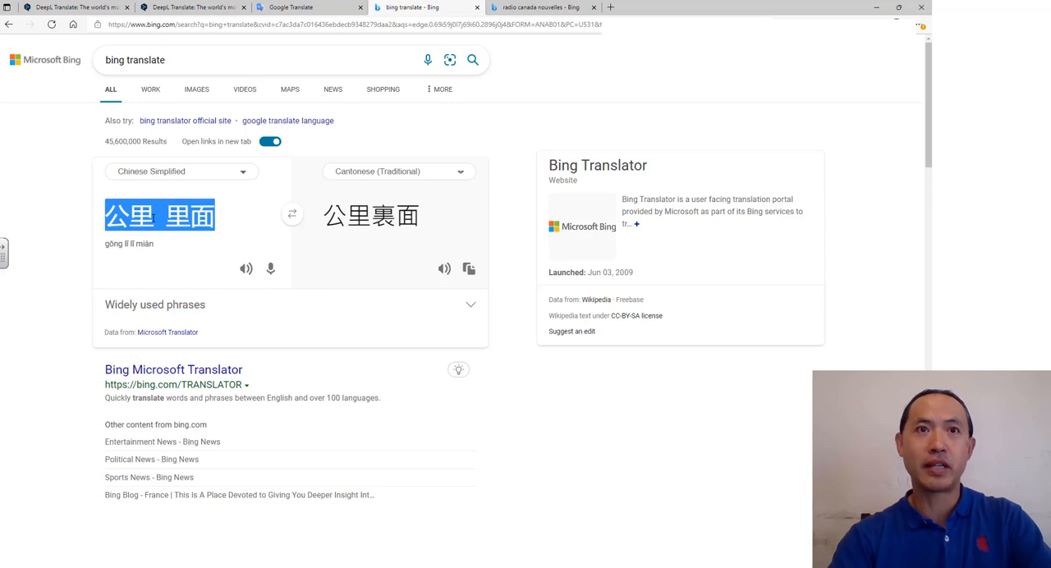
Step: Enter 苏醒 苏州 as the new Chinese Simplified source text
{"action": "type", "text": "su"}
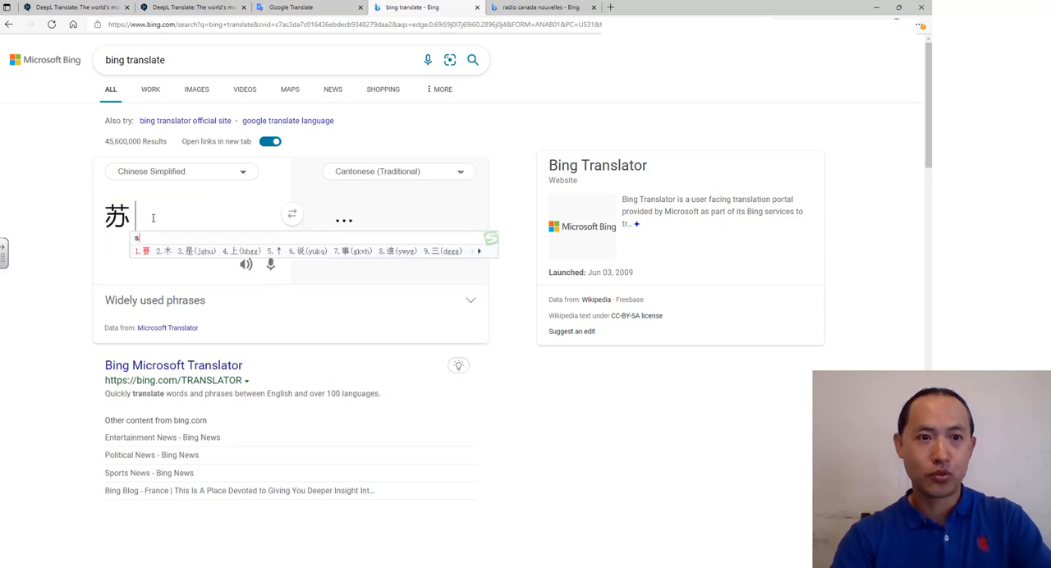
{"action": "type", "text": "g"}
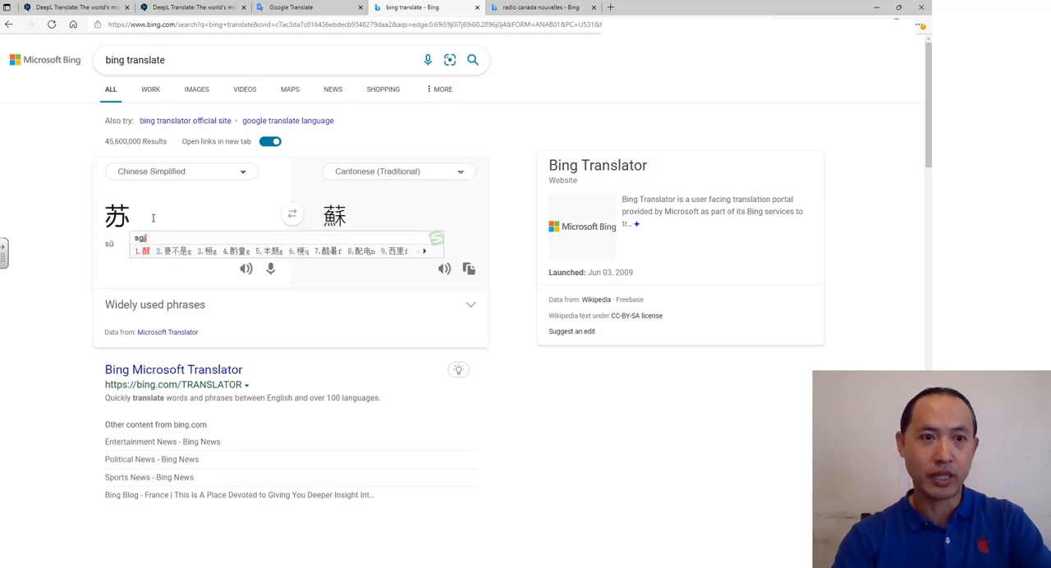
{"action": "type", "text": "a"}
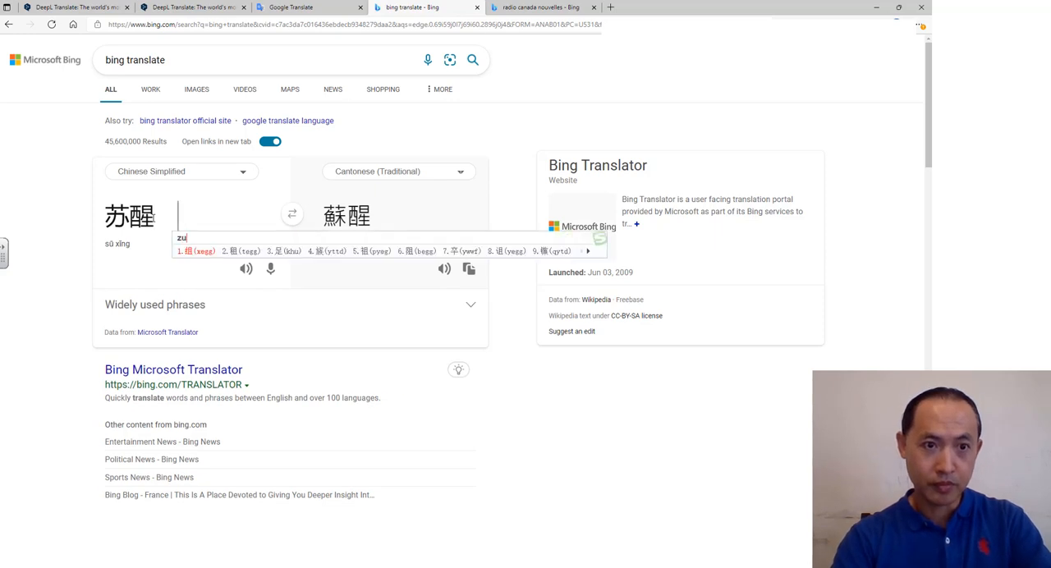
{"action": "type", "text": "苏州"}
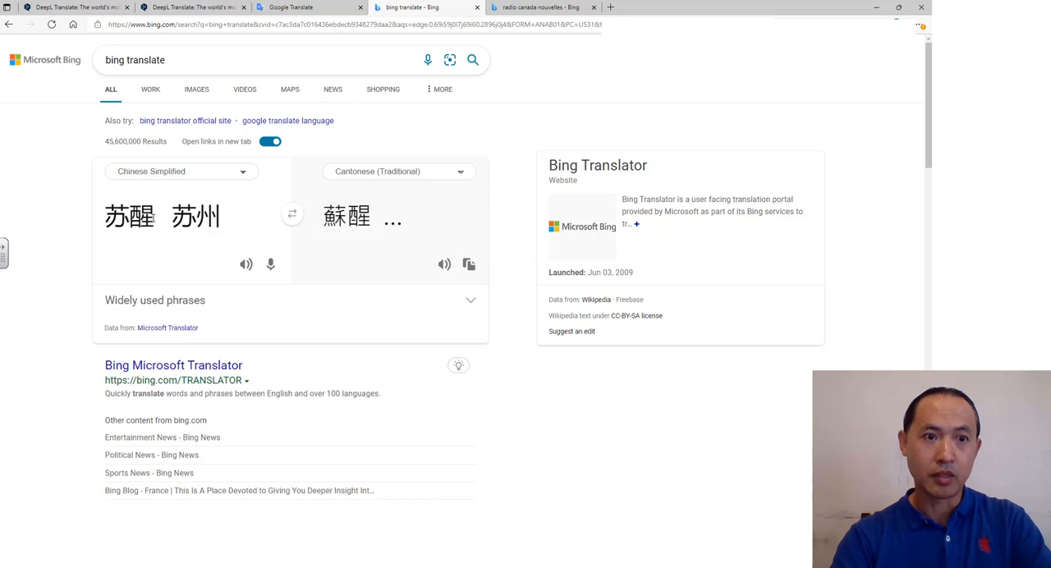
{"action": "type", "text": "苏州"}
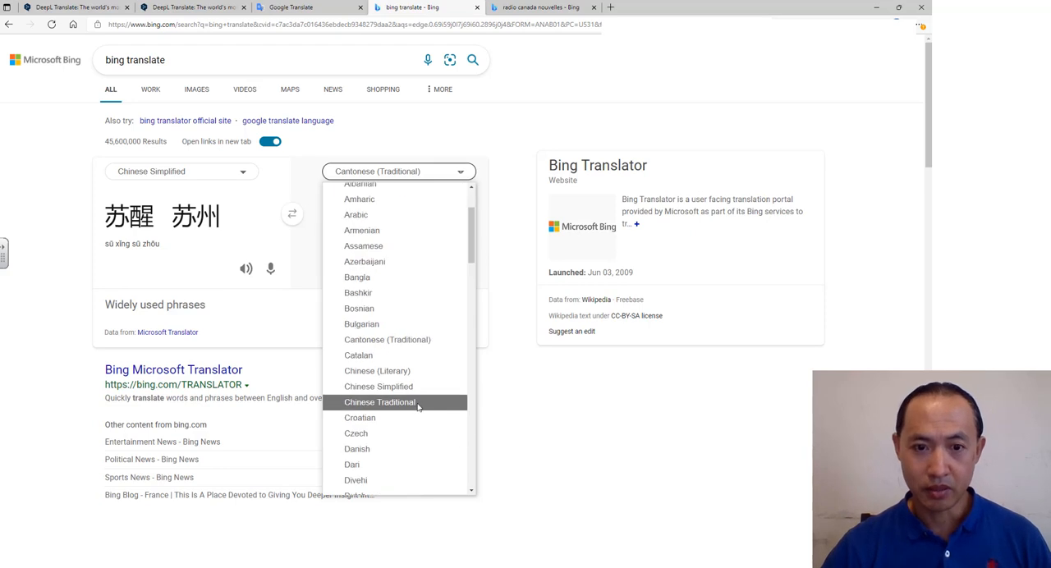
Step: Set the target to Chinese Traditional, rendering 苏醒 苏州 as 蘇醒 蘇州
{"action": "left_click", "coordinate": [379, 402]}
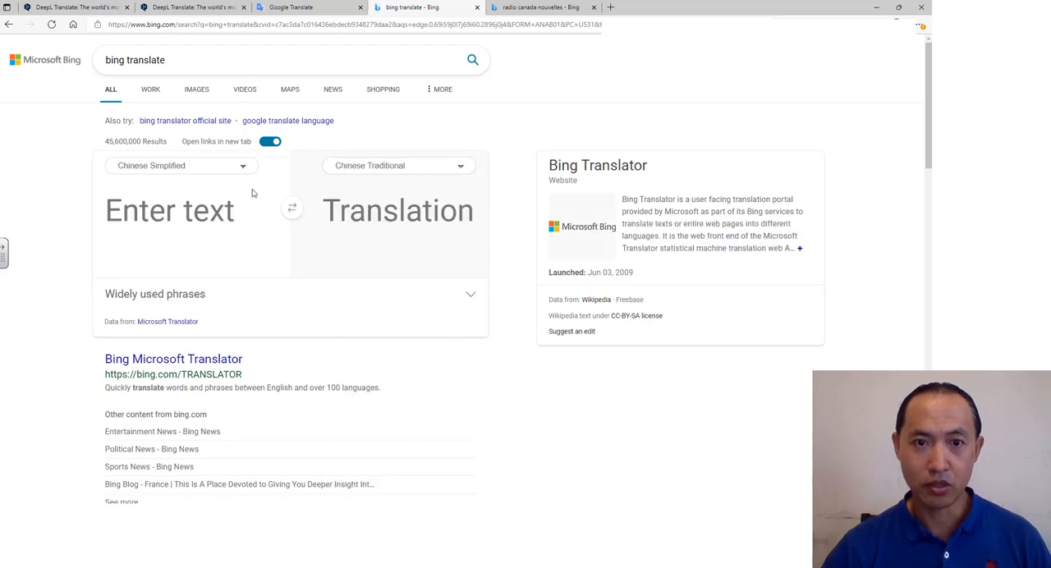
{"action": "type", "text": "苏醒 苏州"}
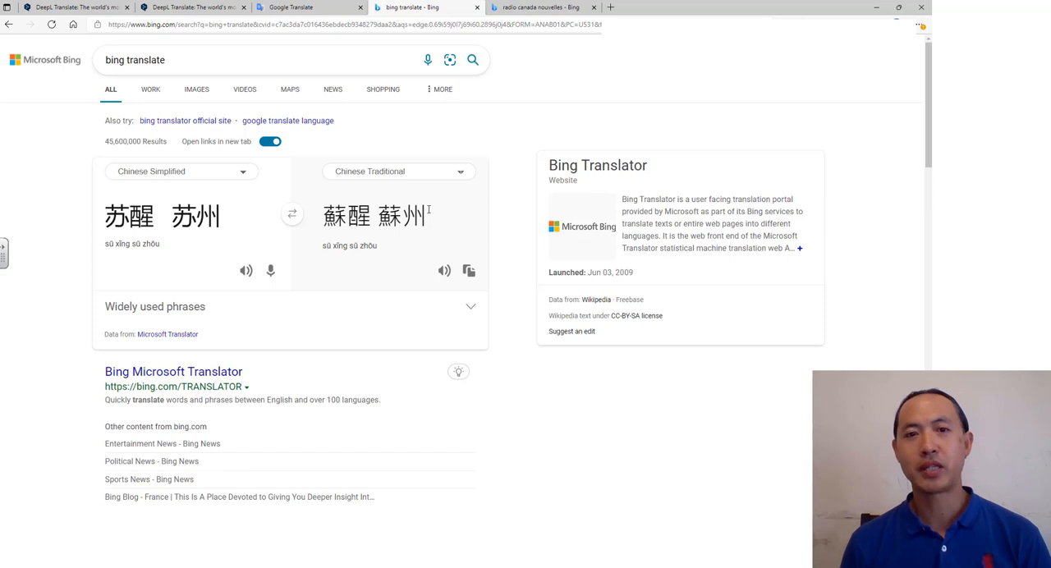
{"action": "mouse_move", "coordinate": [307, 197]}
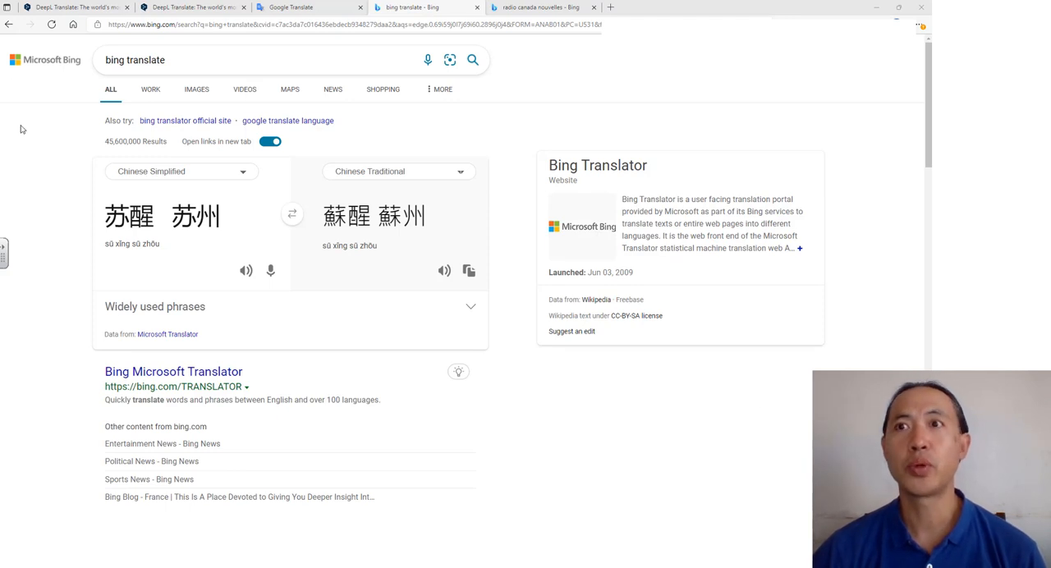
{"action": "mouse_move", "coordinate": [43, 147]}
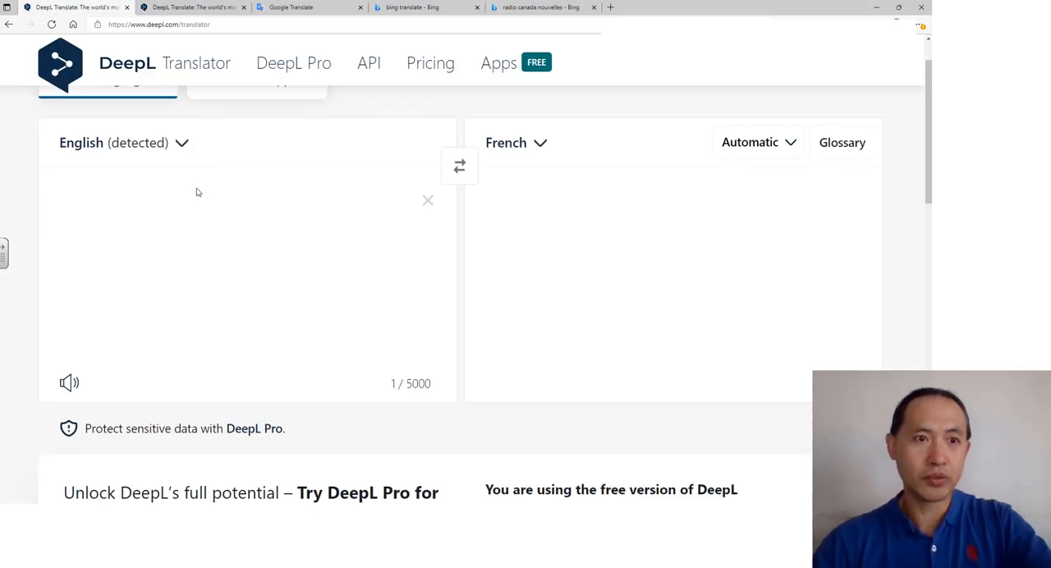
Step: Translate 'How are you?' into French as 'Comment allez-vous ?' and view the tone options
{"action": "type", "text": "How"}
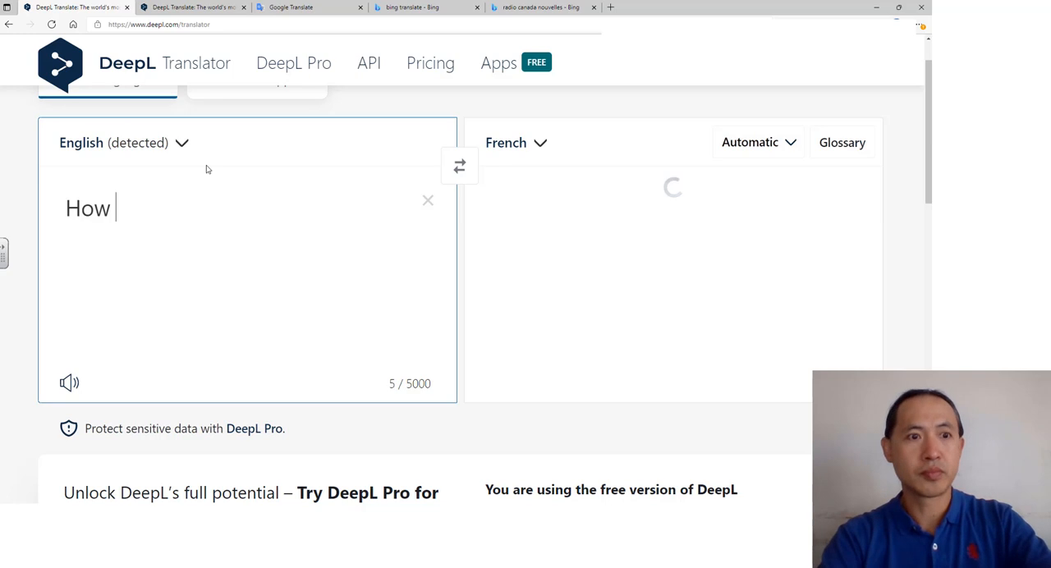
{"action": "type", "text": "are you?"}
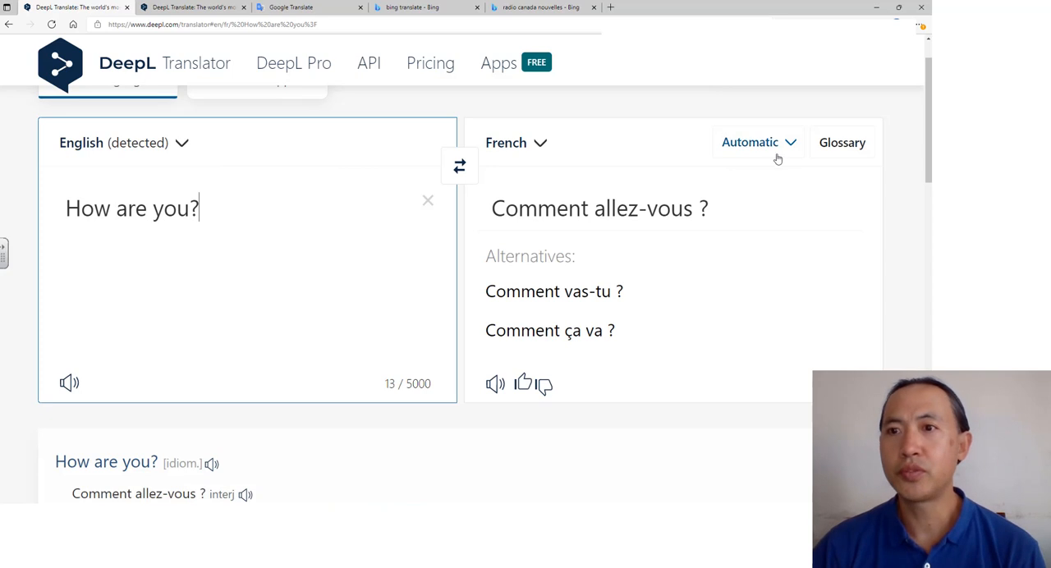
{"action": "left_click", "coordinate": [749, 142]}
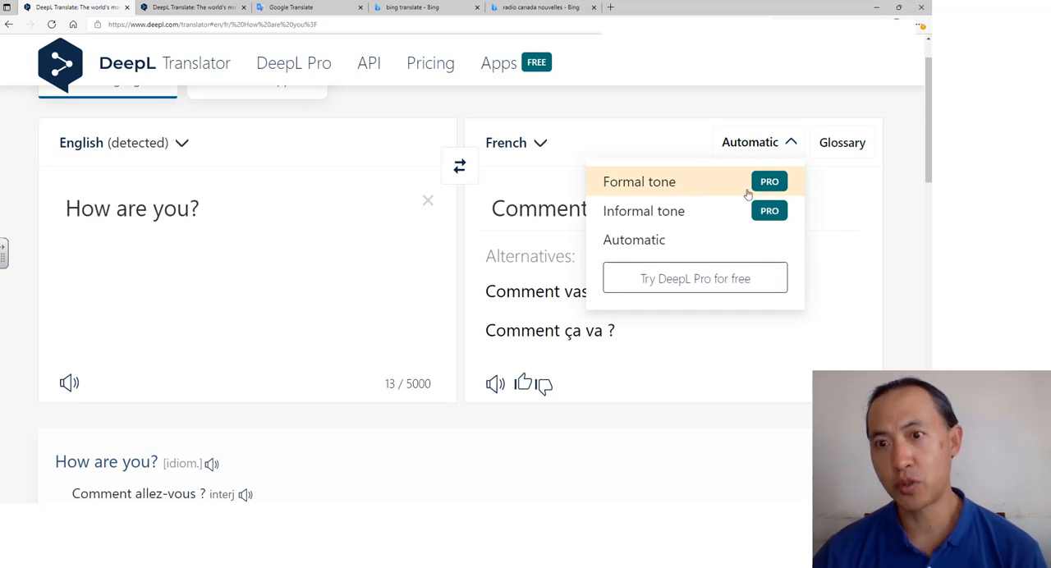
{"action": "mouse_move", "coordinate": [664, 197]}
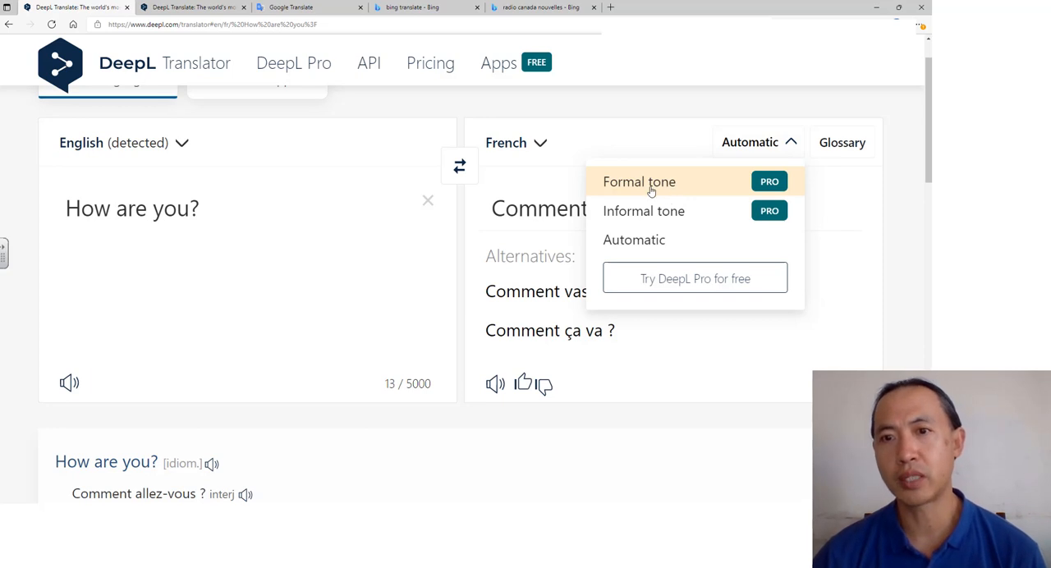
{"action": "mouse_move", "coordinate": [647, 196]}
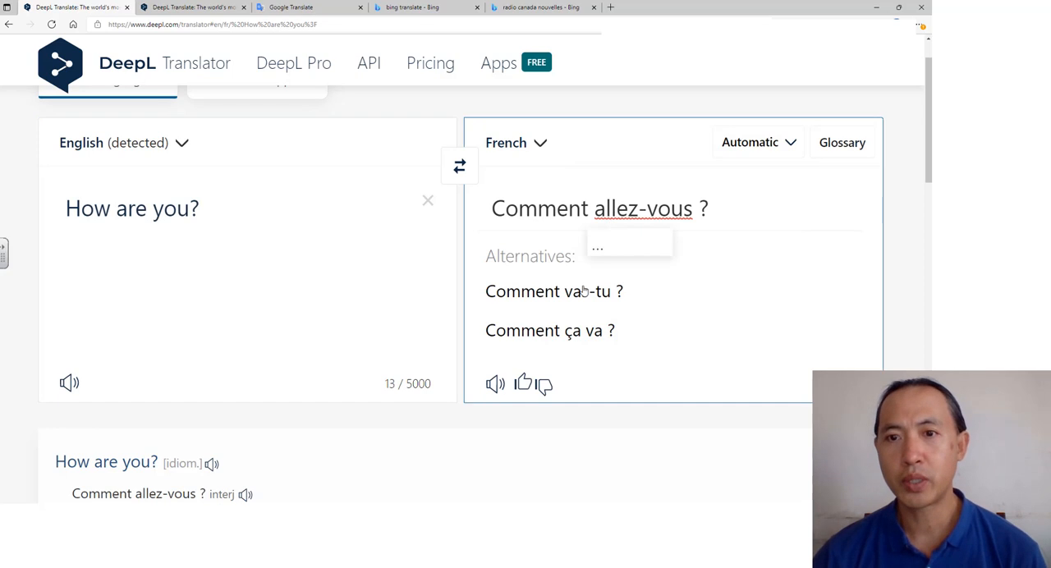
Step: Choose the informal alternative 'Comment vas-tu ?' for the French translation
{"action": "left_click", "coordinate": [644, 207]}
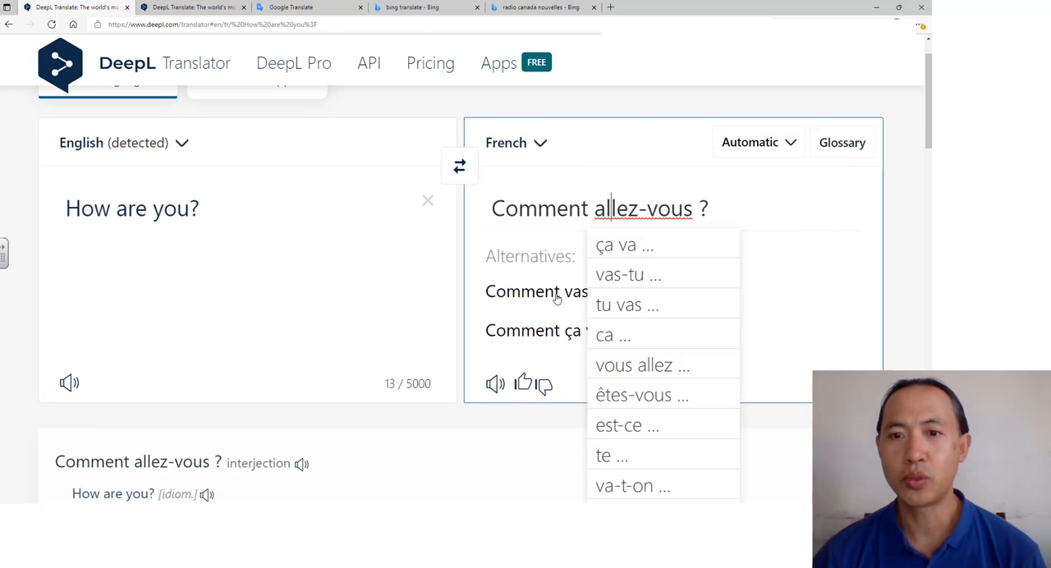
{"action": "mouse_move", "coordinate": [549, 294]}
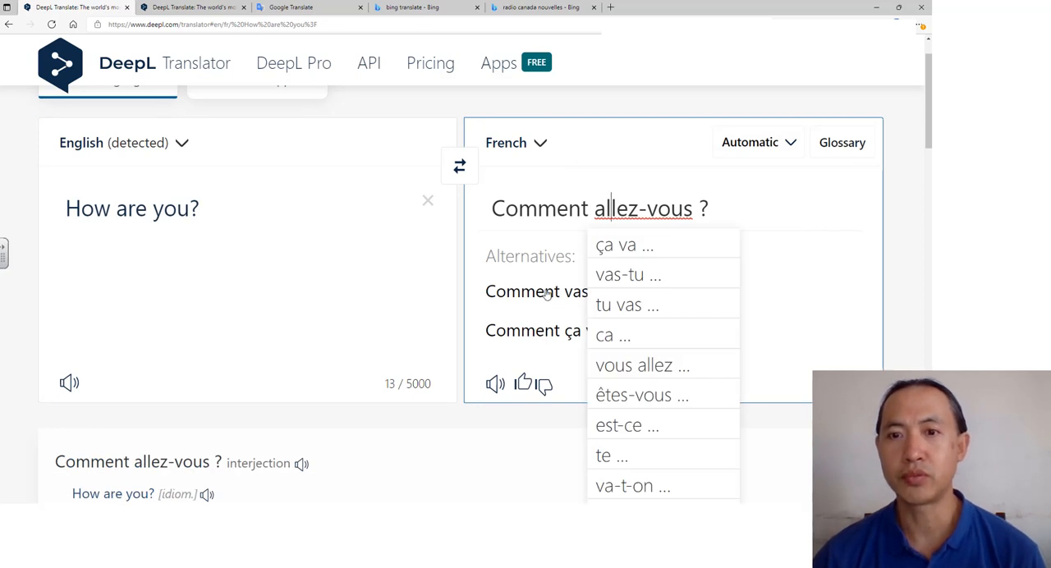
{"action": "left_click", "coordinate": [627, 274]}
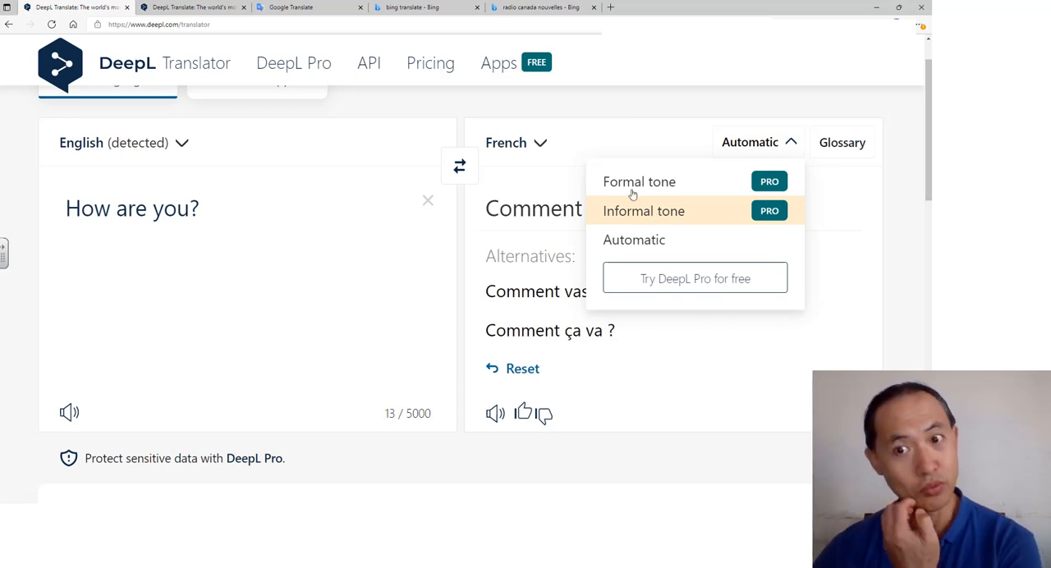
{"action": "mouse_move", "coordinate": [639, 182]}
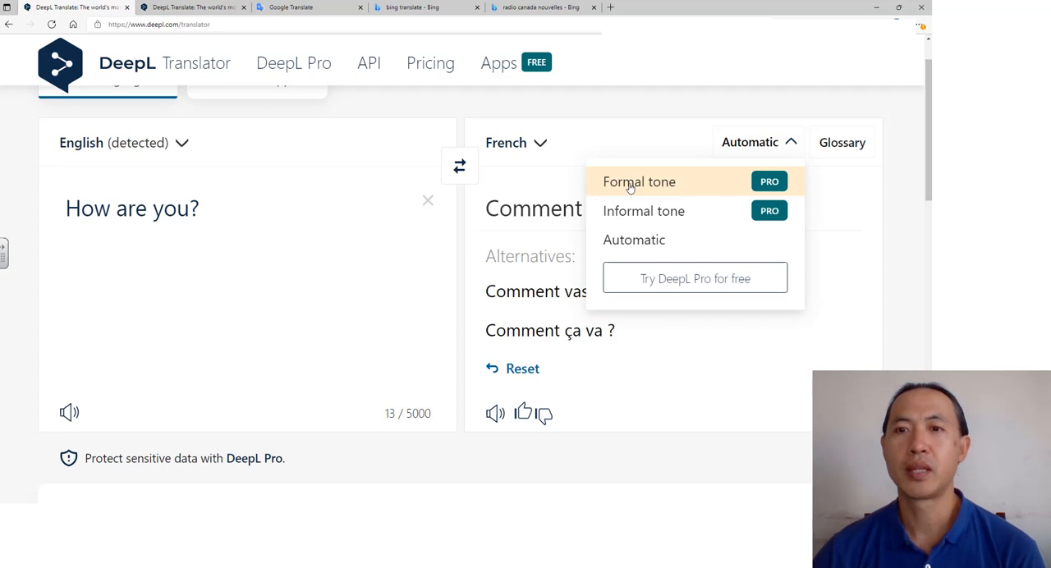
{"action": "left_click", "coordinate": [247, 207]}
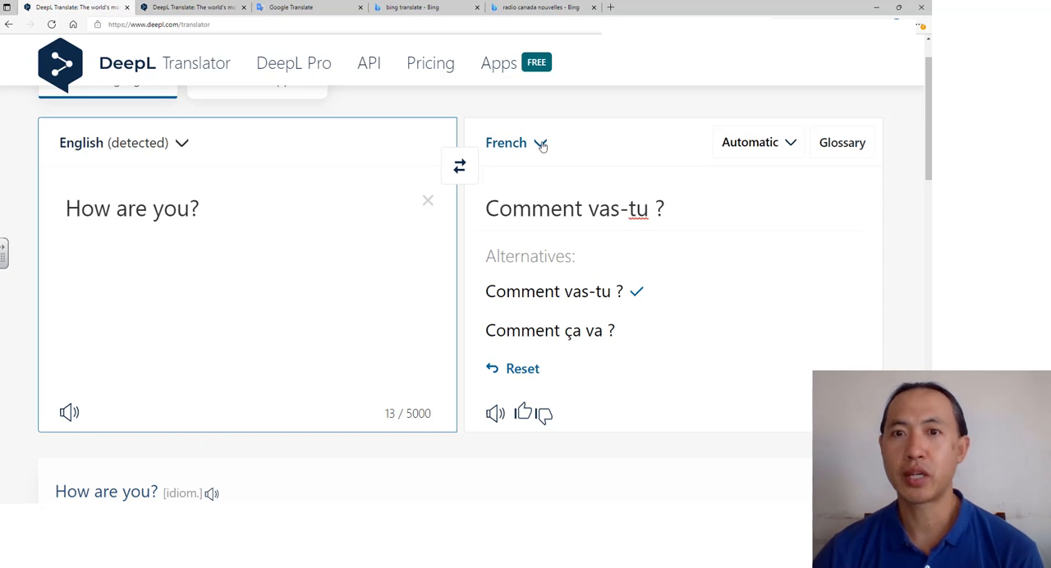
Step: Make German the target language, giving 'Wie geht es Ihnen?'
{"action": "left_click", "coordinate": [516, 141]}
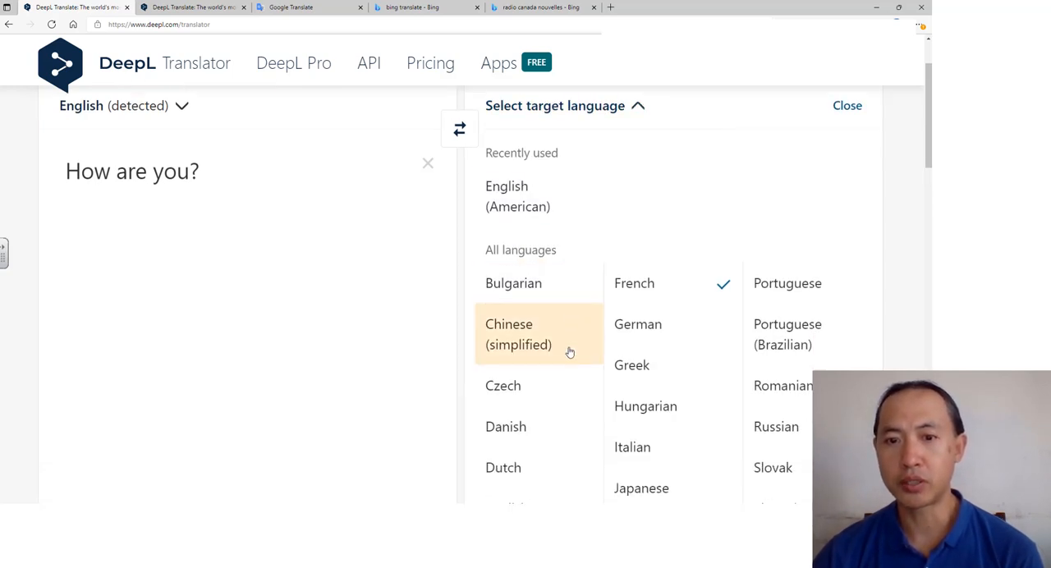
{"action": "scroll", "scroll_direction": "down", "scroll_amount": 3}
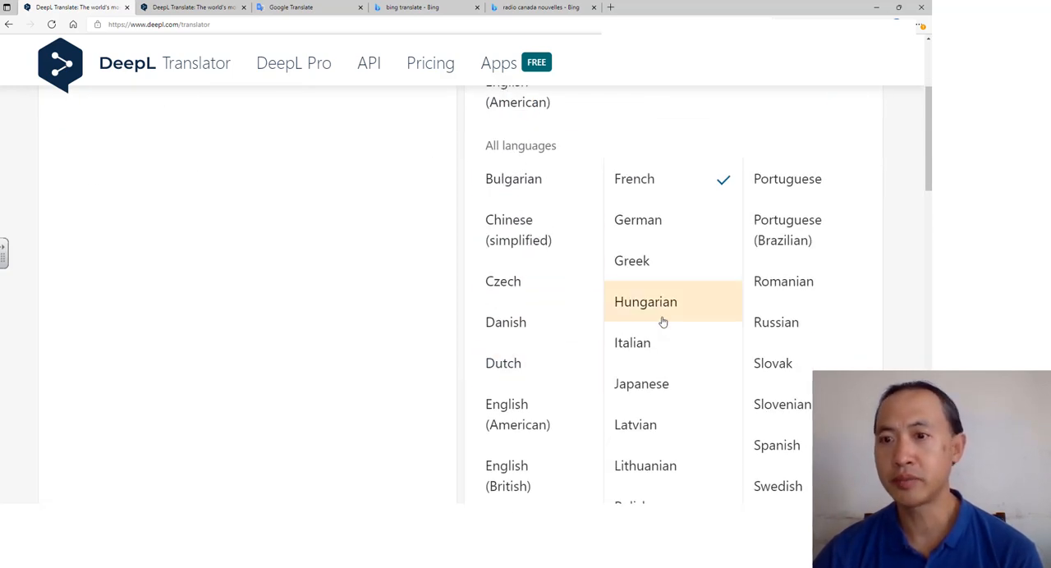
{"action": "mouse_move", "coordinate": [637, 220]}
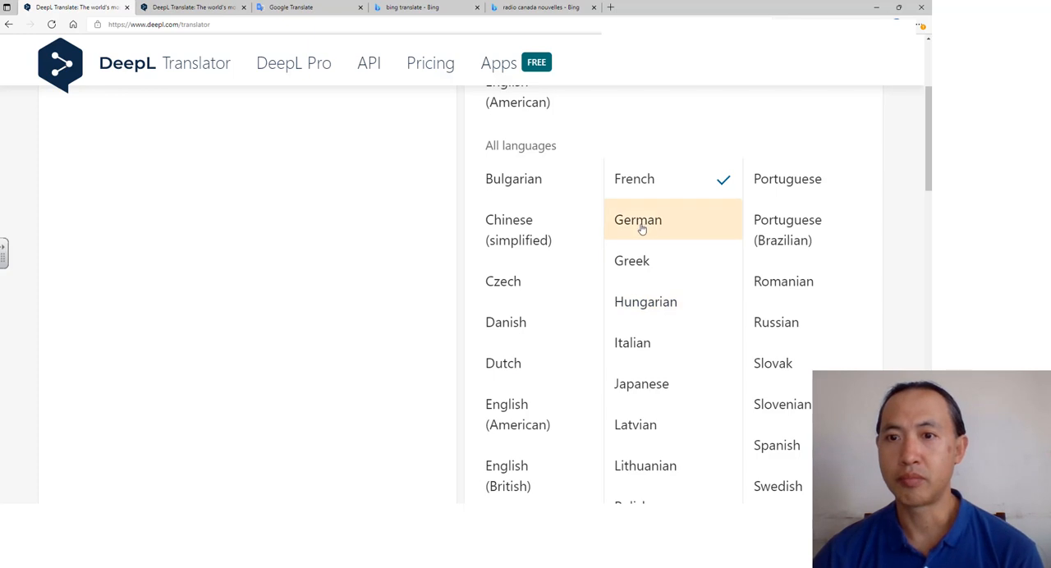
{"action": "left_click", "coordinate": [637, 220]}
{"action": "type", "text": "How are you?"}
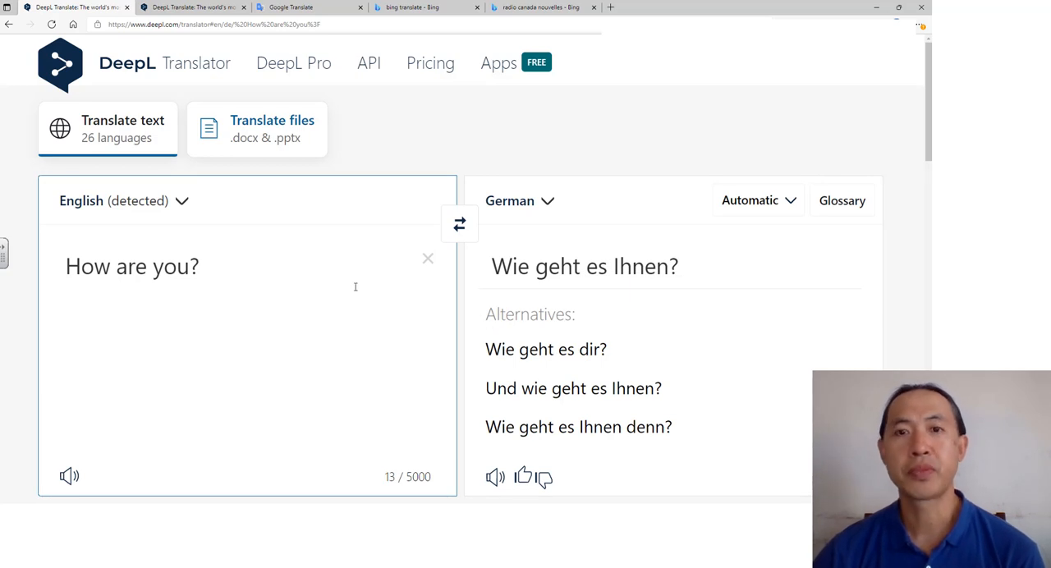
{"action": "mouse_move", "coordinate": [230, 250]}
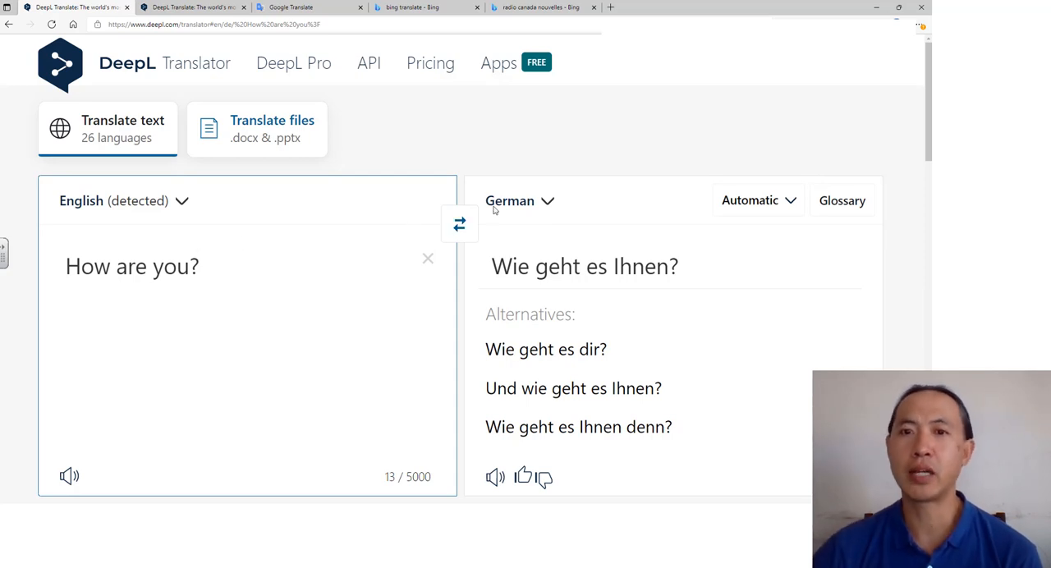
Step: Review alternative words for 'Ihnen', then bring up the target language list
{"action": "left_click", "coordinate": [519, 201]}
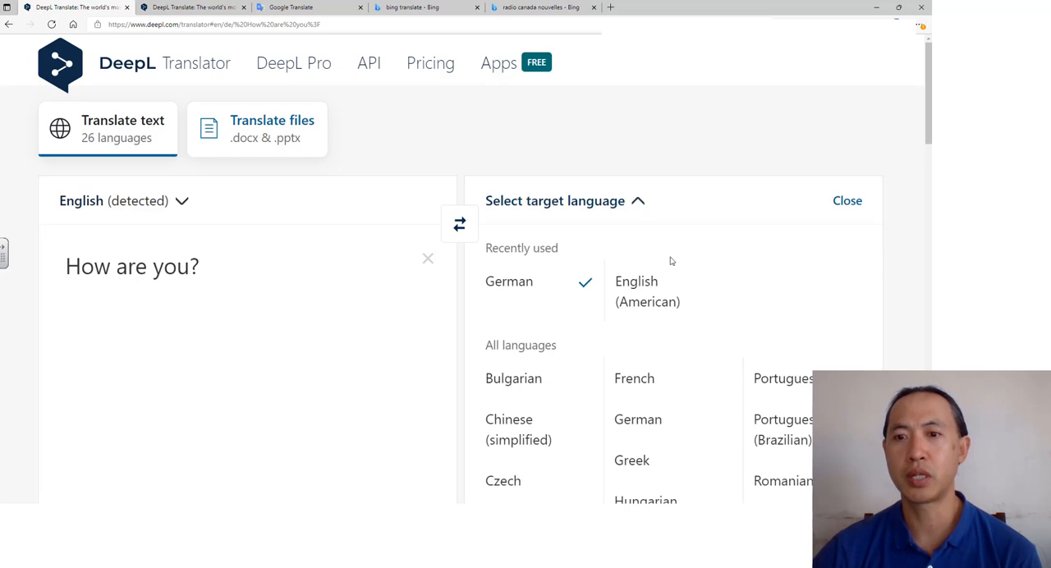
{"action": "scroll", "scroll_direction": "down", "scroll_amount": 3}
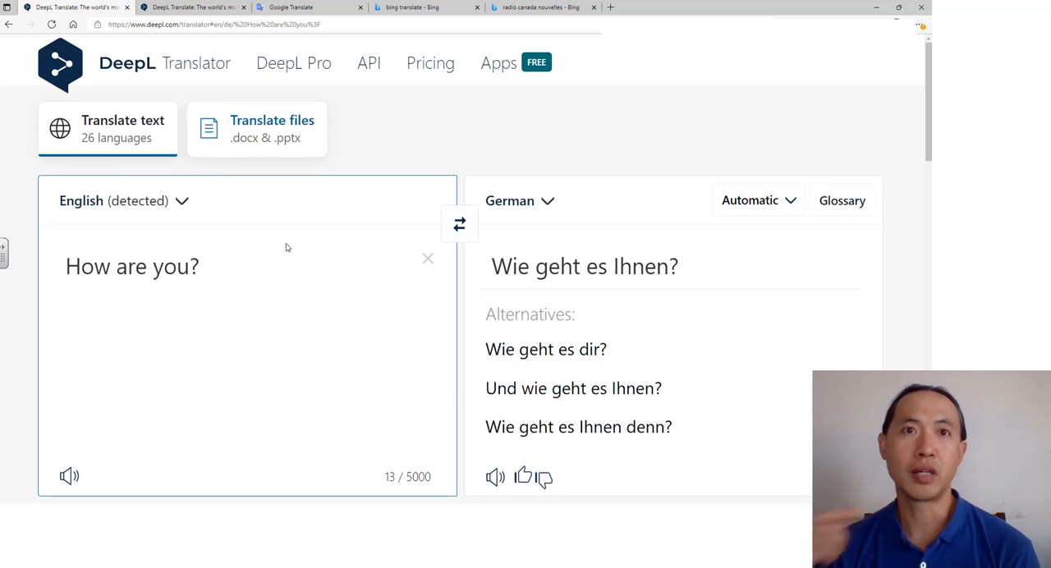
{"action": "mouse_move", "coordinate": [314, 209]}
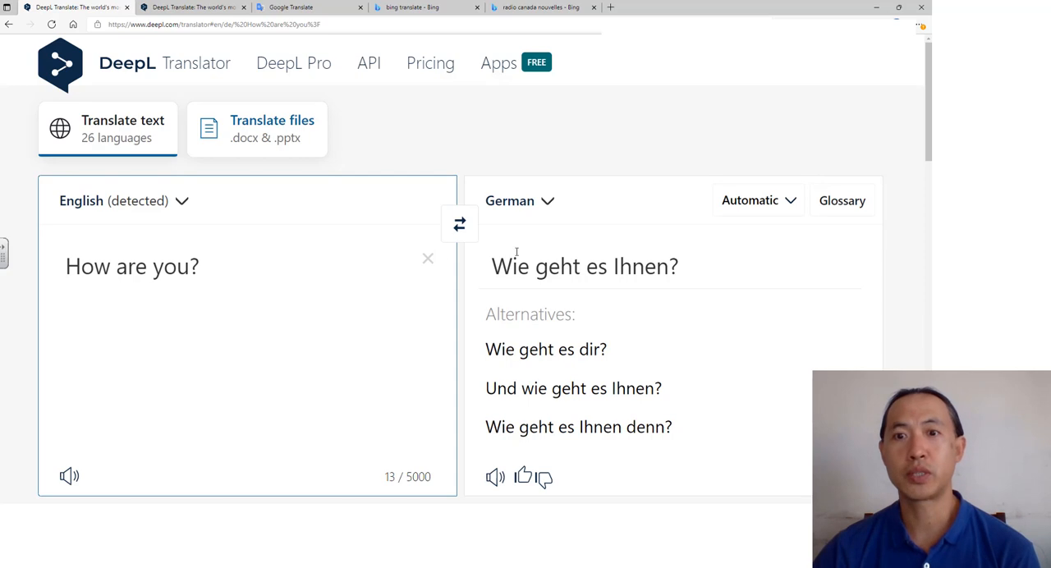
{"action": "mouse_move", "coordinate": [230, 266]}
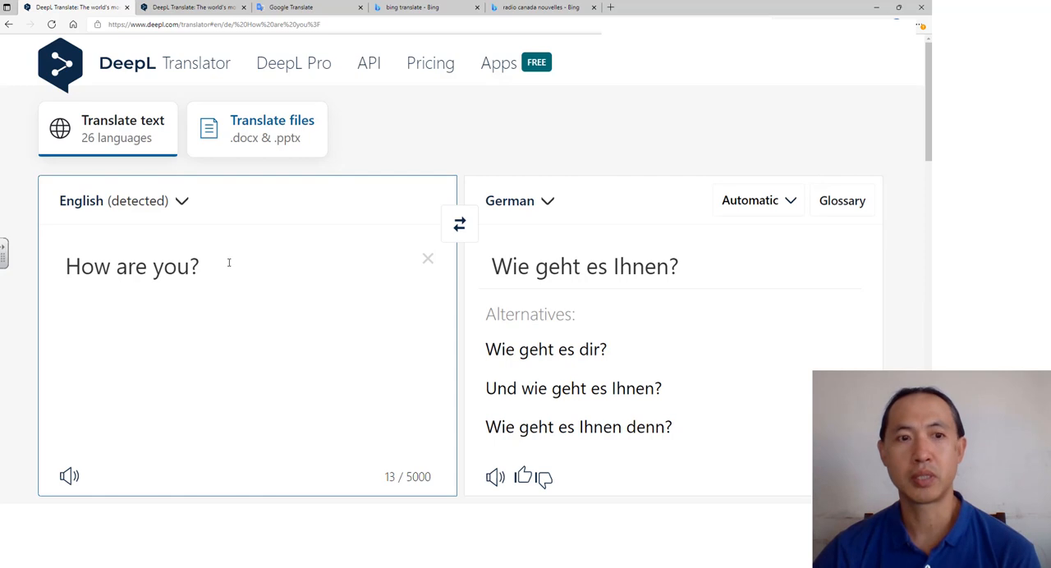
{"action": "left_click", "coordinate": [634, 266]}
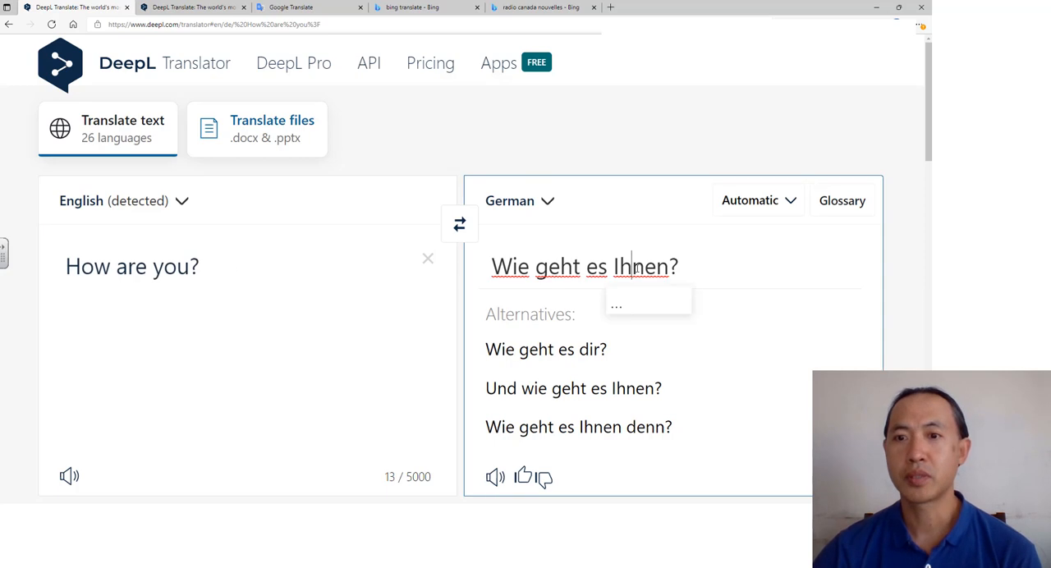
{"action": "left_click", "coordinate": [644, 266]}
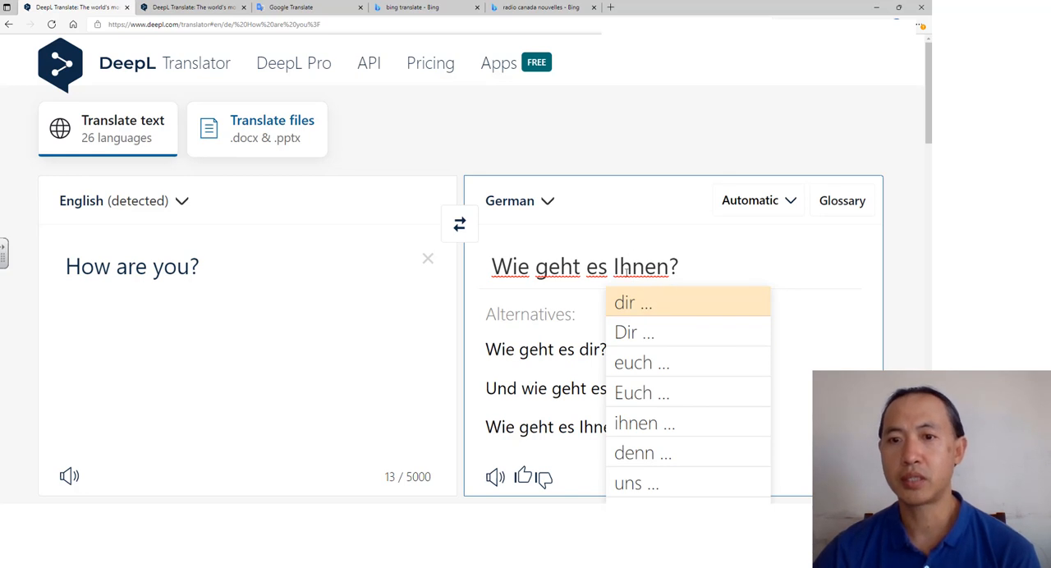
{"action": "mouse_move", "coordinate": [641, 361]}
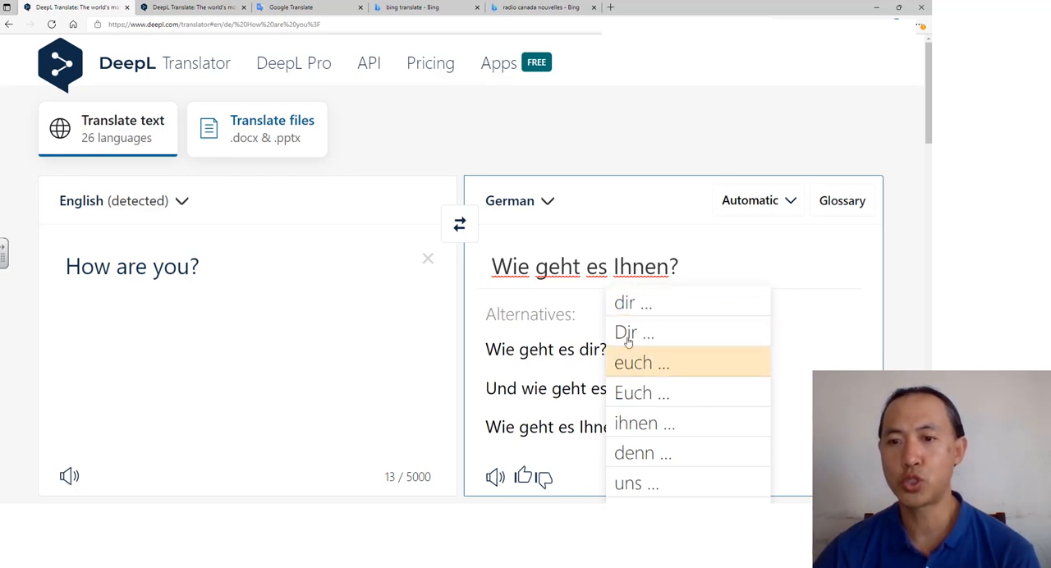
{"action": "left_click", "coordinate": [519, 201]}
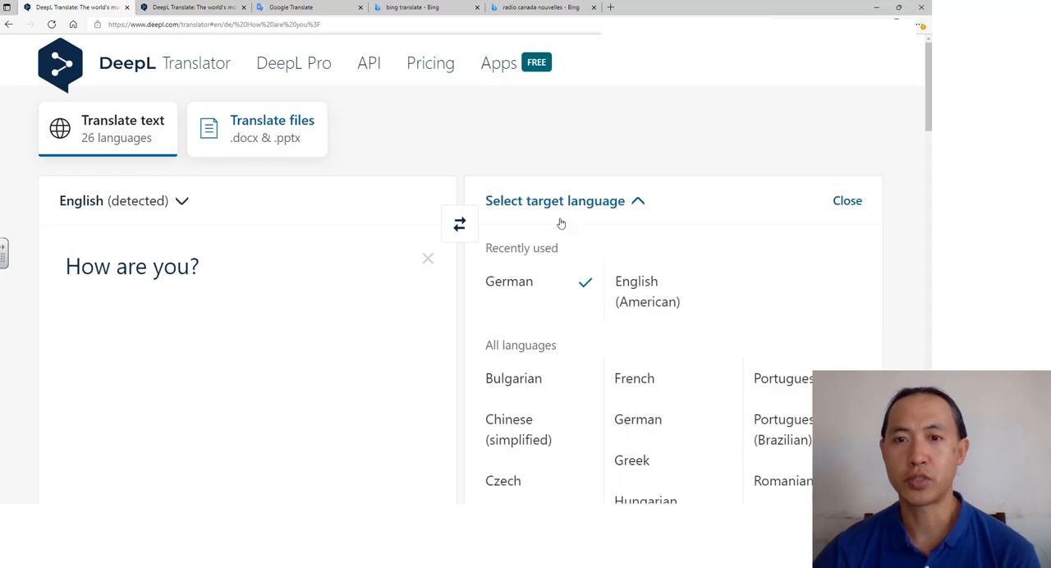
Step: Switch the target language to French, giving "Comment allez-vous ?", and place the caret in the source text
{"action": "left_click", "coordinate": [634, 377]}
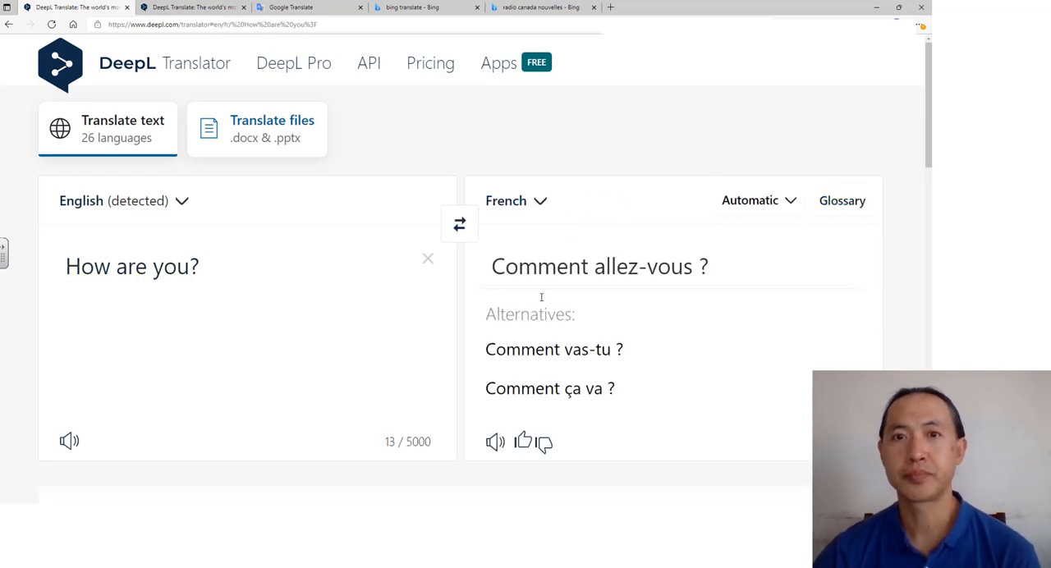
{"action": "mouse_move", "coordinate": [657, 306]}
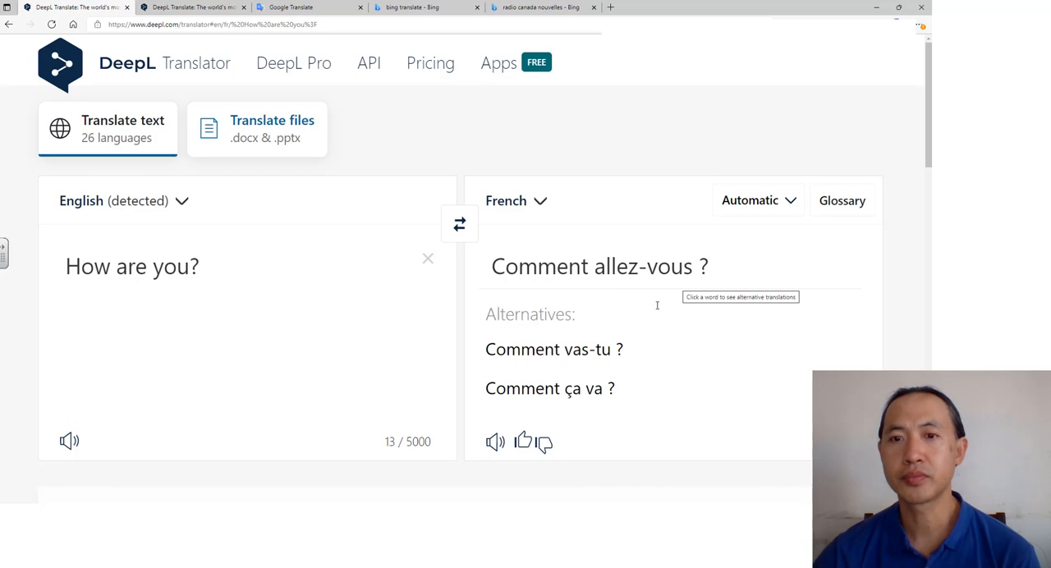
{"action": "left_click", "coordinate": [644, 266]}
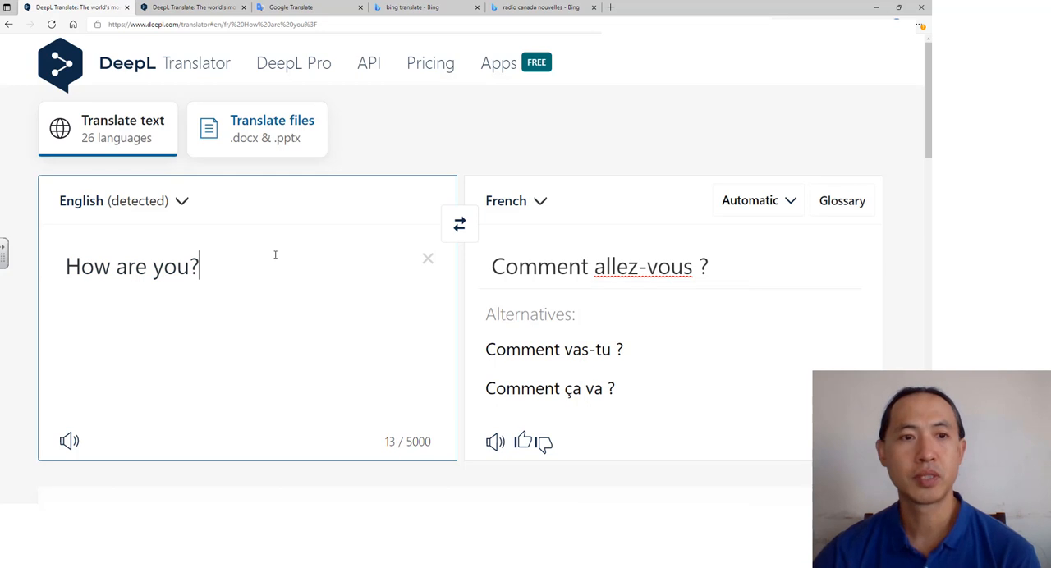
{"action": "mouse_move", "coordinate": [311, 250]}
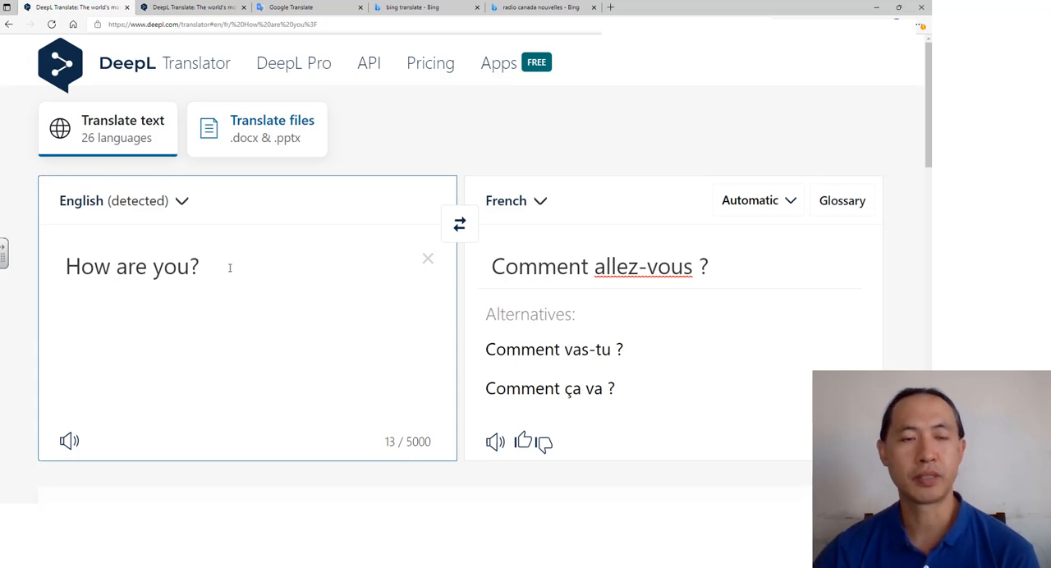
Step: Replace "How are you?" with the word "stable" and get its French translation "stable"
{"action": "double_click", "coordinate": [131, 267]}
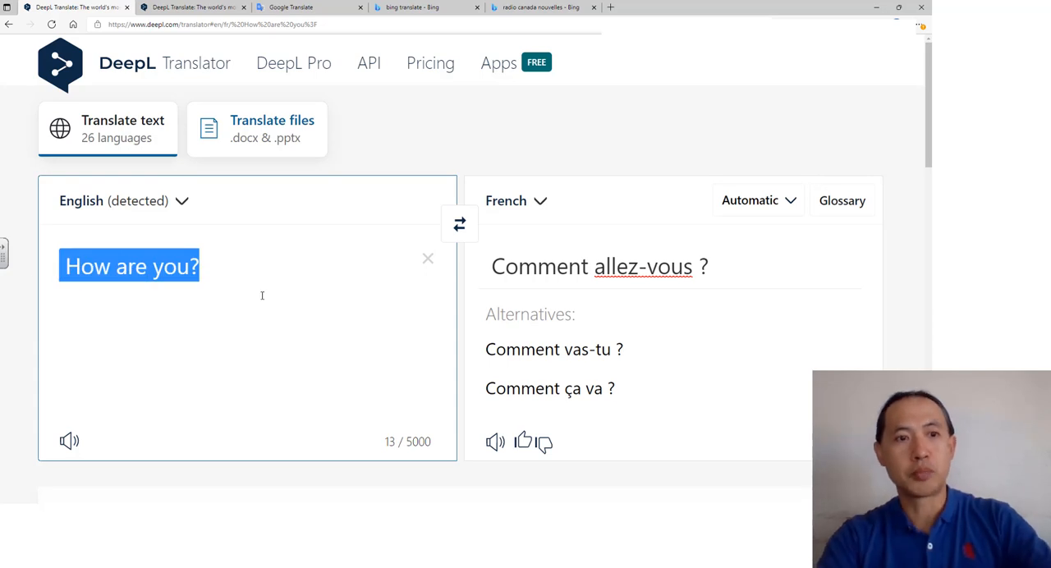
{"action": "type", "text": "stab"}
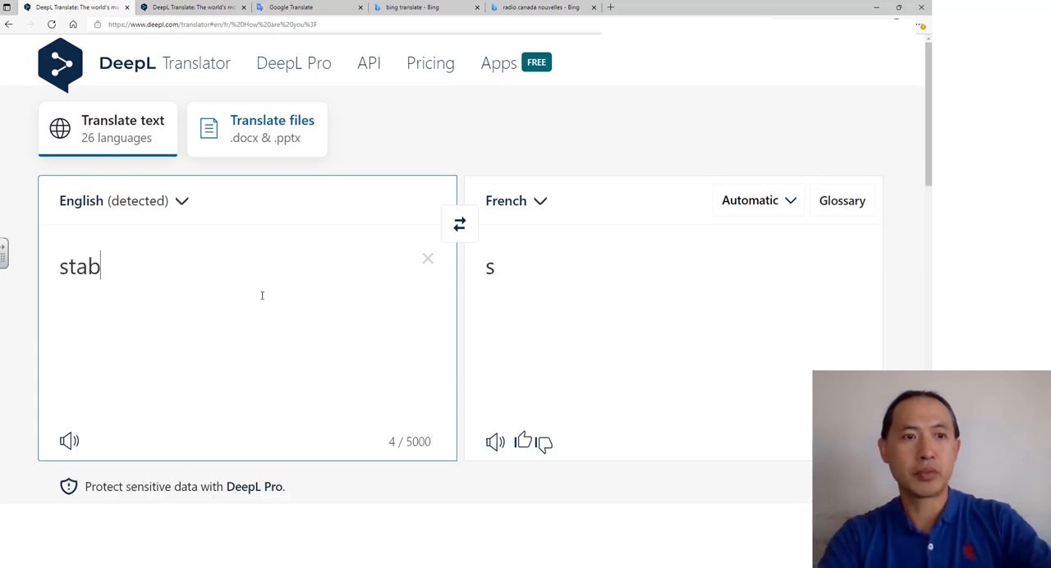
{"action": "type", "text": "le"}
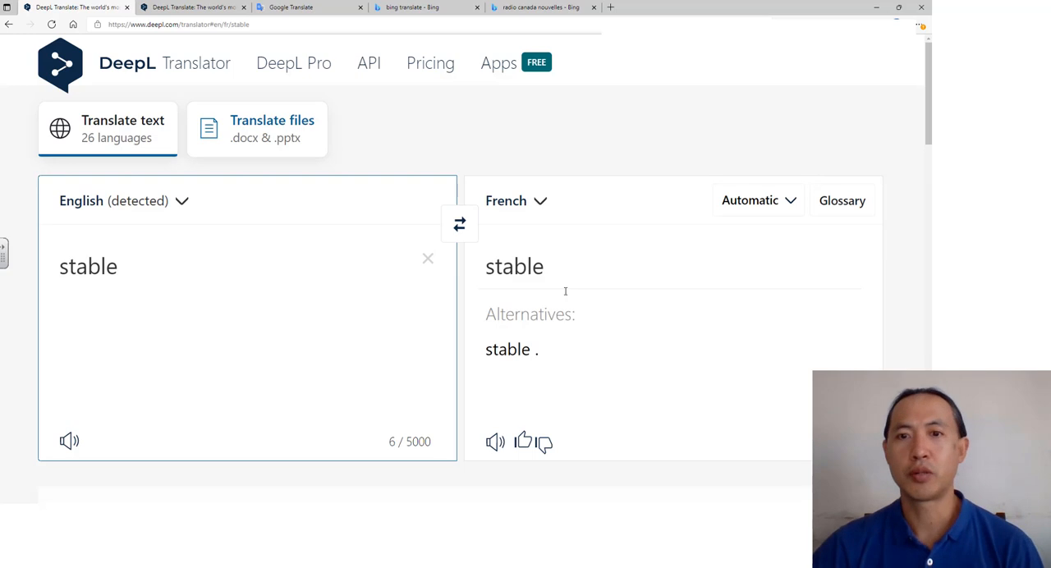
{"action": "left_click", "coordinate": [516, 266]}
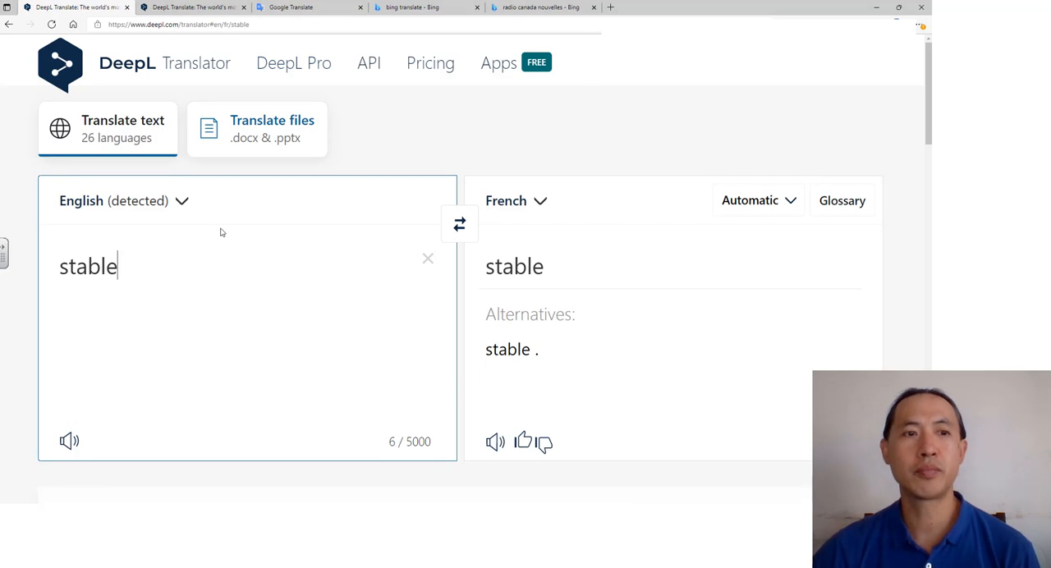
{"action": "mouse_move", "coordinate": [133, 275]}
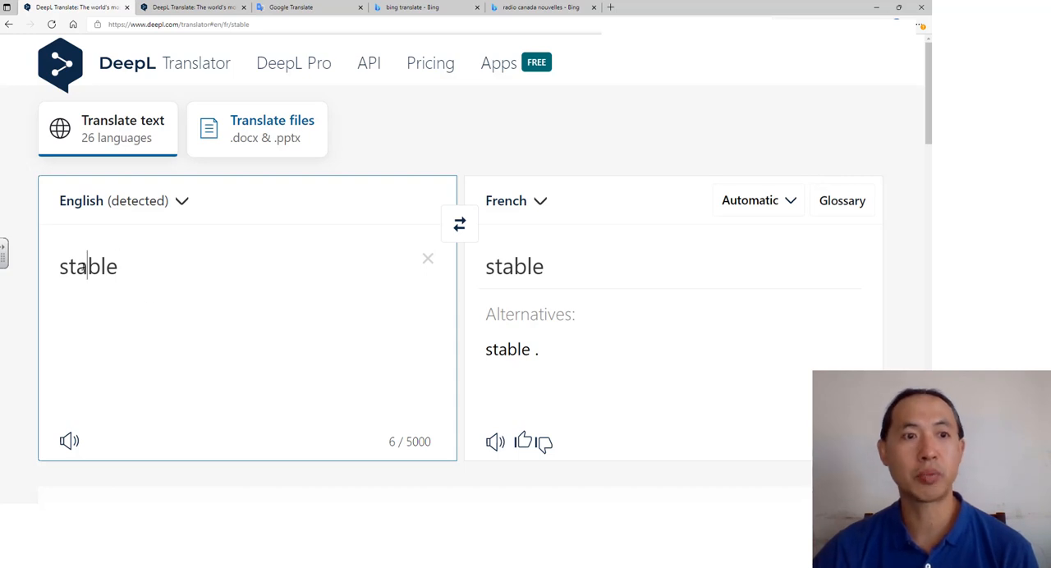
{"action": "scroll", "scroll_direction": "down", "scroll_amount": 3}
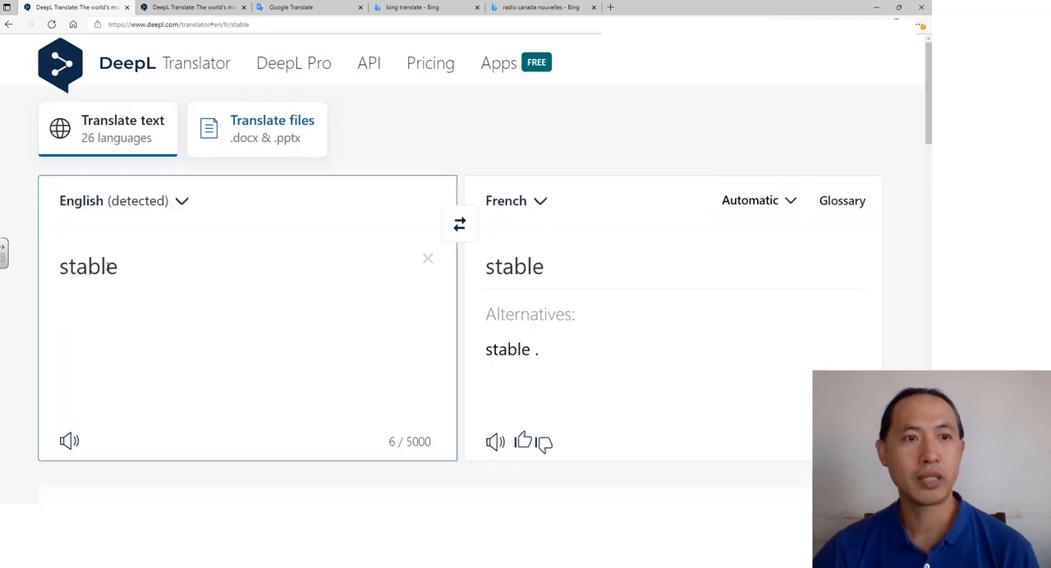
{"action": "scroll", "scroll_direction": "down", "scroll_amount": 3}
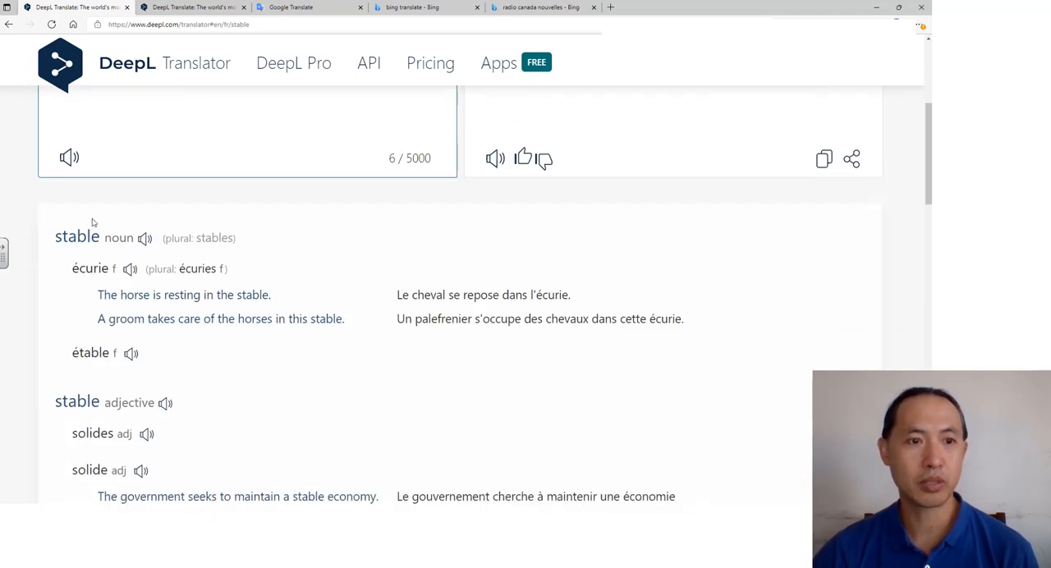
{"action": "mouse_move", "coordinate": [153, 279]}
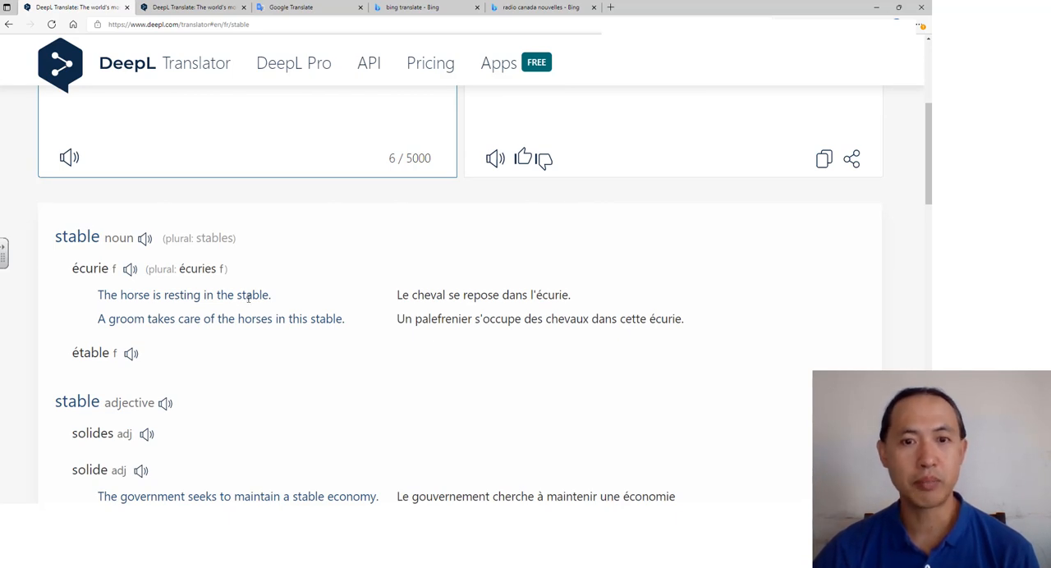
{"action": "scroll", "scroll_direction": "down", "scroll_amount": 3}
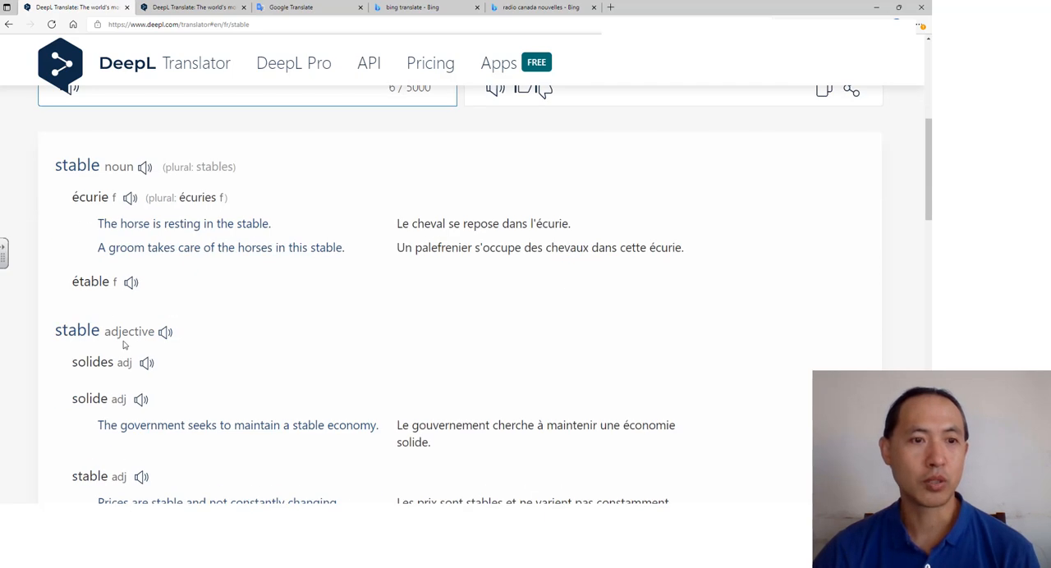
{"action": "mouse_move", "coordinate": [191, 381]}
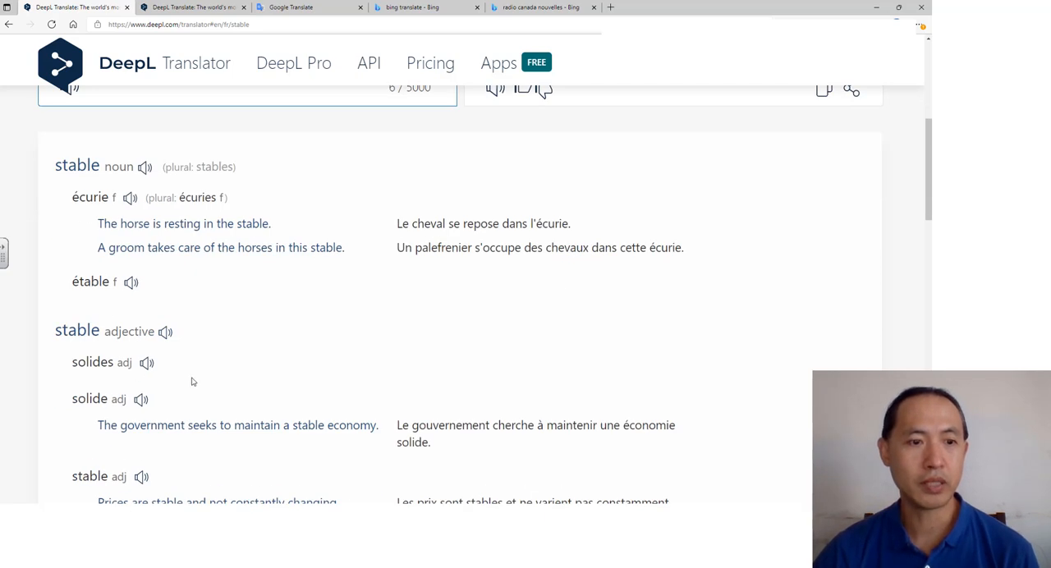
{"action": "scroll", "scroll_direction": "down", "scroll_amount": 3}
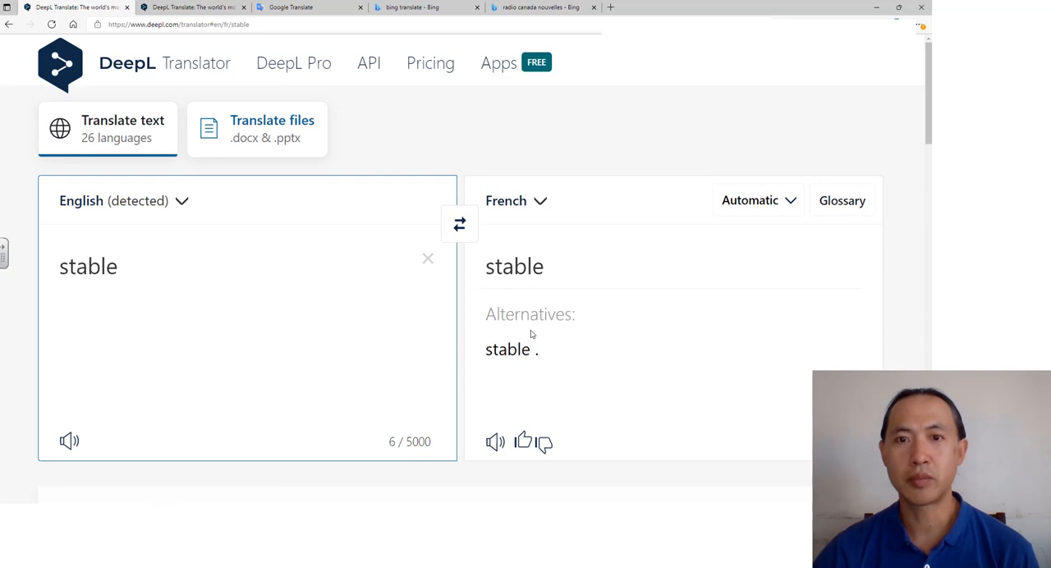
Step: Pick "écurie" from the alternatives for the French output and scroll to its dictionary entry
{"action": "left_click", "coordinate": [514, 266]}
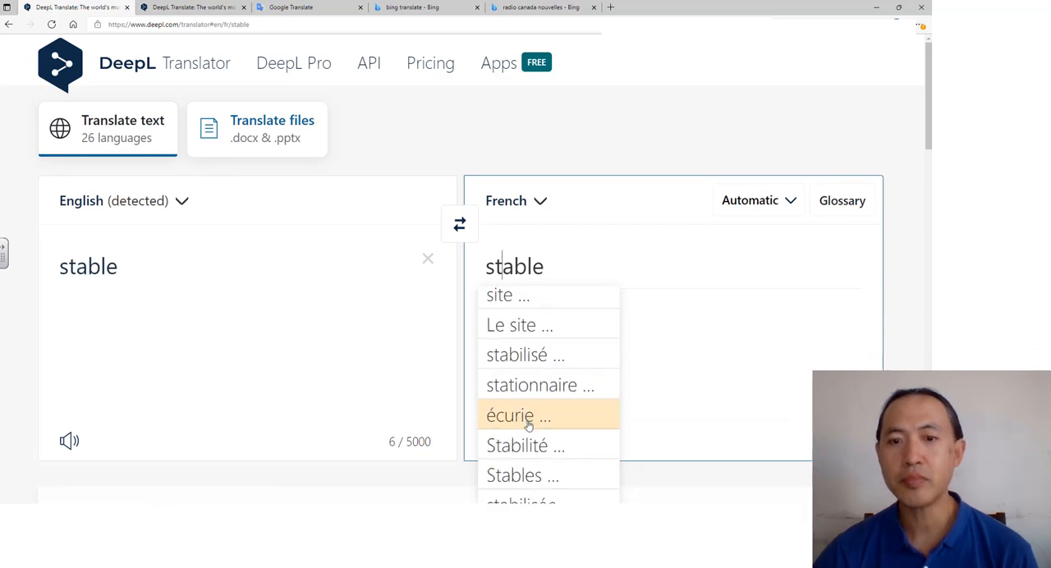
{"action": "left_click", "coordinate": [517, 415]}
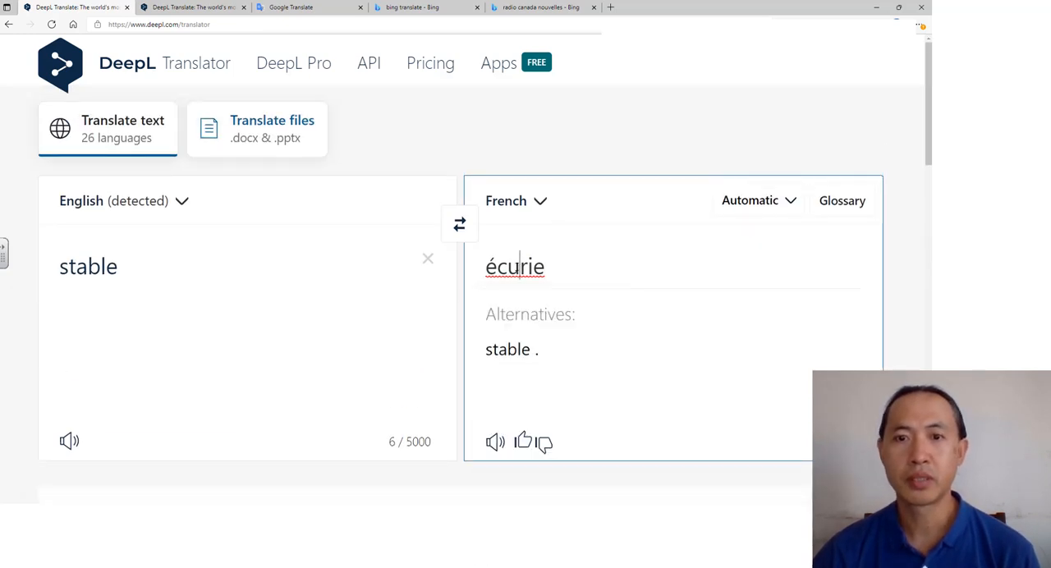
{"action": "scroll", "scroll_direction": "down", "scroll_amount": 3}
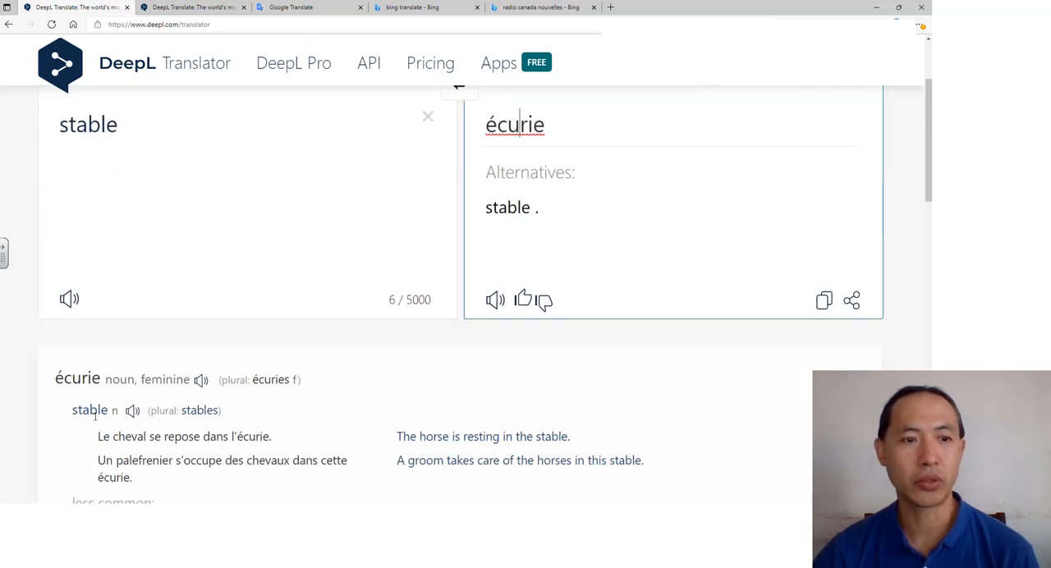
{"action": "mouse_move", "coordinate": [124, 430]}
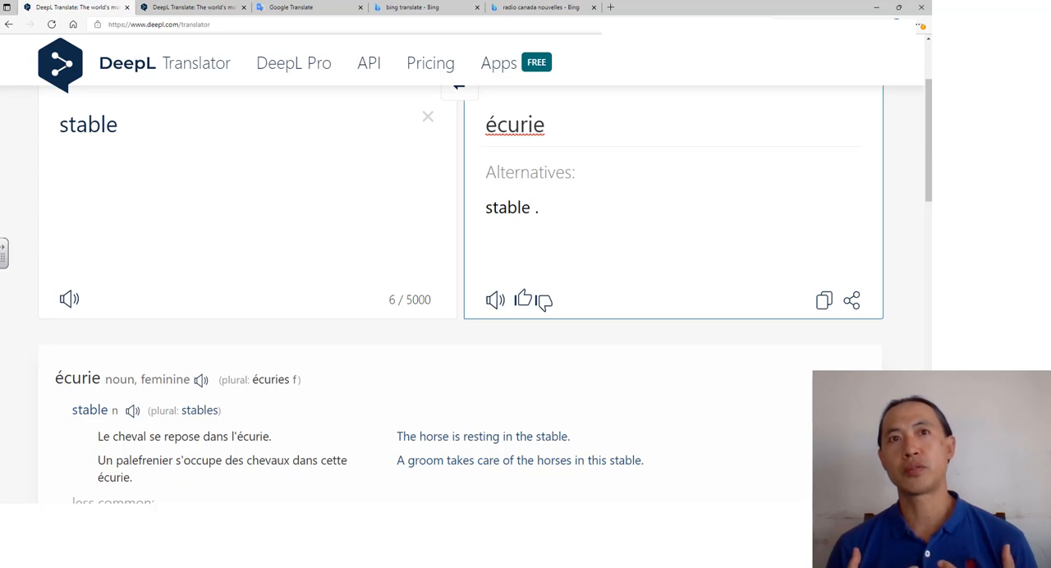
{"action": "left_click", "coordinate": [519, 125]}
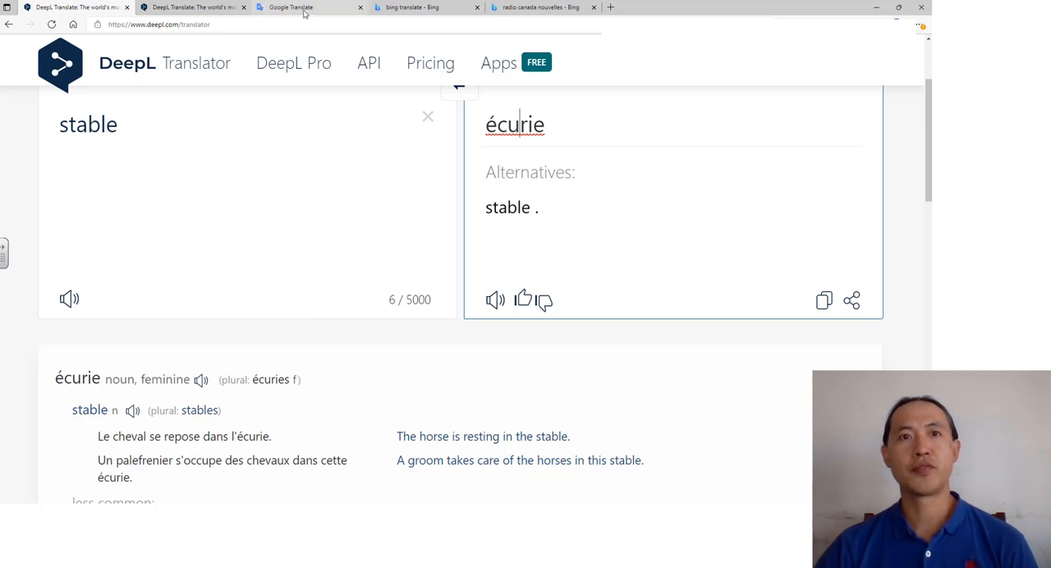
Step: Return to the Google Translate tab showing "How are you?" as "Wie geht es dir?"
{"action": "left_click", "coordinate": [309, 7]}
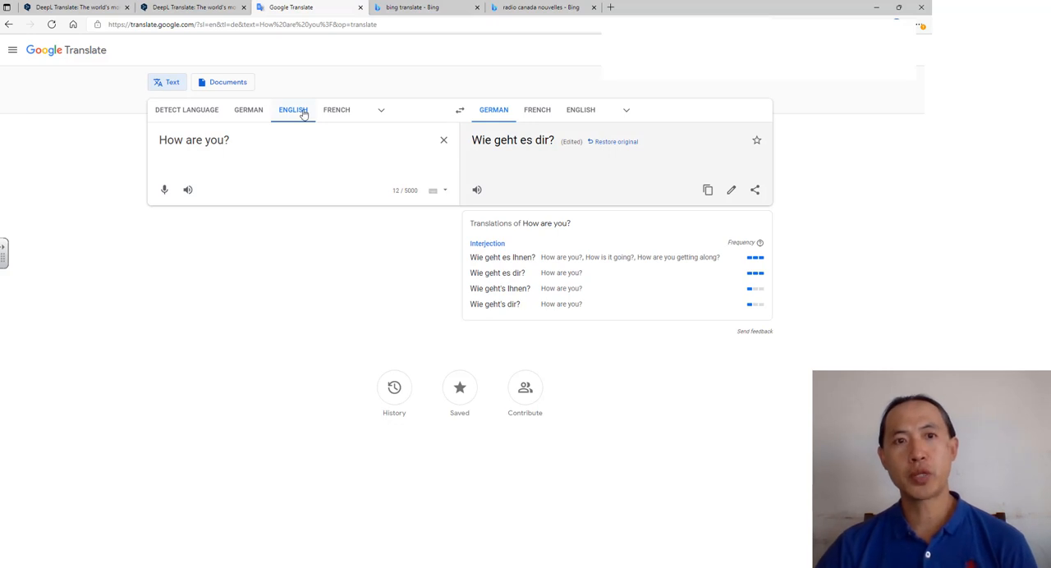
{"action": "left_click", "coordinate": [381, 108]}
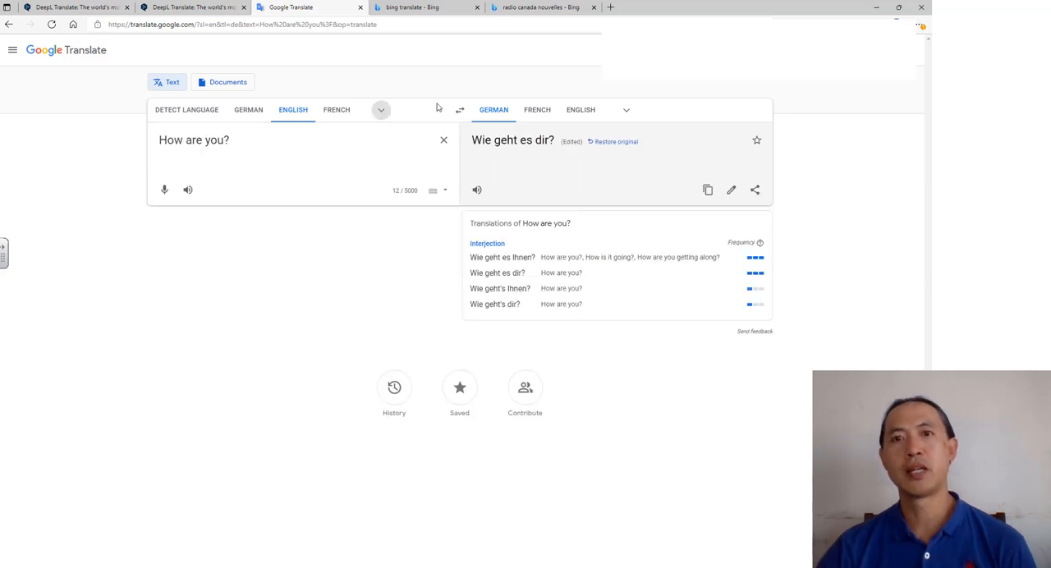
{"action": "mouse_move", "coordinate": [588, 141]}
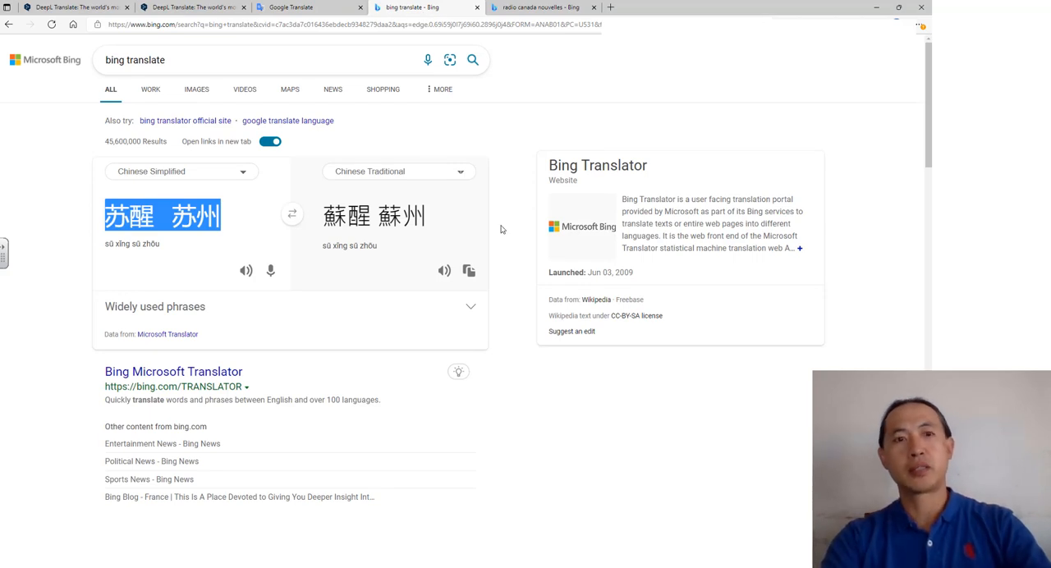
Step: Enter "abc" as the source text in Bing Translator
{"action": "type", "text": "a"}
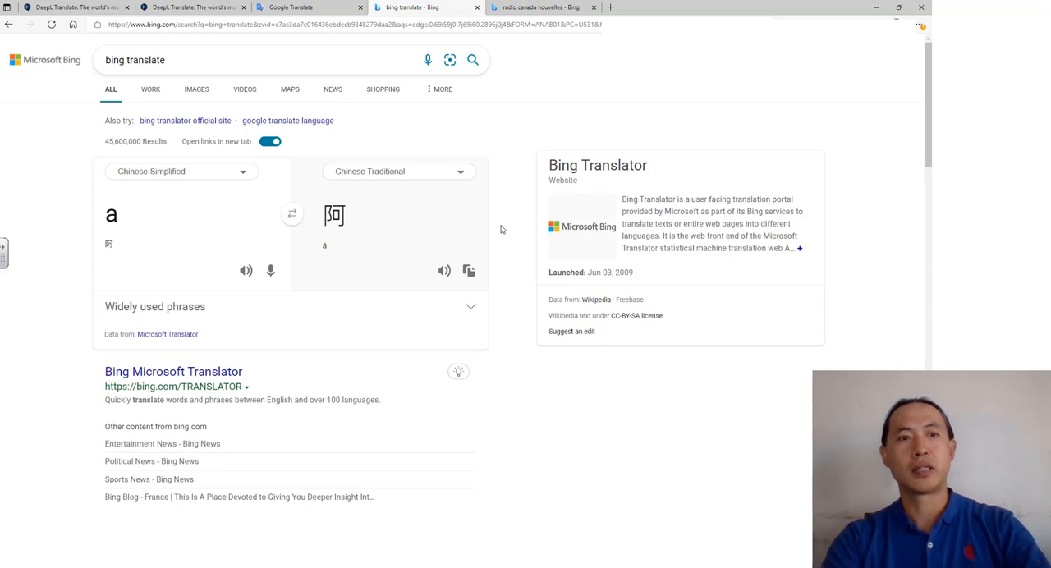
{"action": "type", "text": "bc"}
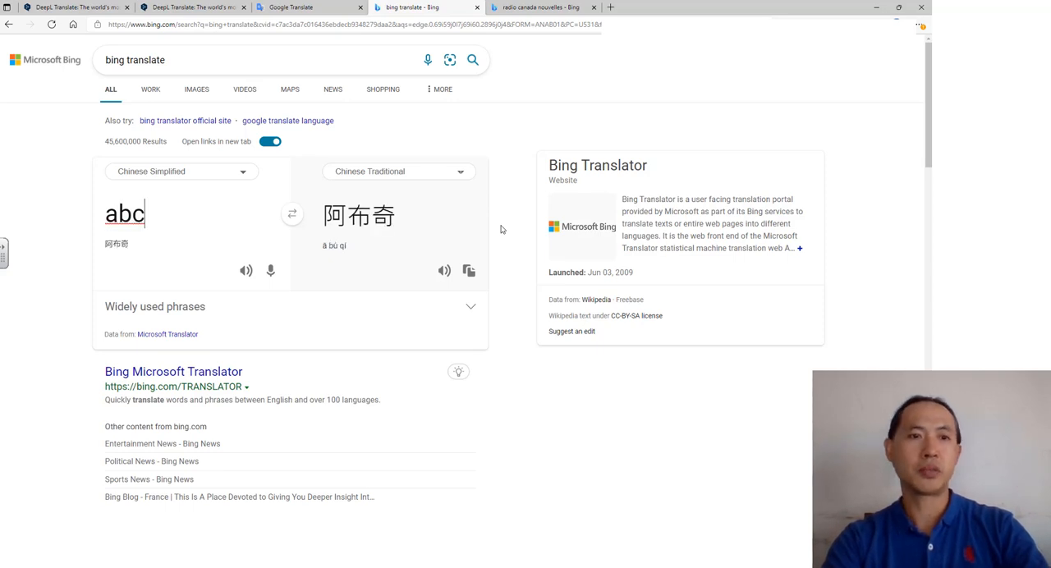
{"action": "left_click", "coordinate": [161, 213]}
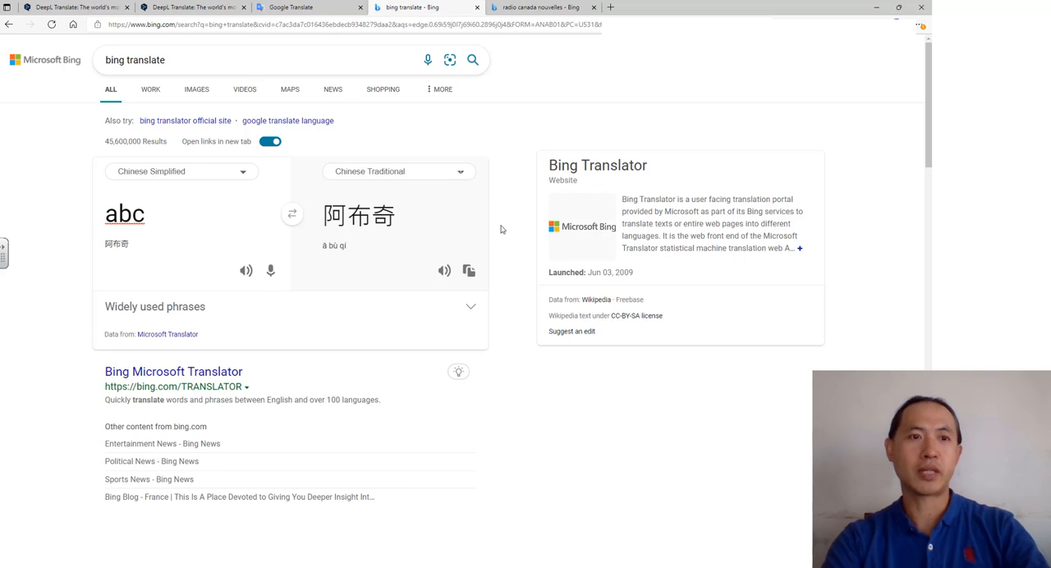
{"action": "mouse_move", "coordinate": [534, 195]}
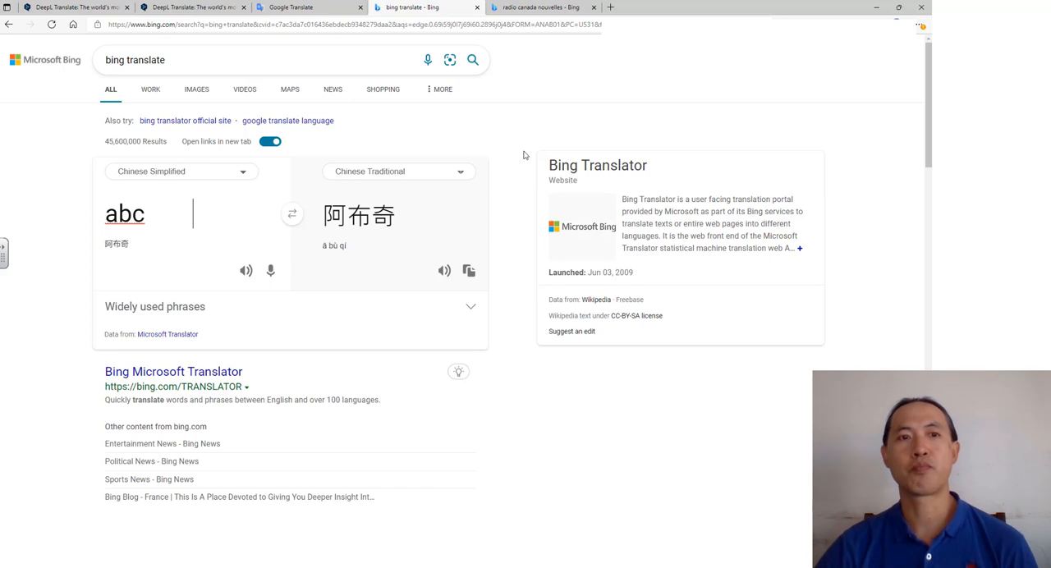
Step: Change the source language from Chinese Simplified to Tibetan, scrolling the language list
{"action": "left_click", "coordinate": [180, 171]}
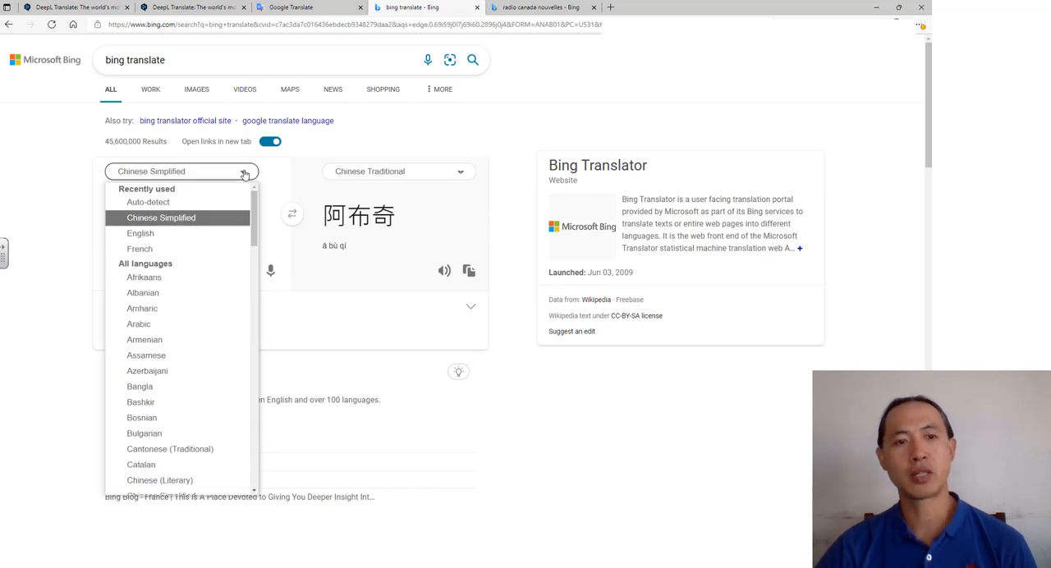
{"action": "scroll", "scroll_direction": "down", "scroll_amount": 3}
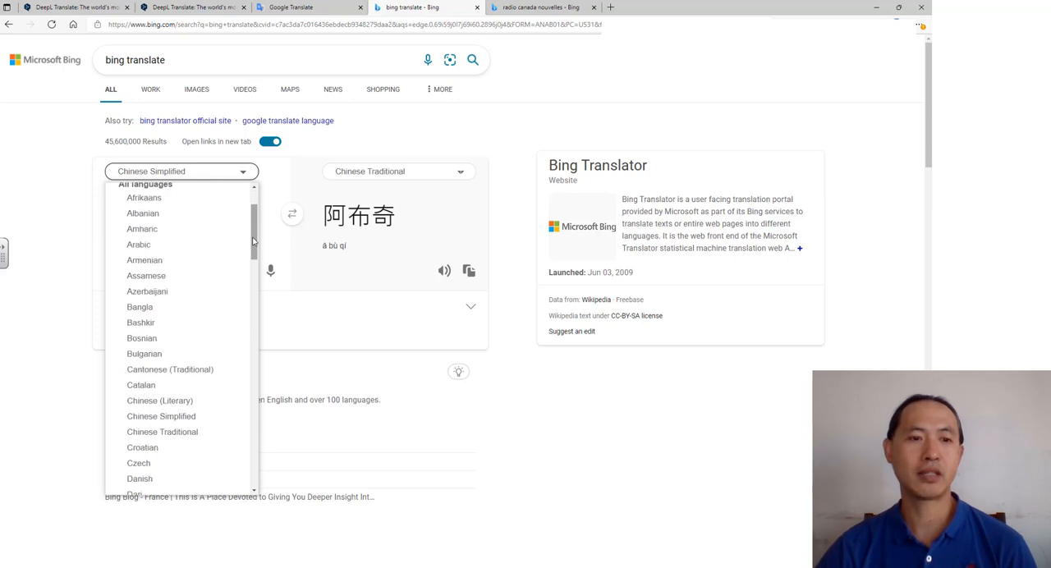
{"action": "scroll", "scroll_direction": "down", "scroll_amount": 3}
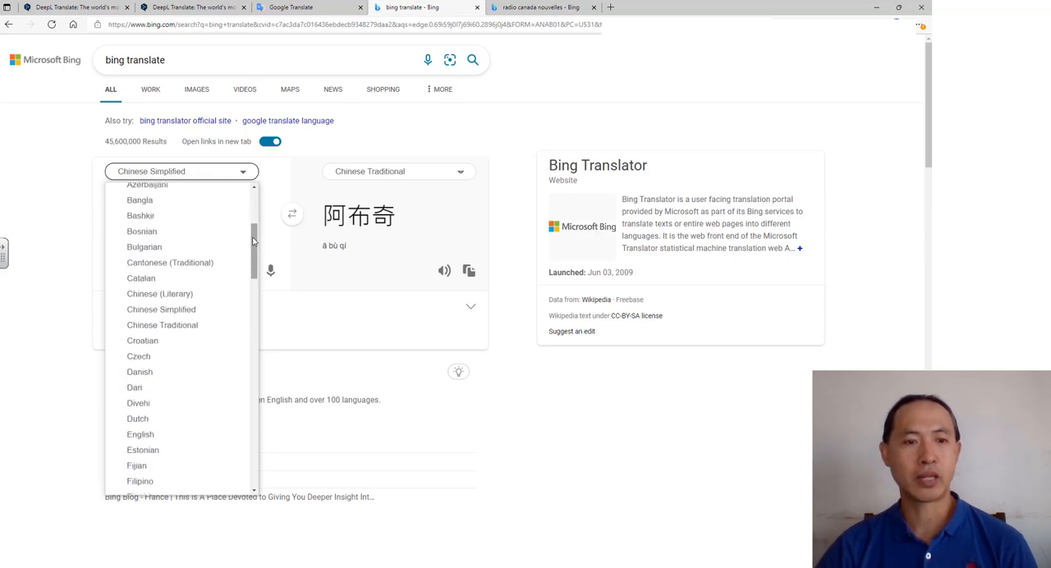
{"action": "scroll", "scroll_direction": "down", "scroll_amount": 3}
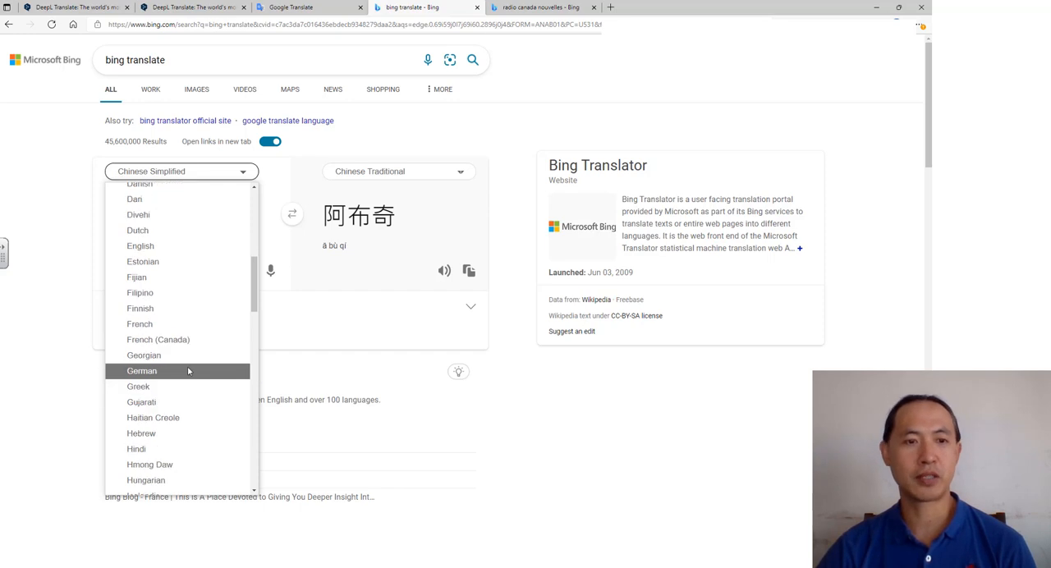
{"action": "scroll", "scroll_direction": "down", "scroll_amount": 3}
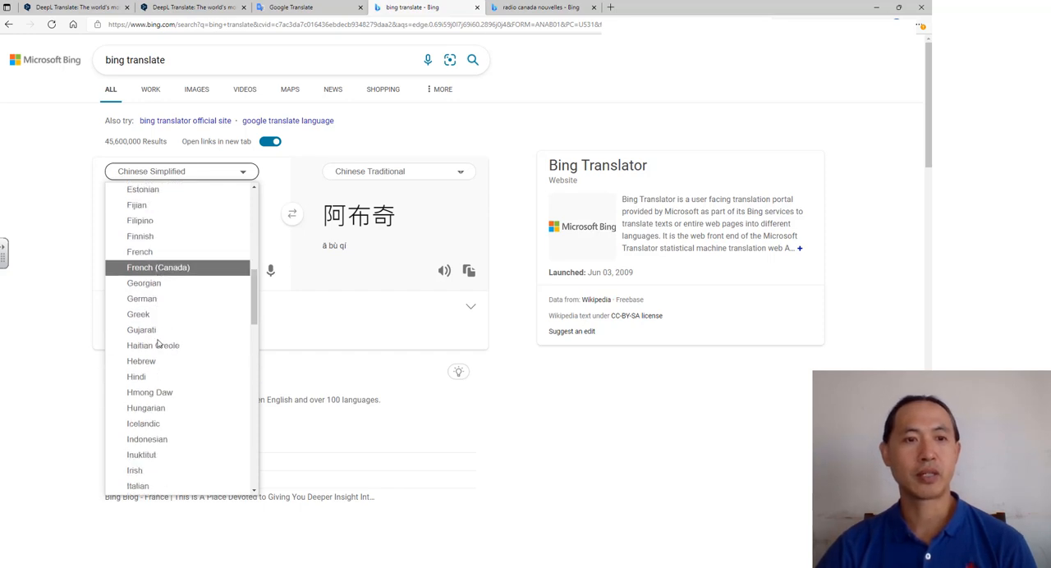
{"action": "scroll", "scroll_direction": "down", "scroll_amount": 3}
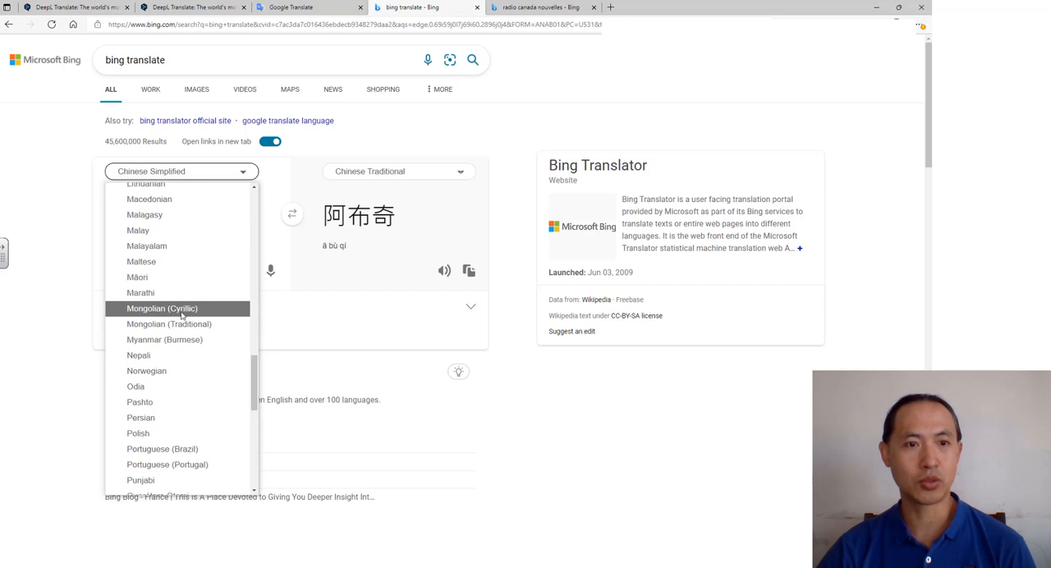
{"action": "scroll", "scroll_direction": "down", "scroll_amount": 3}
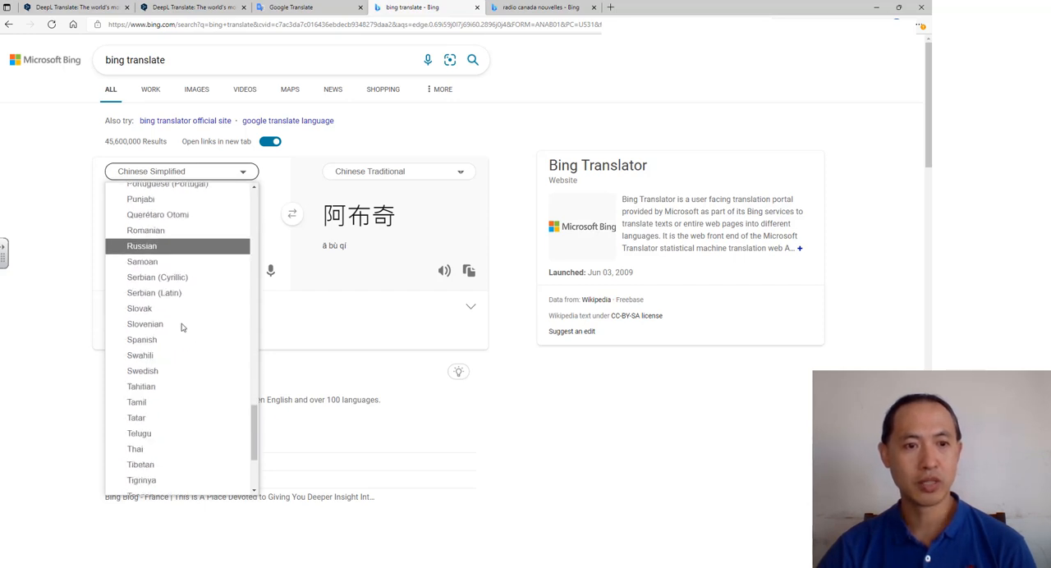
{"action": "scroll", "scroll_direction": "down", "scroll_amount": 3}
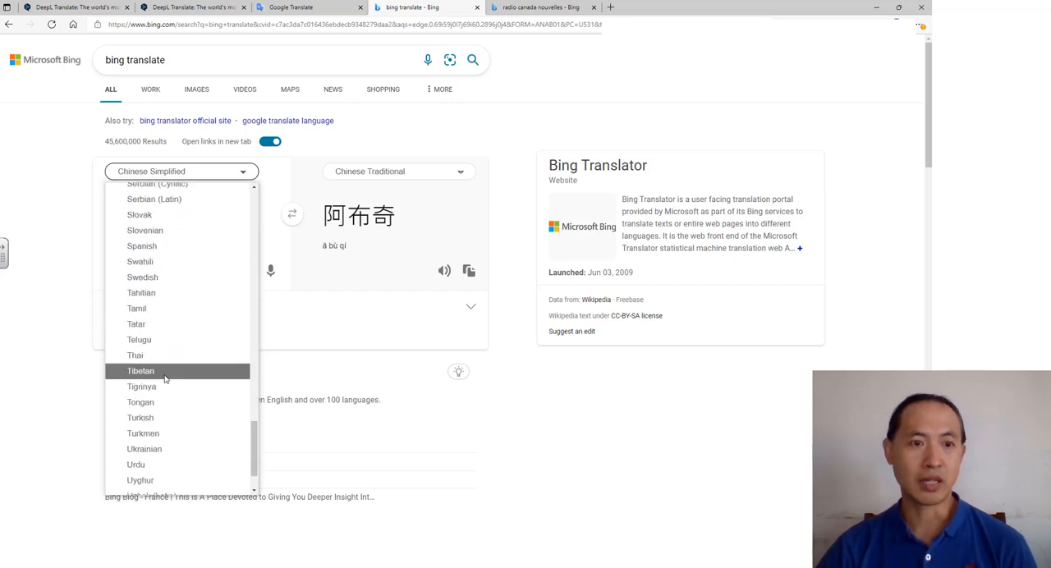
{"action": "left_click", "coordinate": [141, 372]}
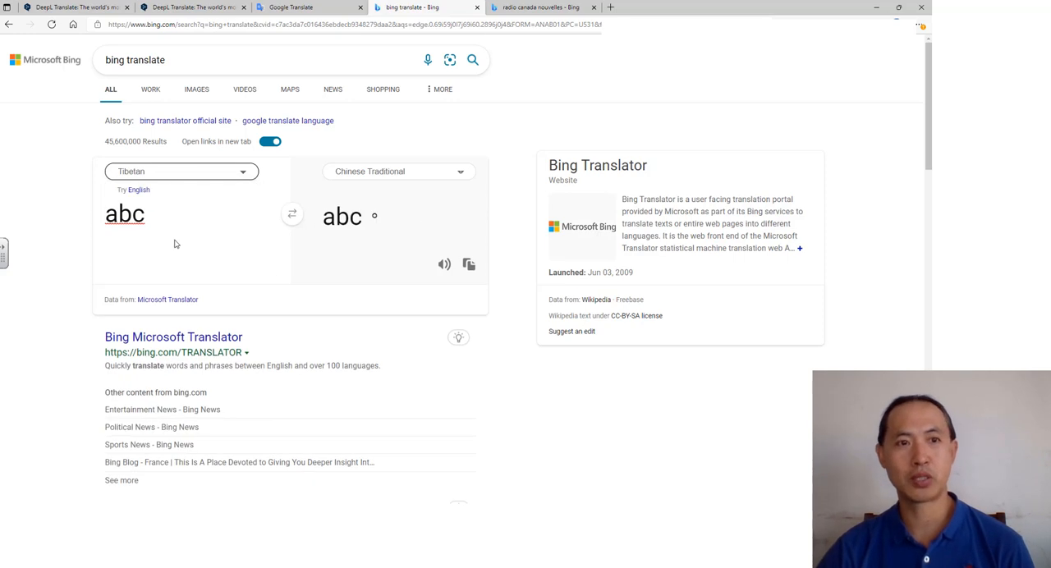
{"action": "mouse_move", "coordinate": [199, 210]}
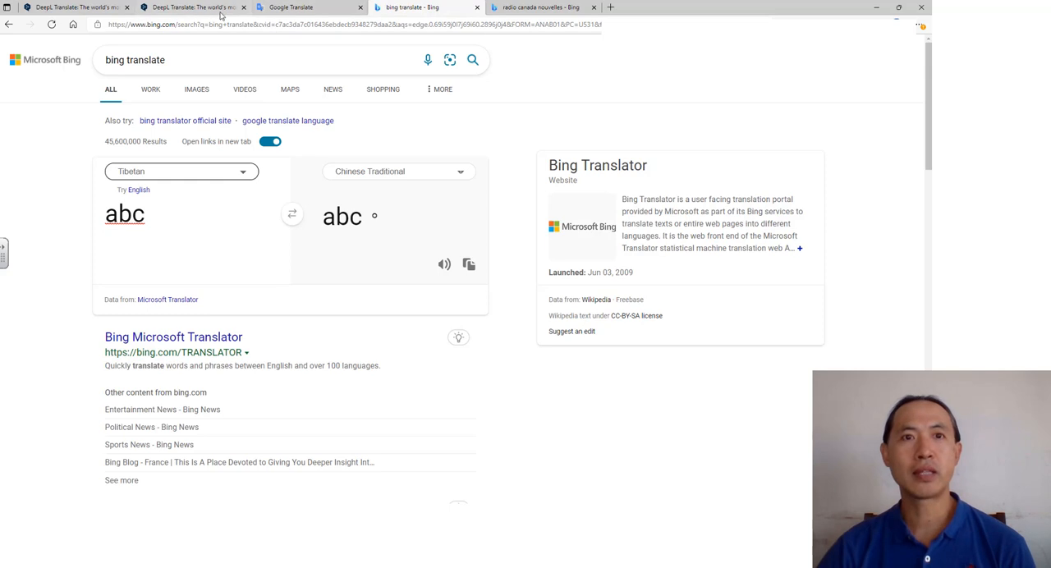
Step: Return to DeepL and show the formal/informal/automatic tone options for "écurie"
{"action": "left_click", "coordinate": [74, 7]}
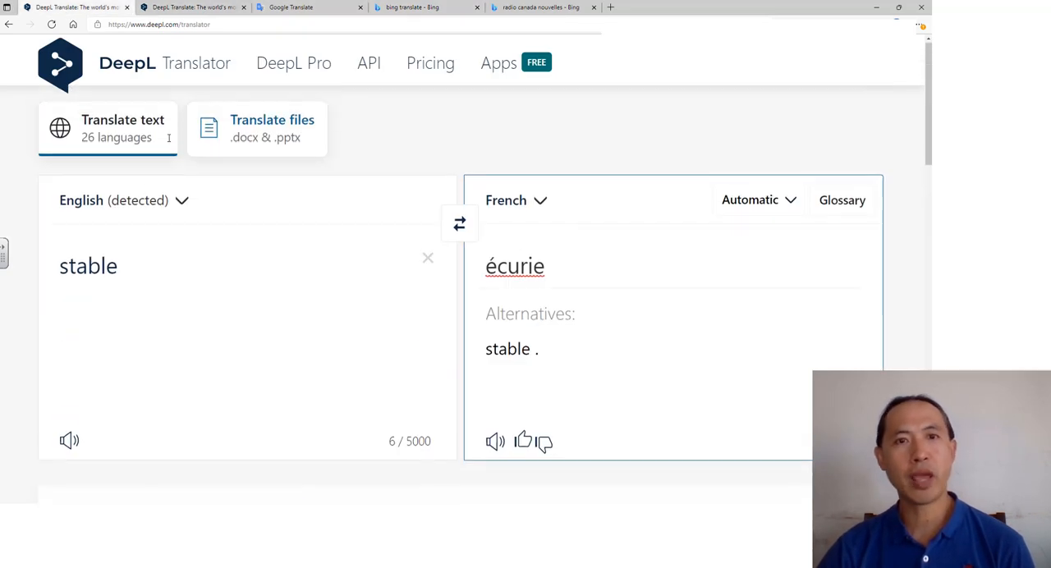
{"action": "left_click", "coordinate": [749, 198]}
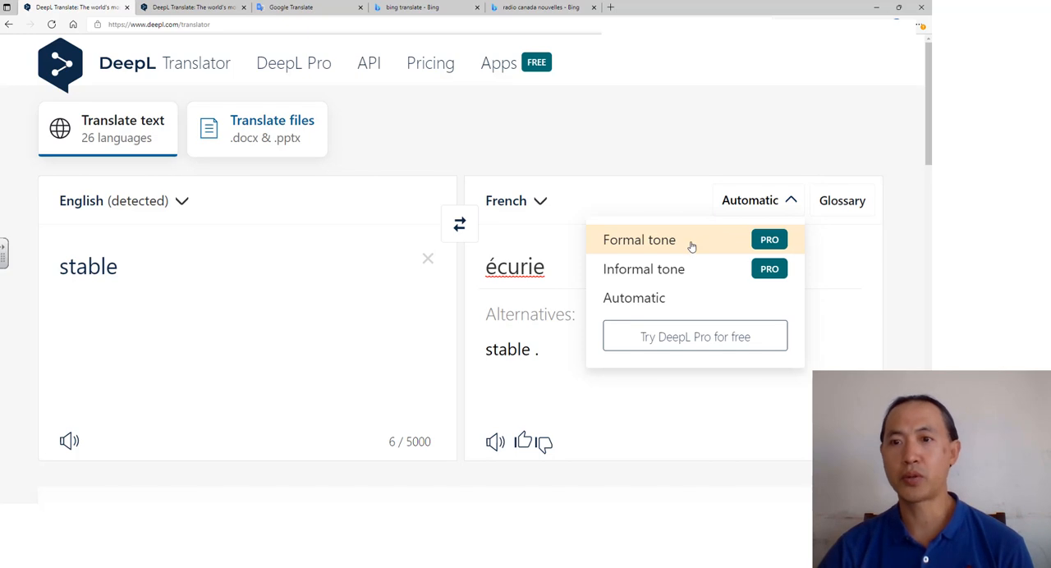
{"action": "mouse_move", "coordinate": [529, 210]}
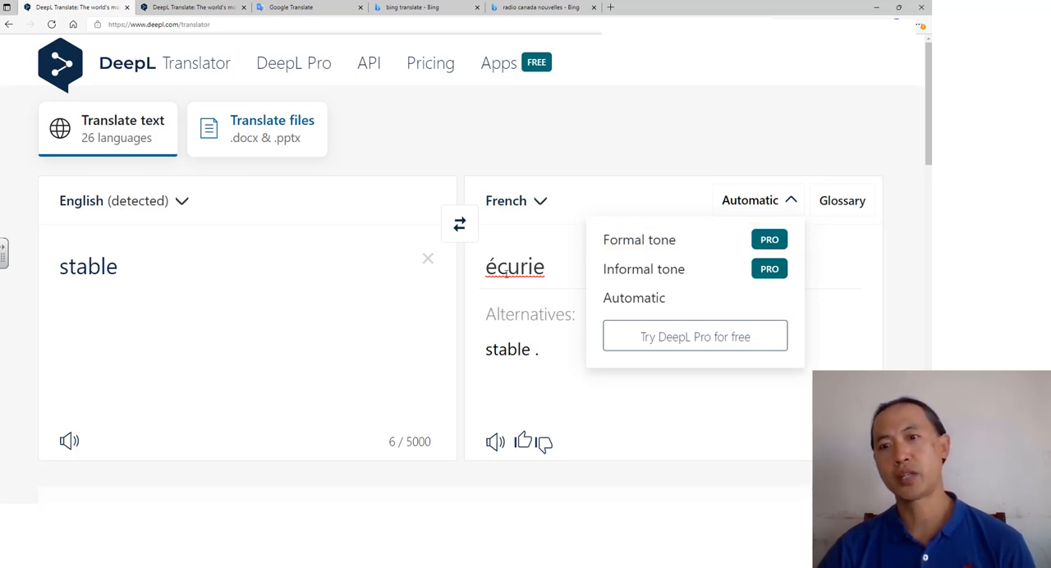
{"action": "mouse_move", "coordinate": [516, 266]}
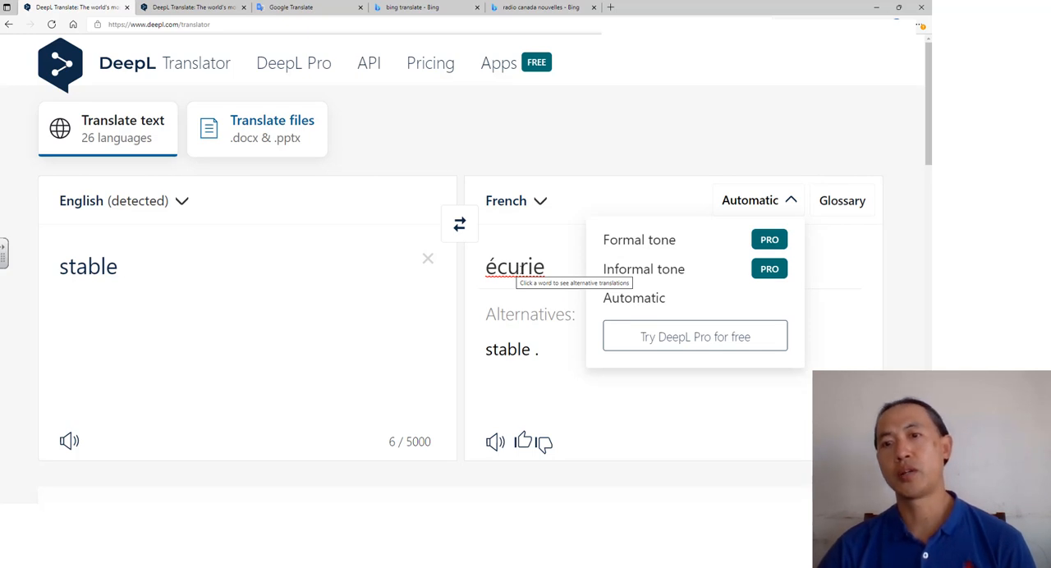
Step: Show alternatives for "écurie" and scroll to its dictionary entry with "stall" and "riding stable" senses
{"action": "left_click", "coordinate": [515, 266]}
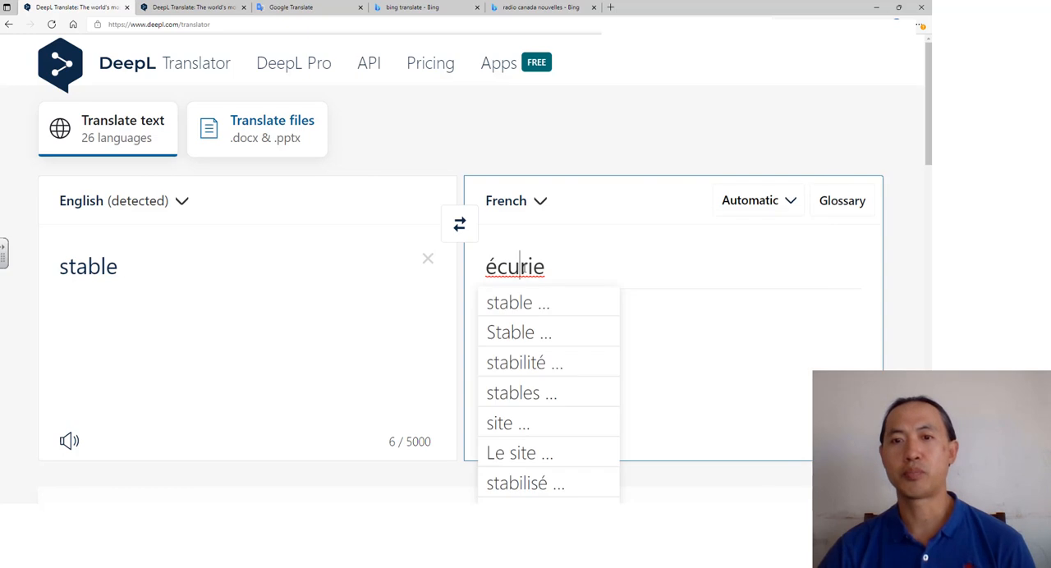
{"action": "scroll", "scroll_direction": "down", "scroll_amount": 3}
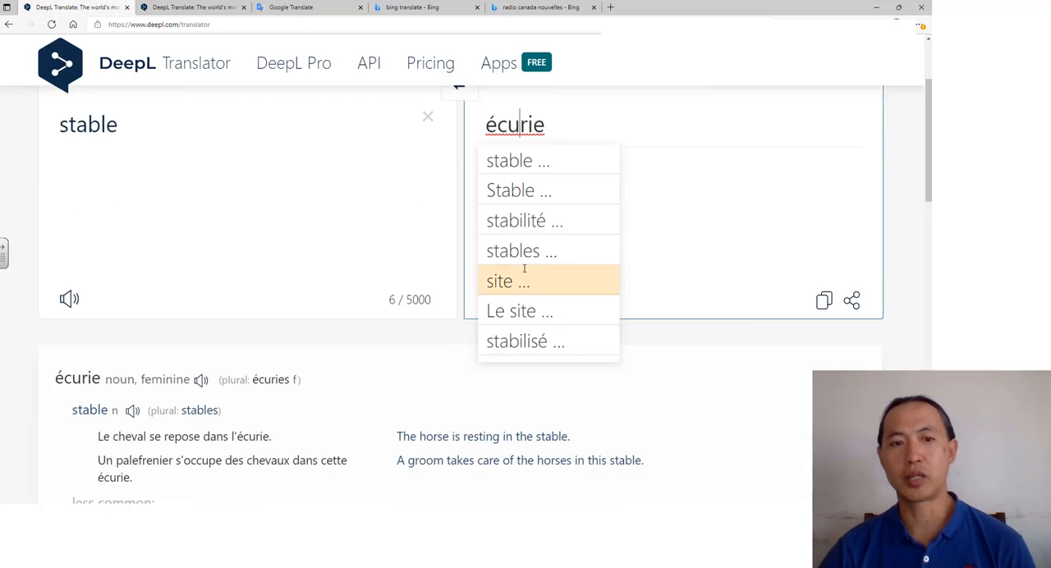
{"action": "mouse_move", "coordinate": [522, 250]}
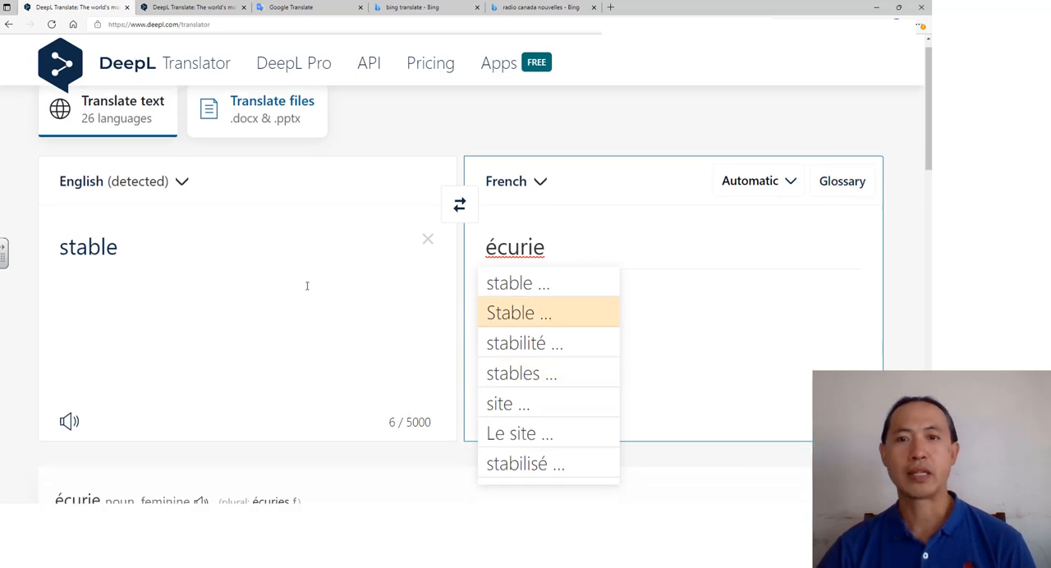
{"action": "scroll", "scroll_direction": "down", "scroll_amount": 3}
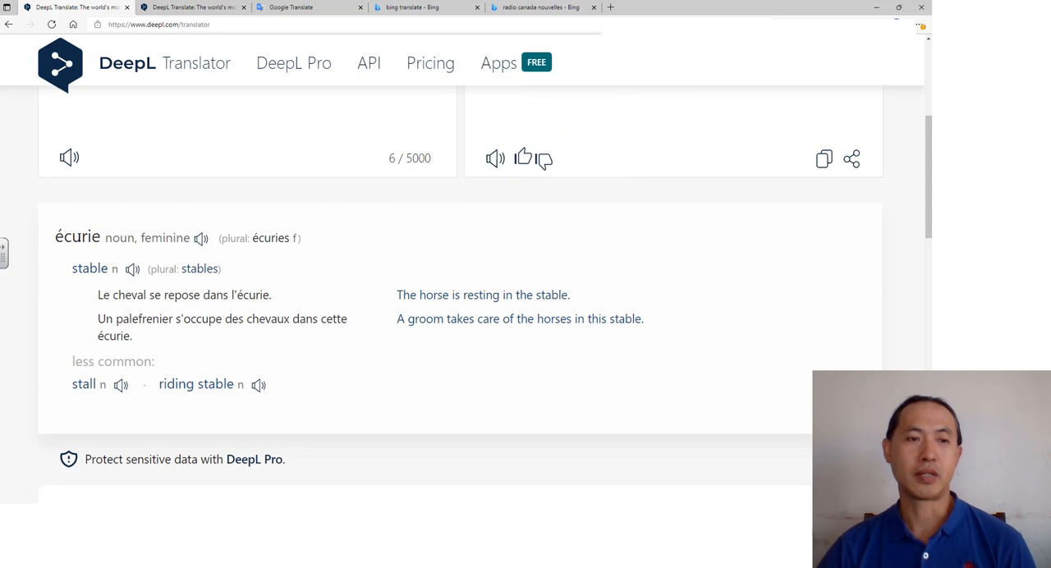
{"action": "mouse_move", "coordinate": [158, 255]}
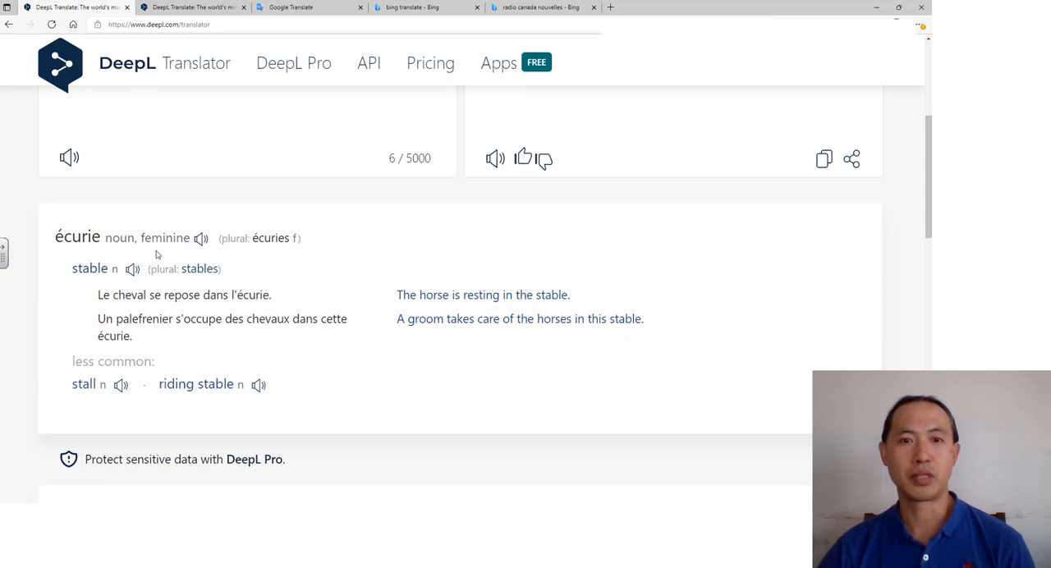
{"action": "mouse_move", "coordinate": [115, 270]}
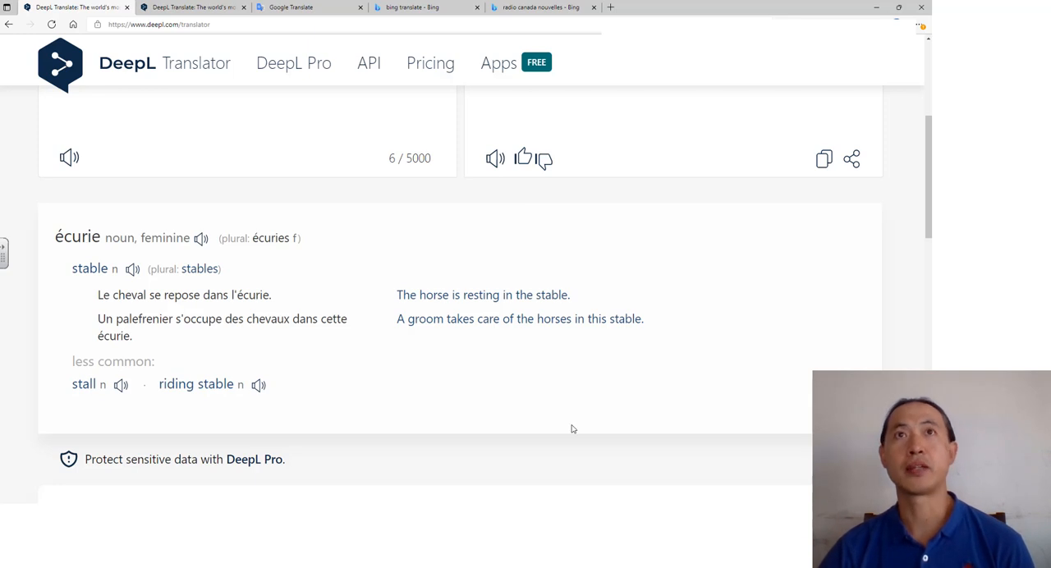
{"action": "mouse_move", "coordinate": [779, 358]}
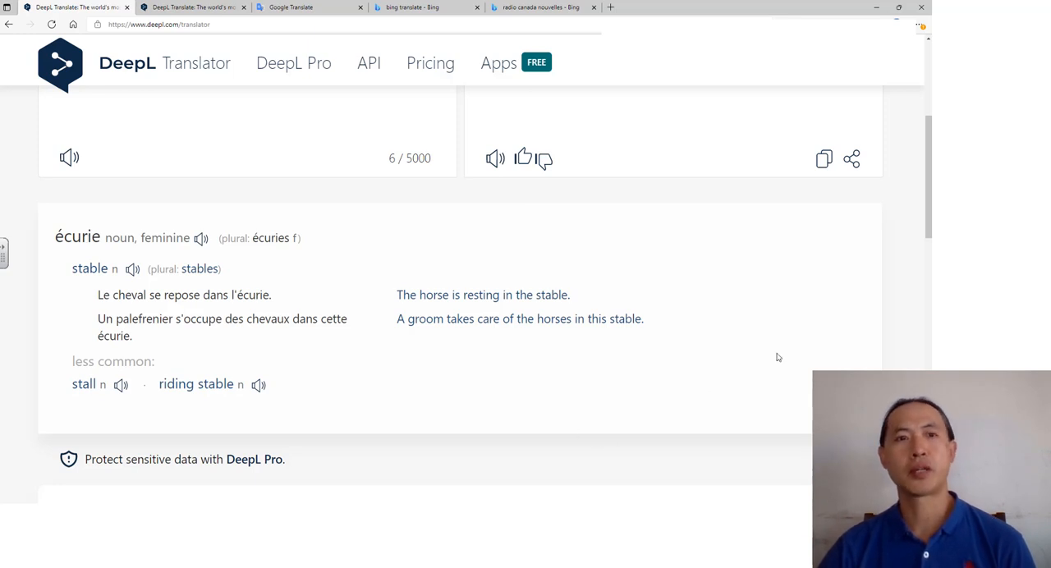